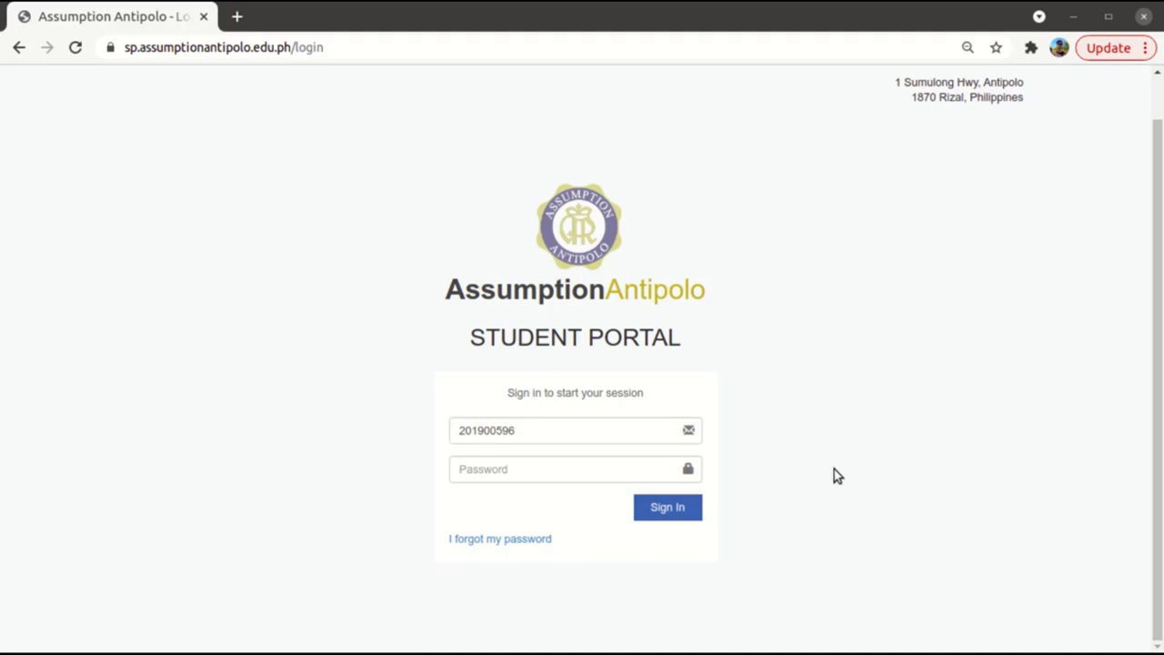
Enter the account password and sign in to reach the student dashboard.
left_click(575, 469)
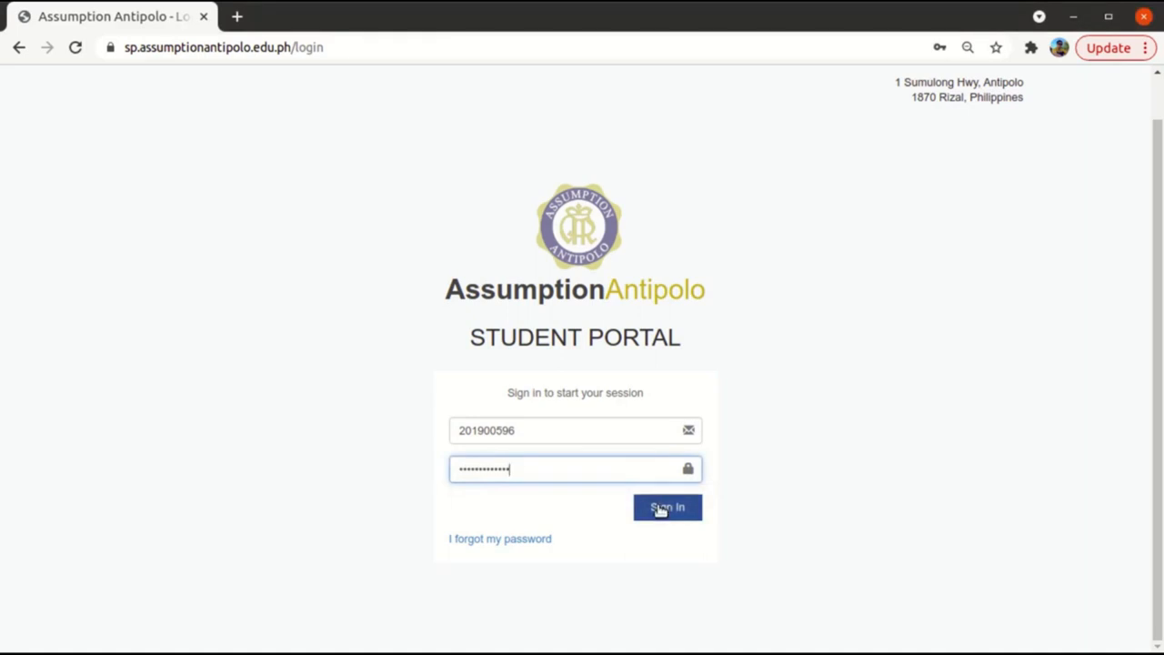
left_click(666, 507)
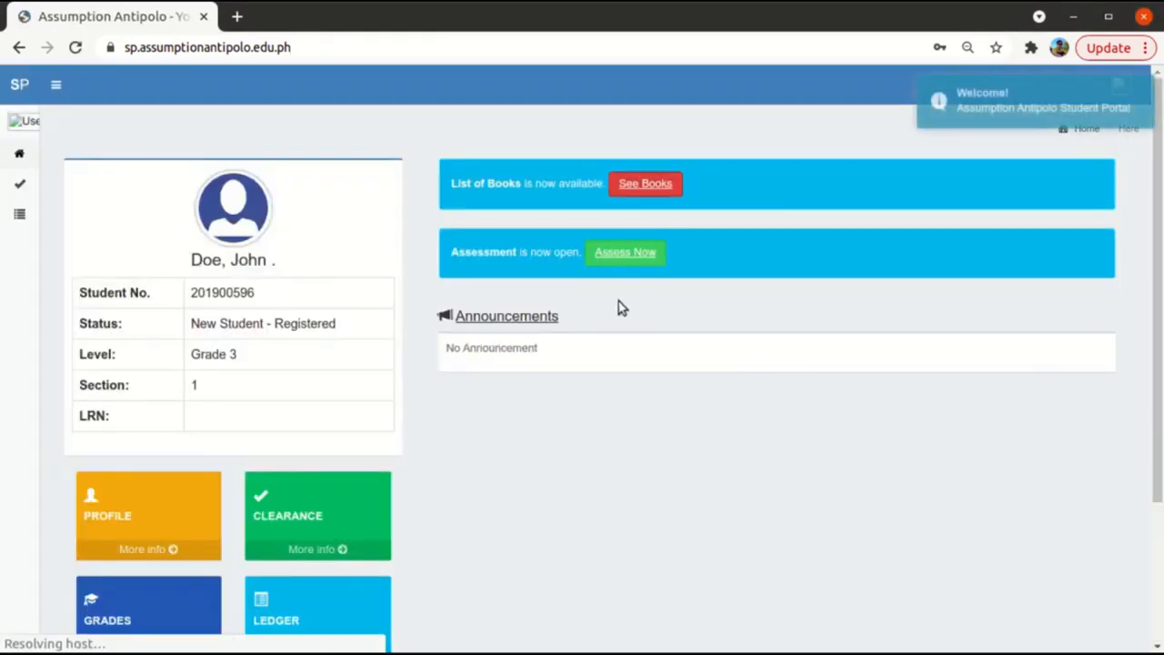
mouse_move(481, 283)
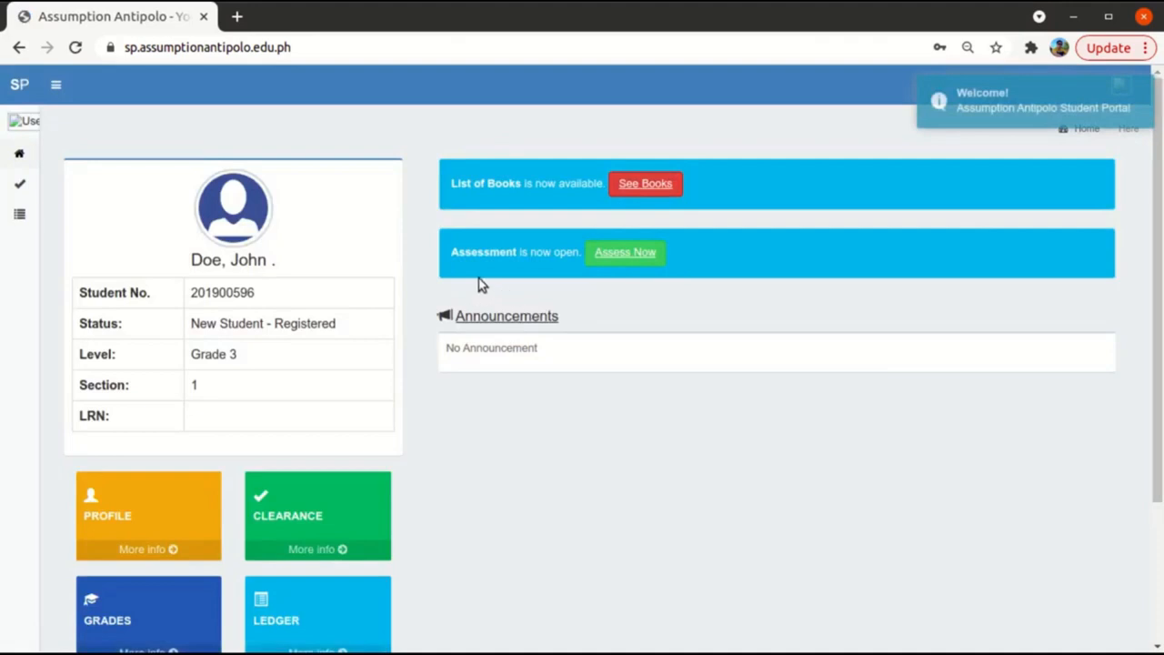
Start the assessment via Assess Now, bringing up the review-information prompt.
double_click(483, 251)
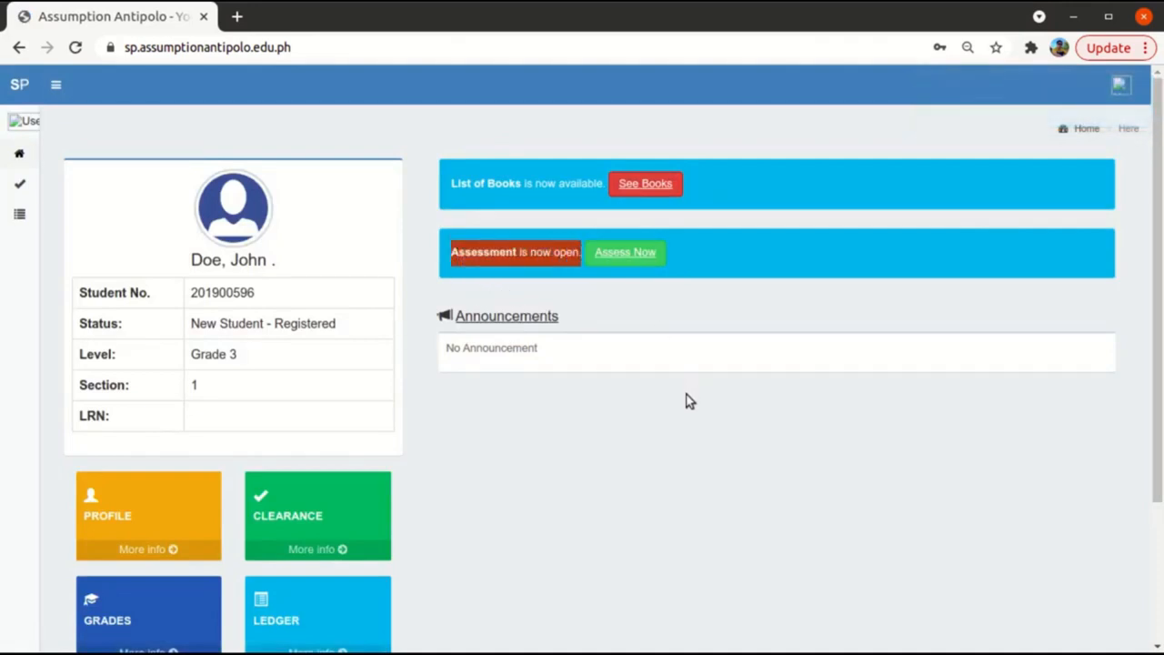
left_click(625, 251)
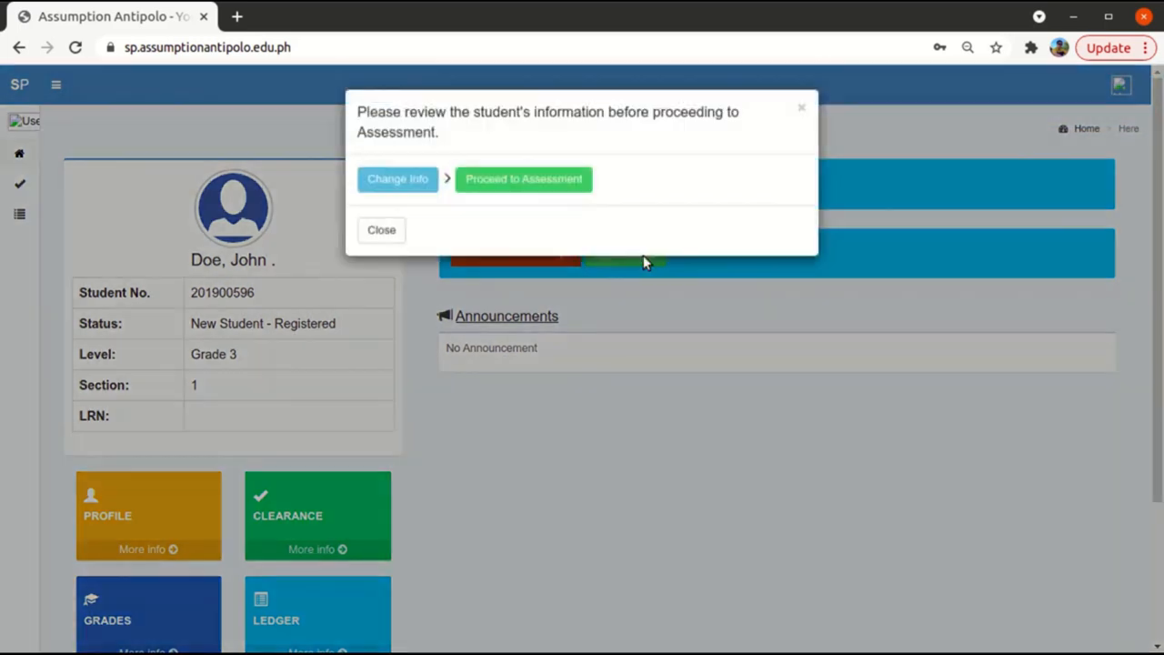
mouse_move(447, 213)
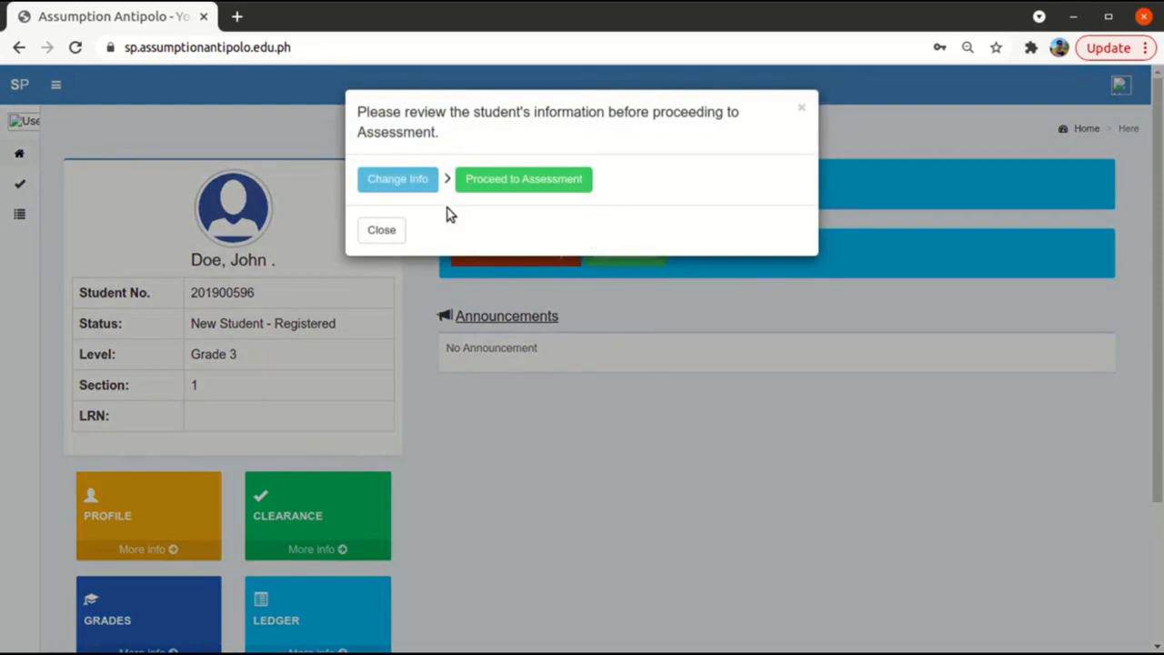
mouse_move(393, 215)
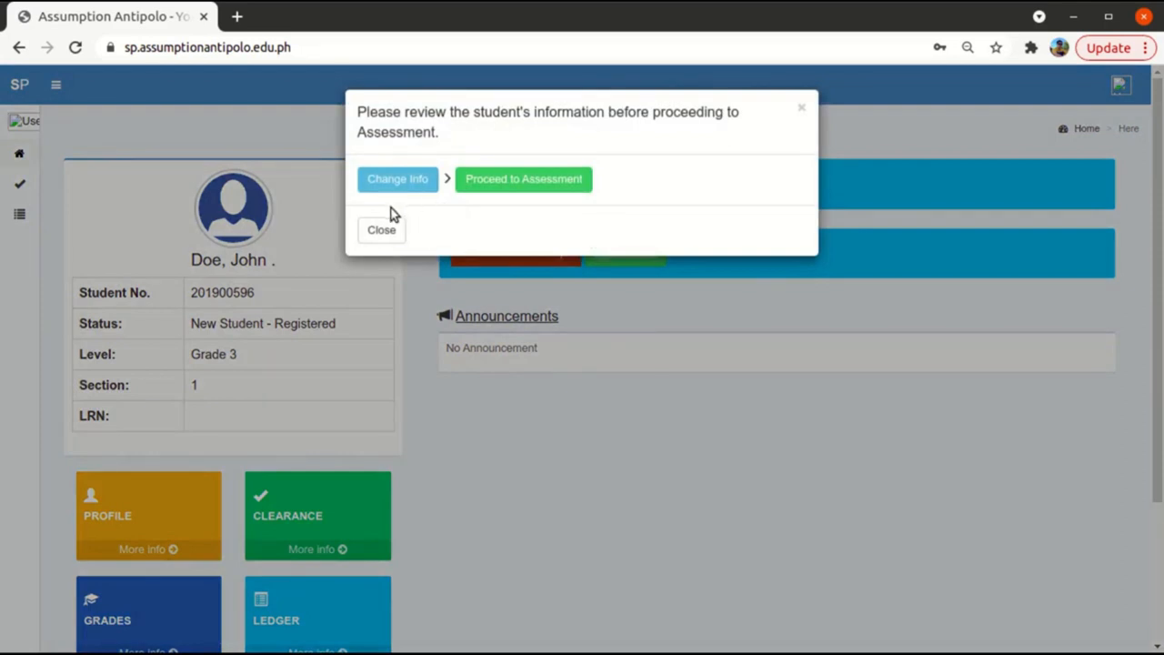
mouse_move(403, 185)
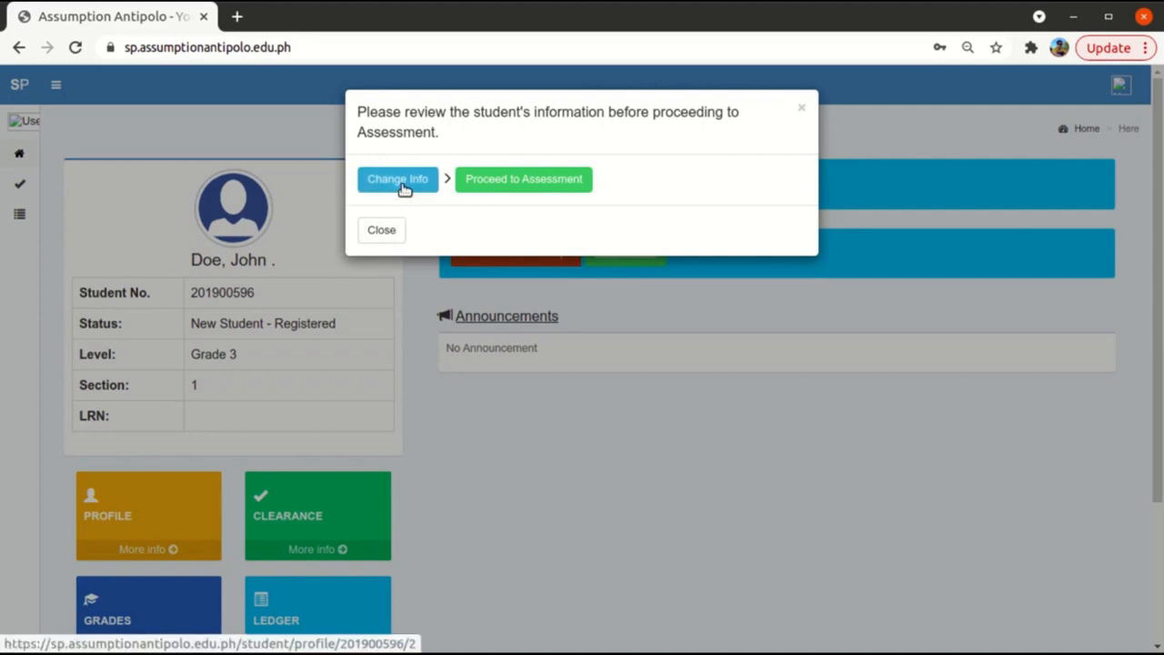
Set the parent's barangay to San Jose, update and certify the information, then proceed to assessment.
left_click(397, 179)
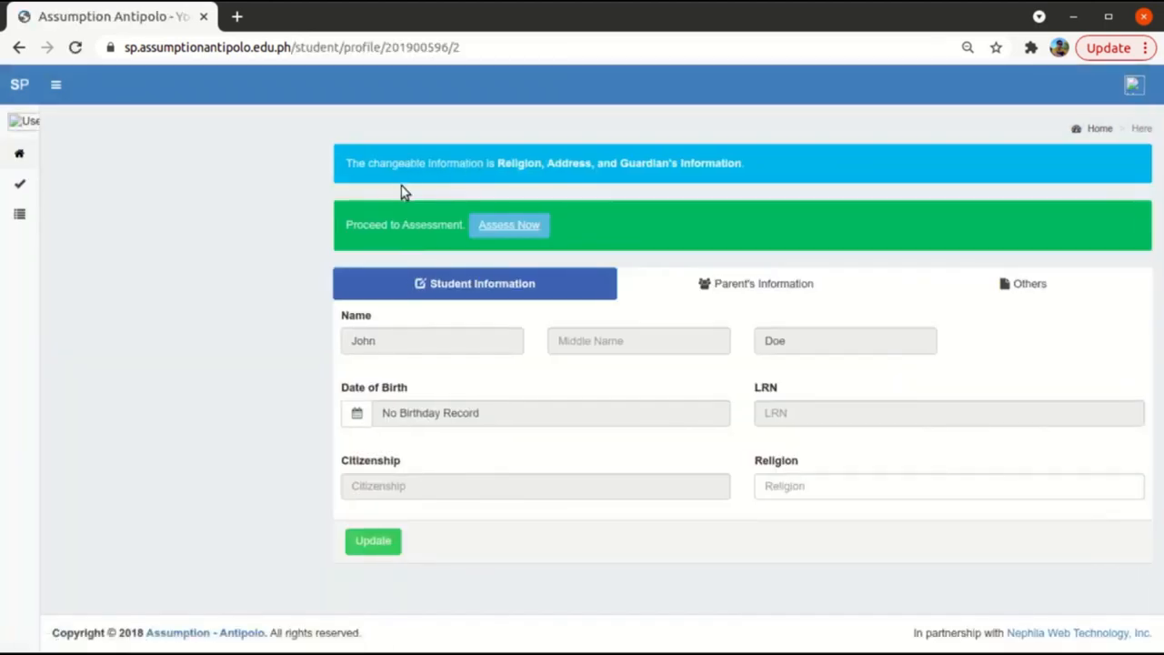
mouse_move(720, 313)
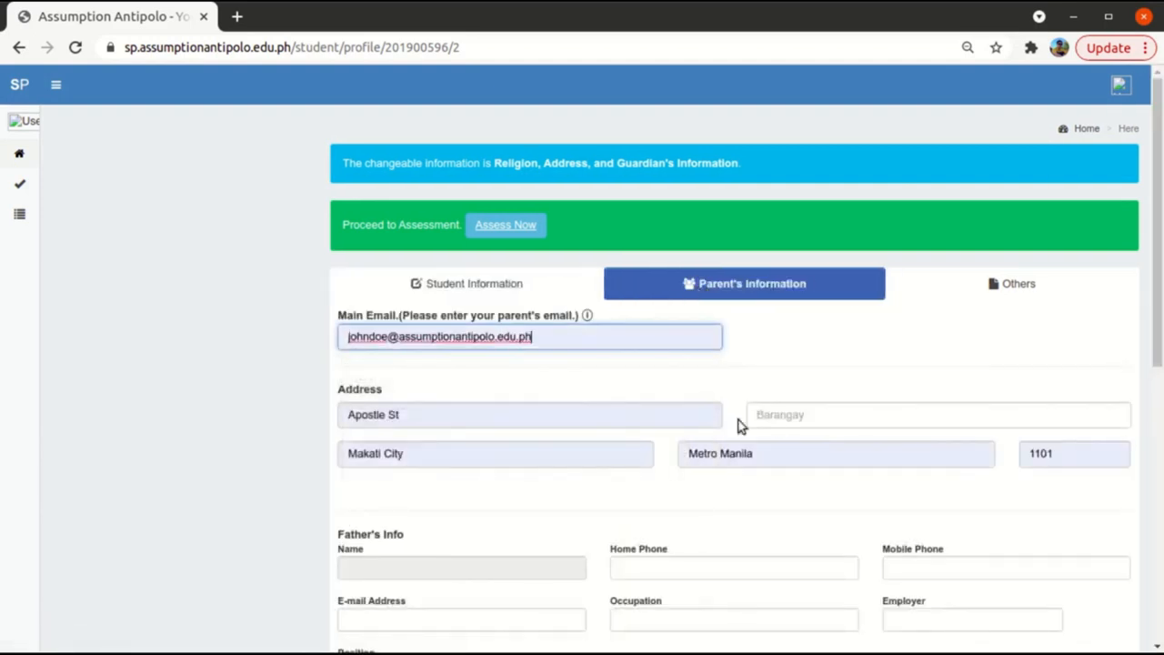
type("San Jose")
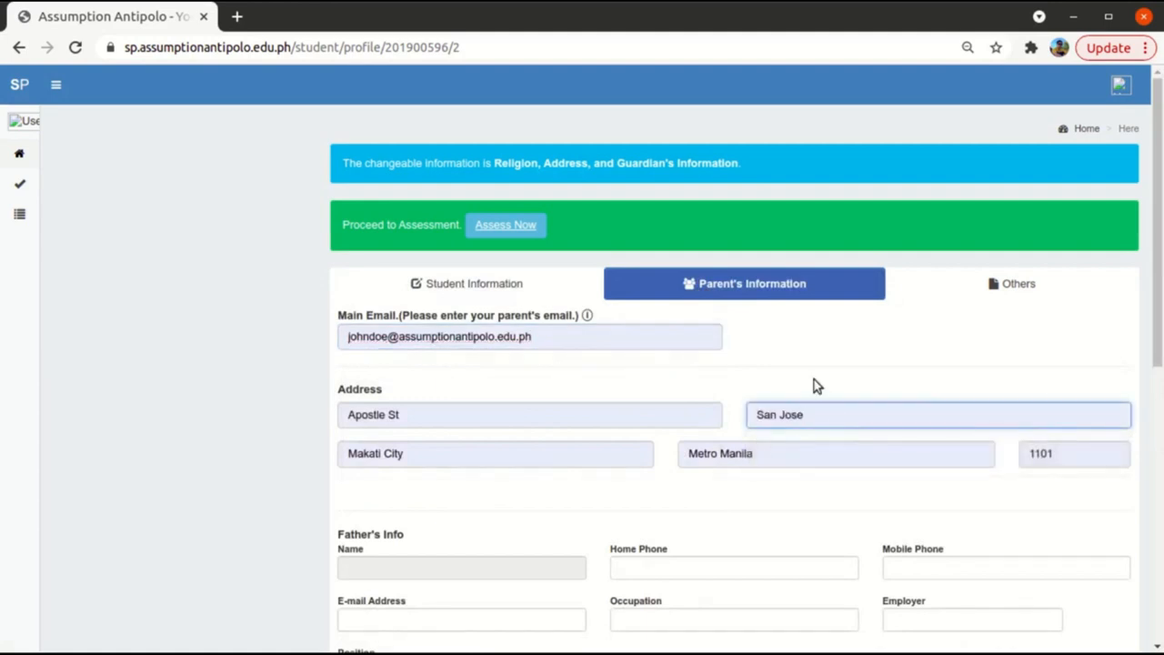
scroll("down", 3)
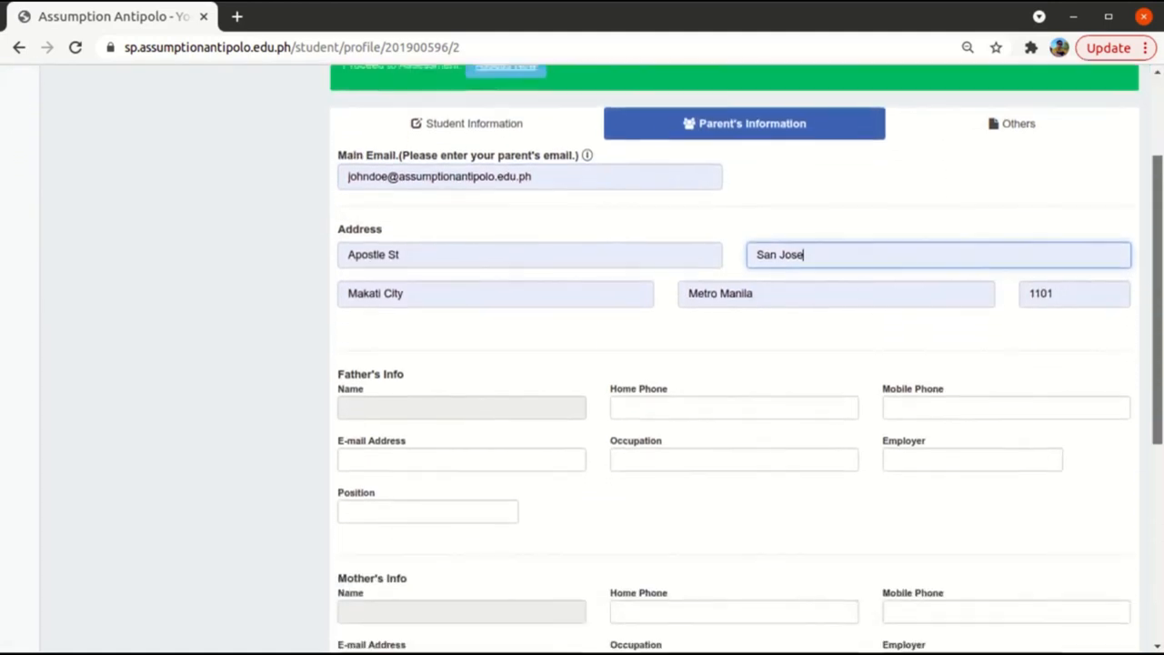
scroll("down", 3)
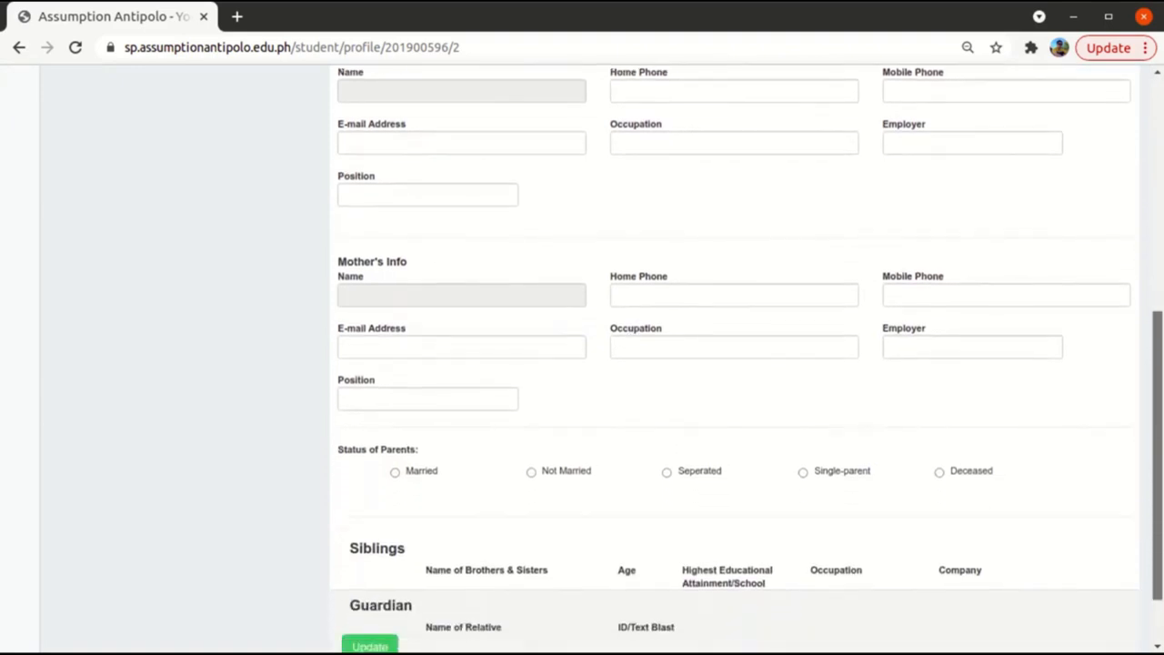
scroll("down", 3)
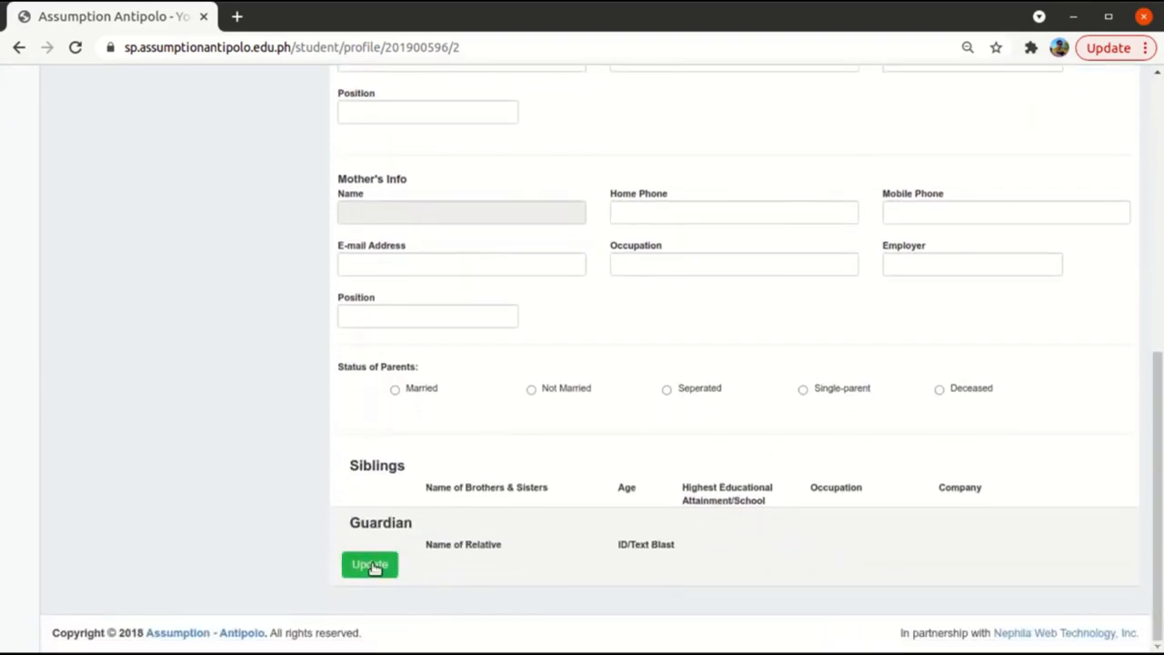
left_click(369, 564)
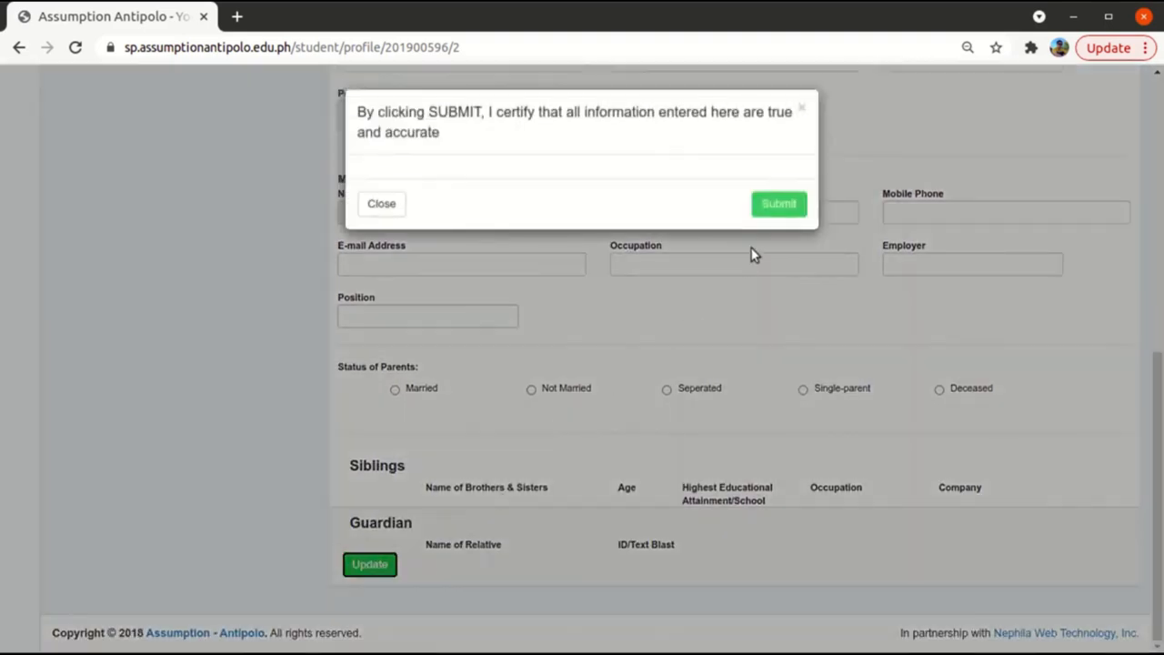
left_click(778, 204)
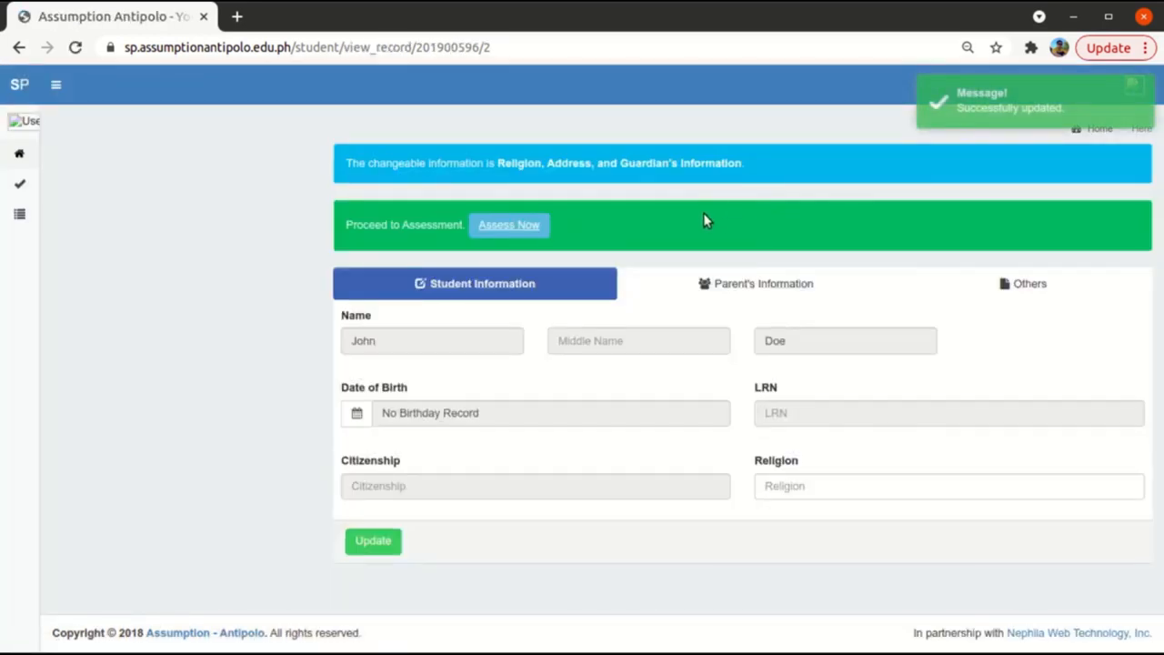
mouse_move(711, 226)
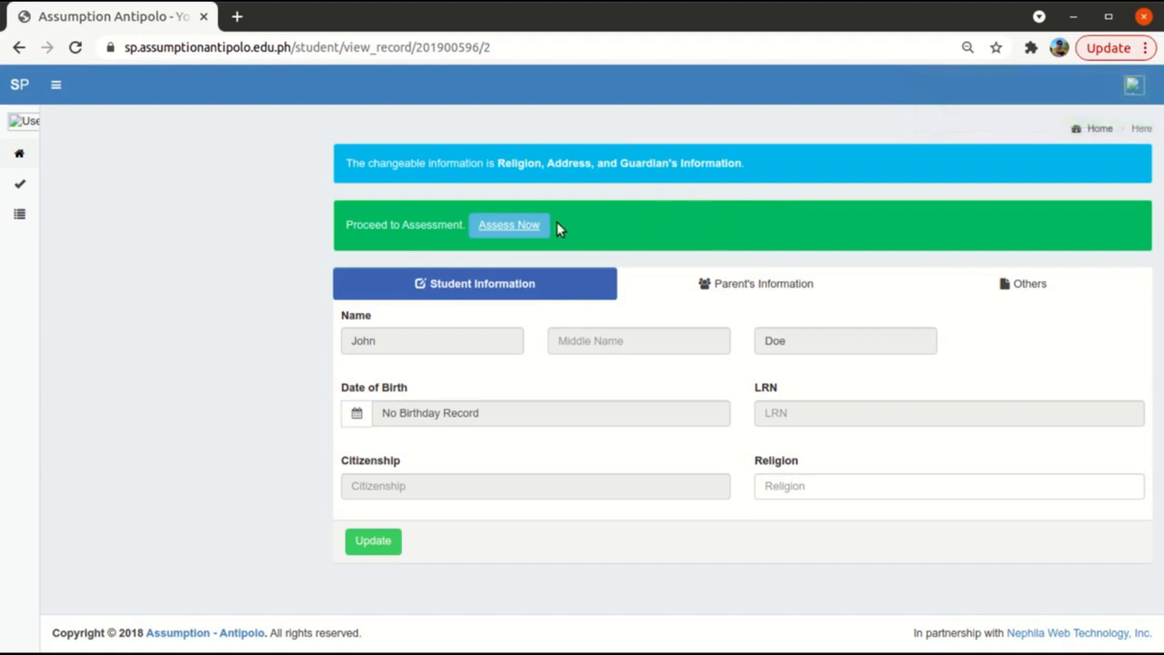
left_click(509, 226)
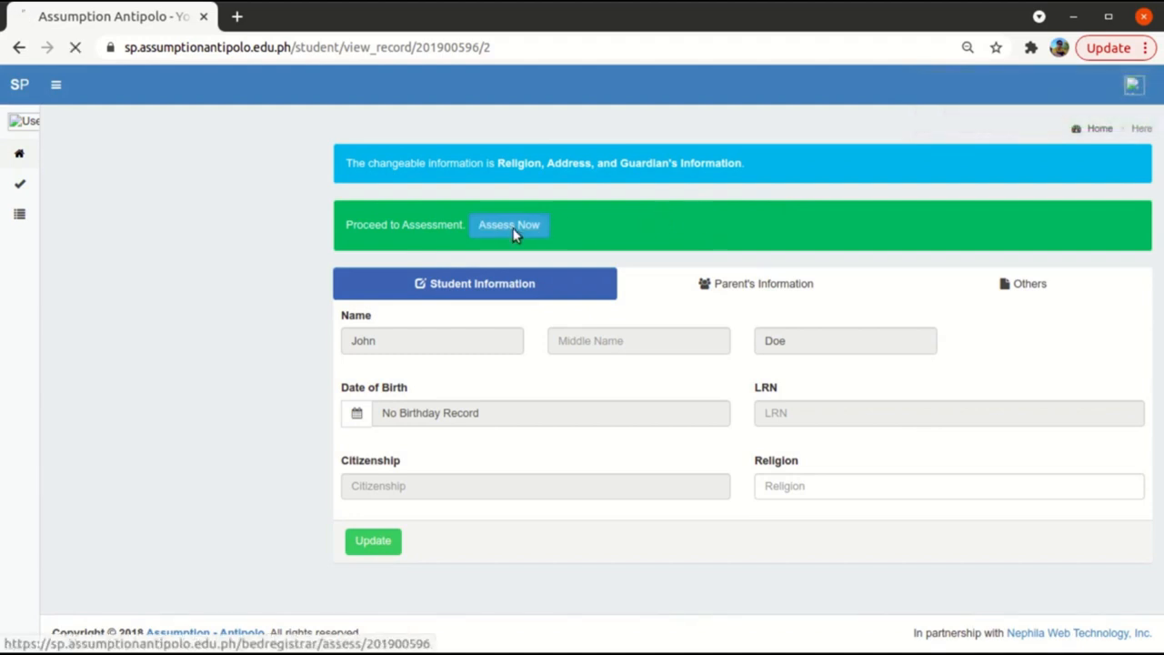
View the Schedule of Fees totaling 80,240.00 and review payment Plans A through E.
left_click(509, 225)
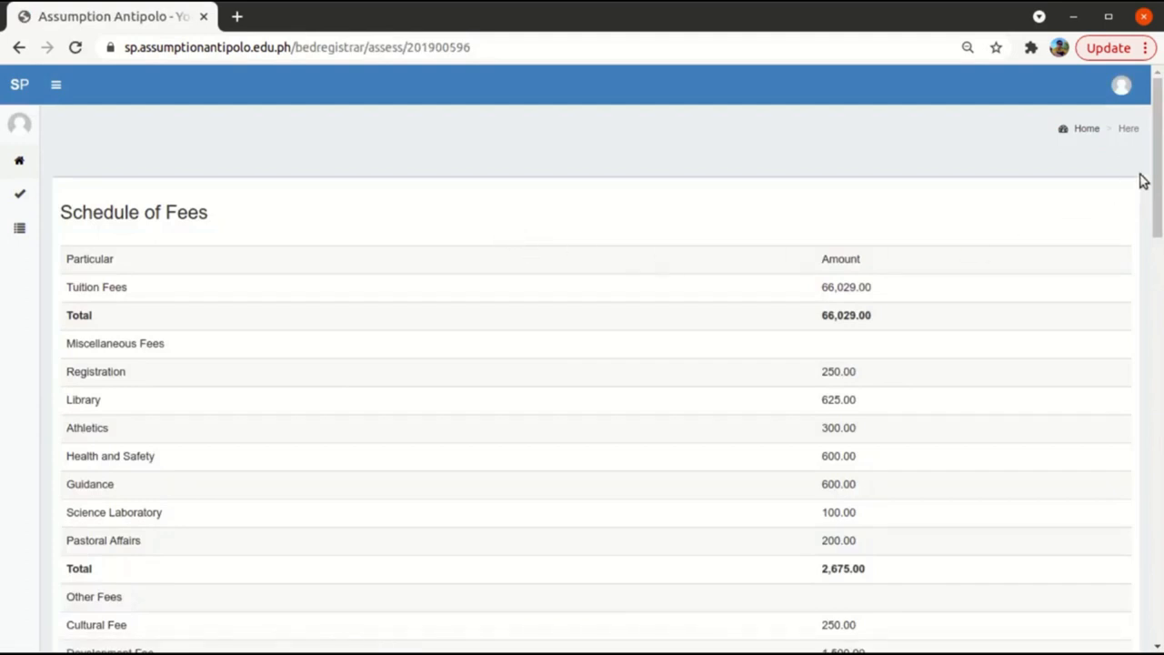
scroll("down", 3)
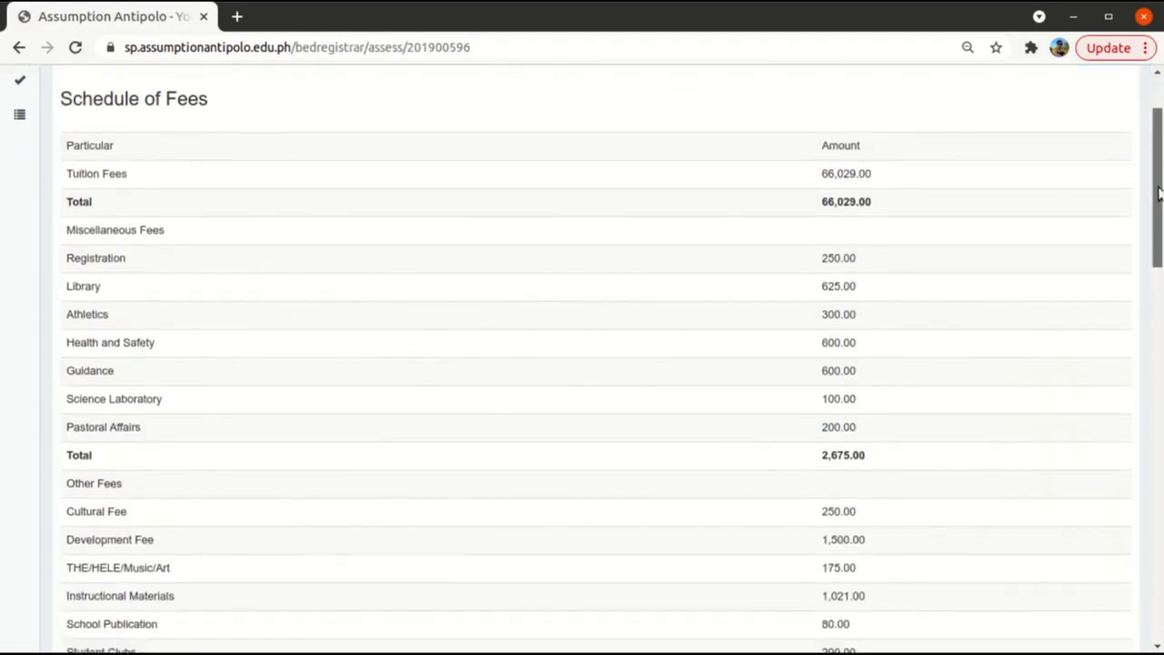
scroll("down", 3)
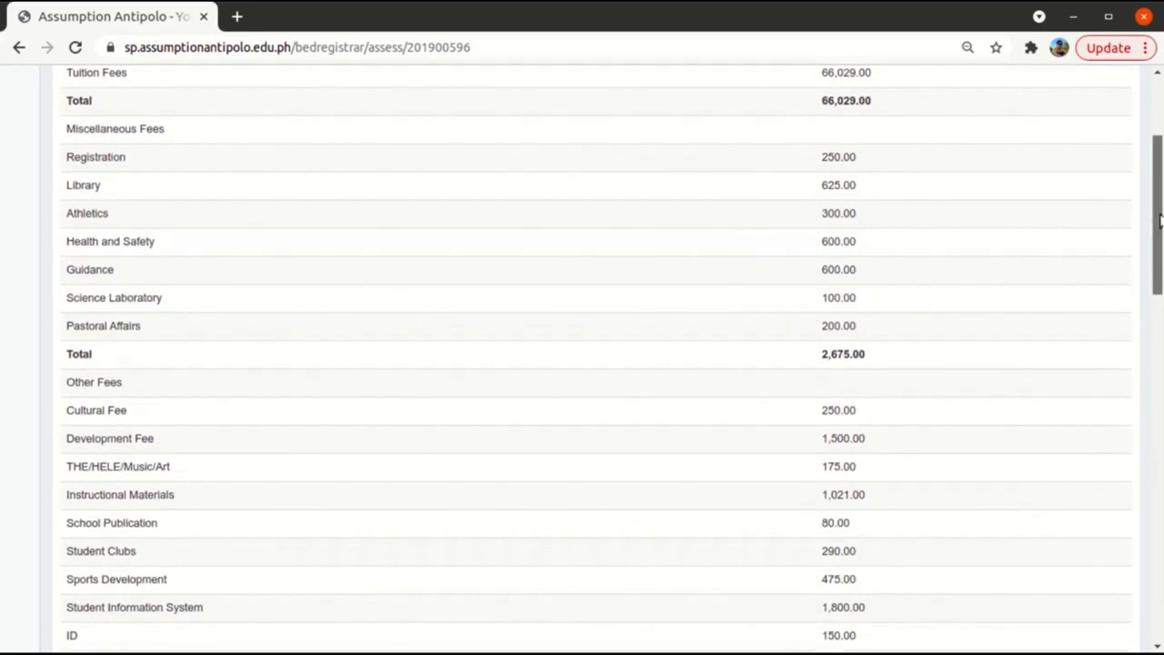
scroll("down", 3)
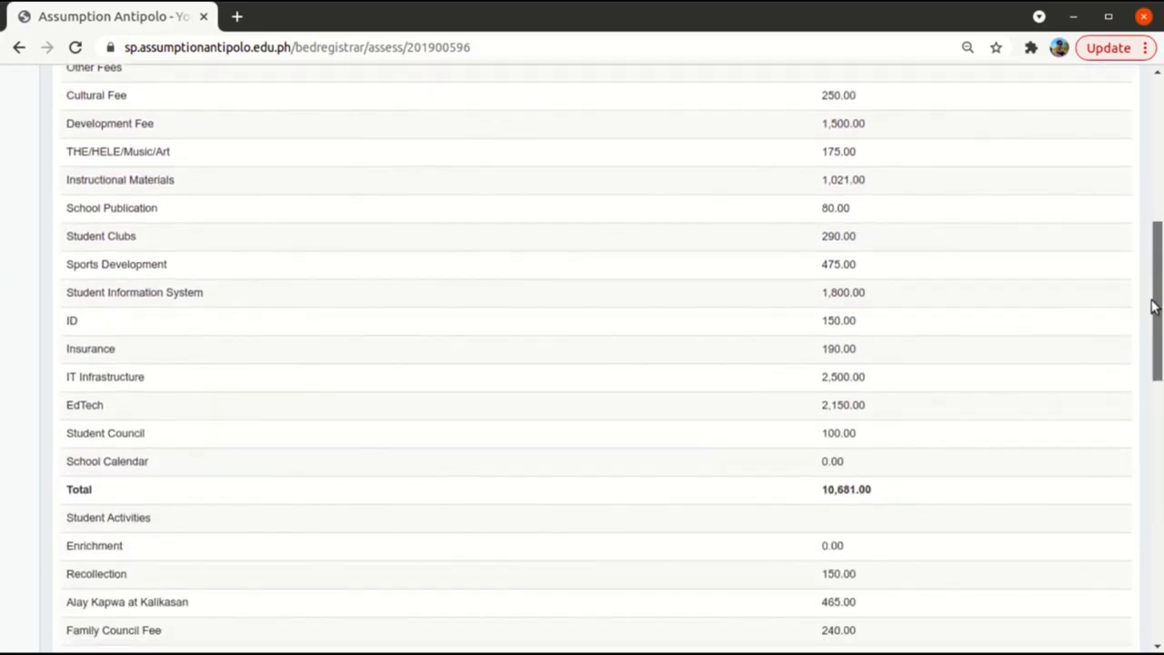
scroll("down", 3)
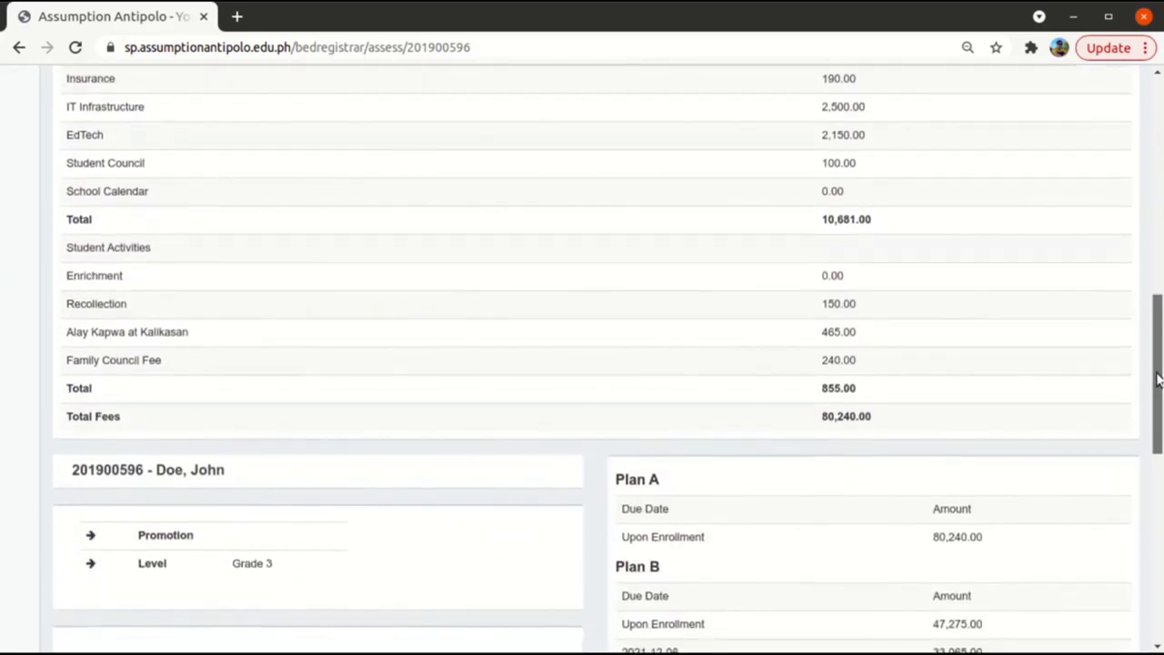
scroll("down", 3)
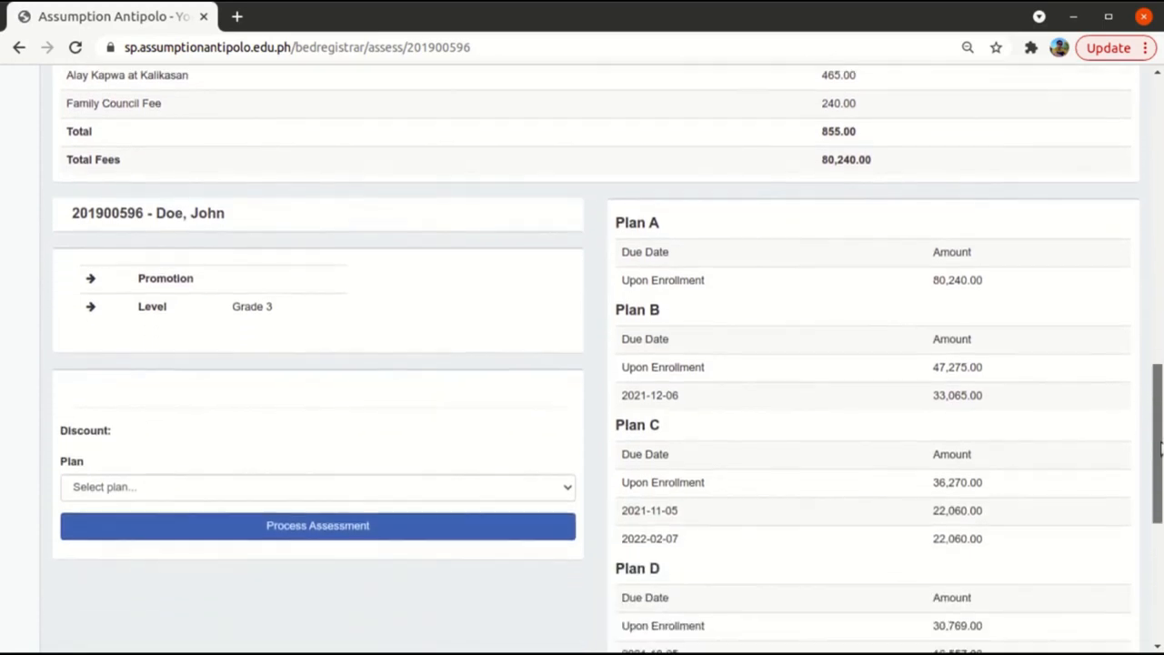
scroll("down", 3)
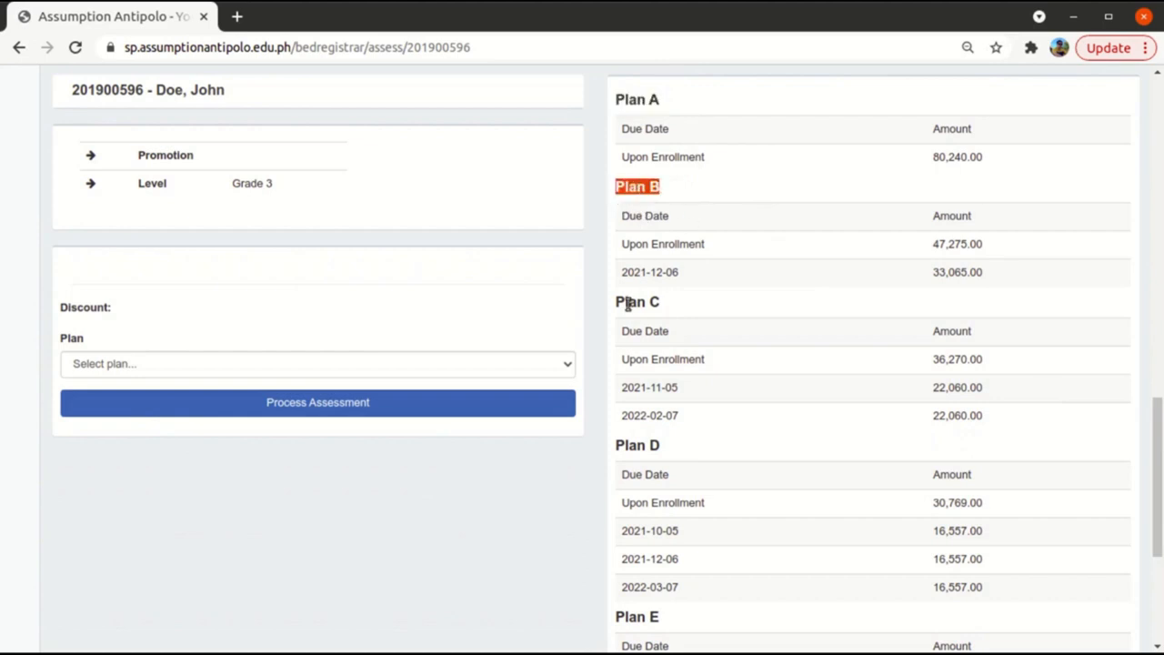
scroll("down", 3)
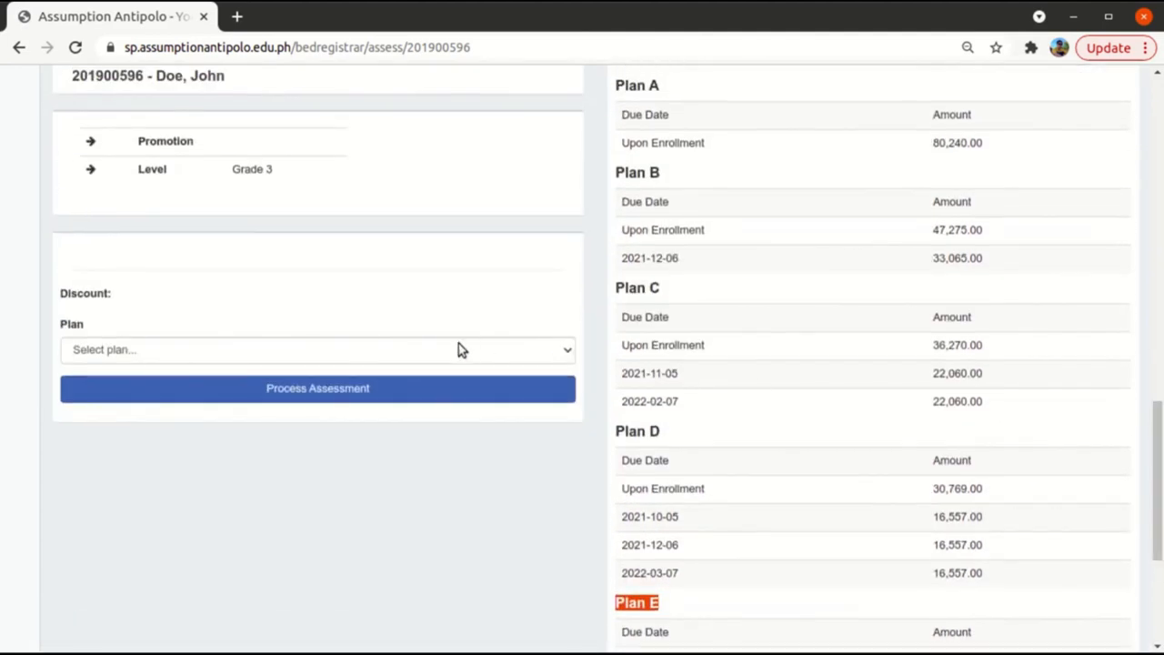
Choose Plan C as the payment plan and process the assessment.
left_click(316, 349)
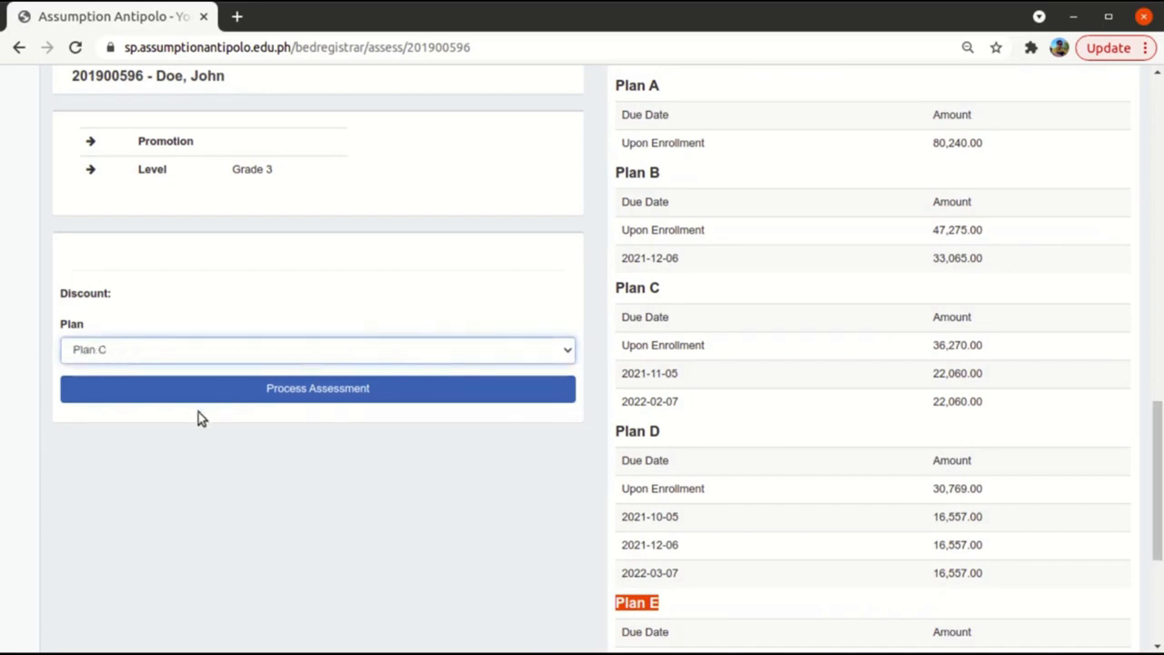
mouse_move(293, 396)
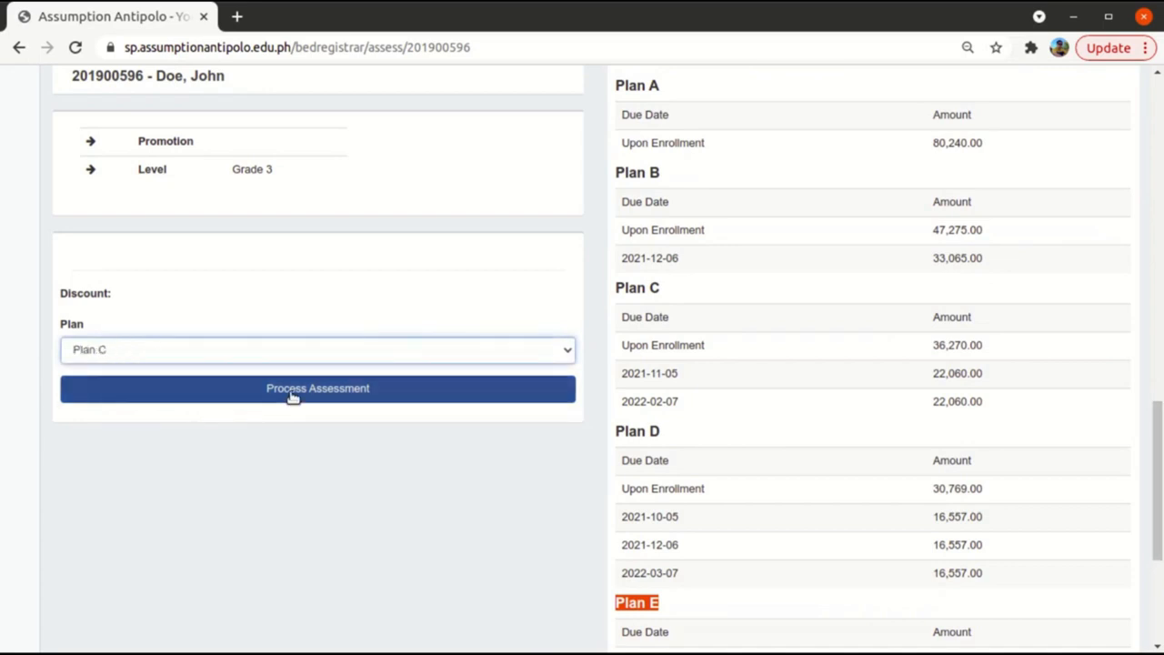
left_click(294, 389)
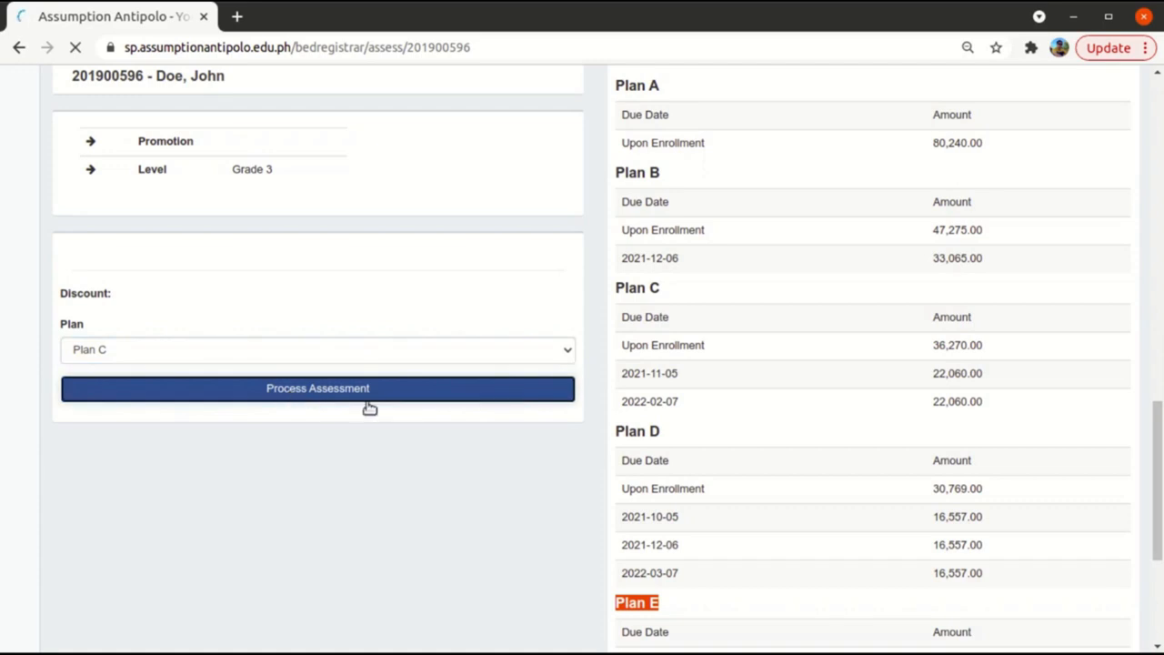
left_click(317, 389)
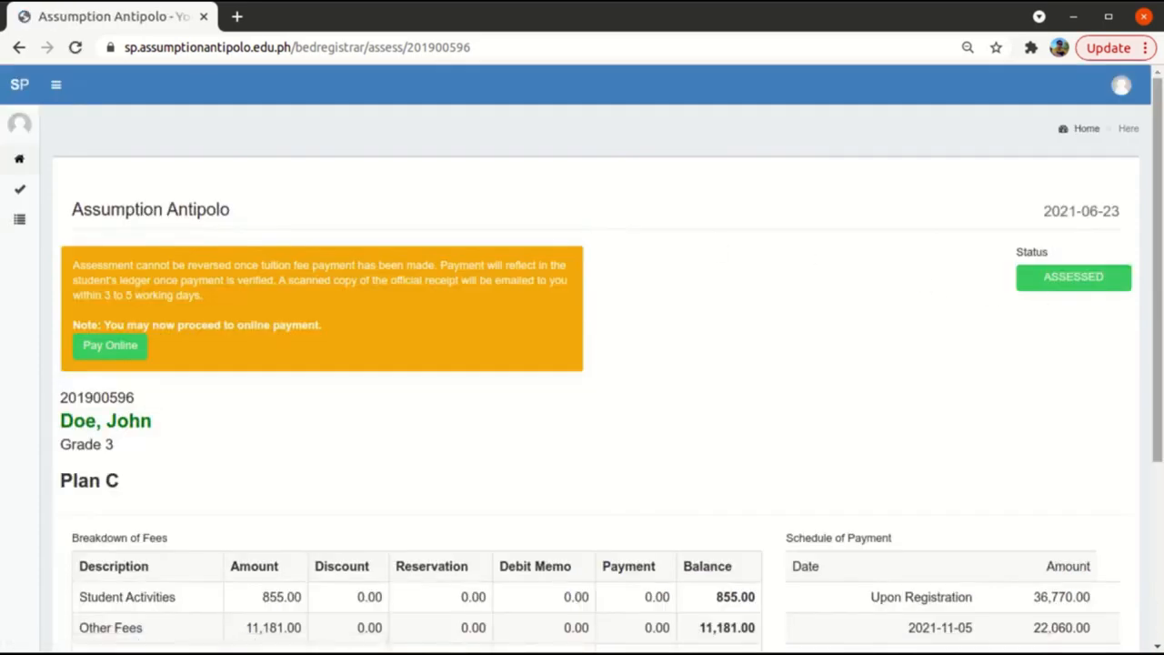
scroll("down", 3)
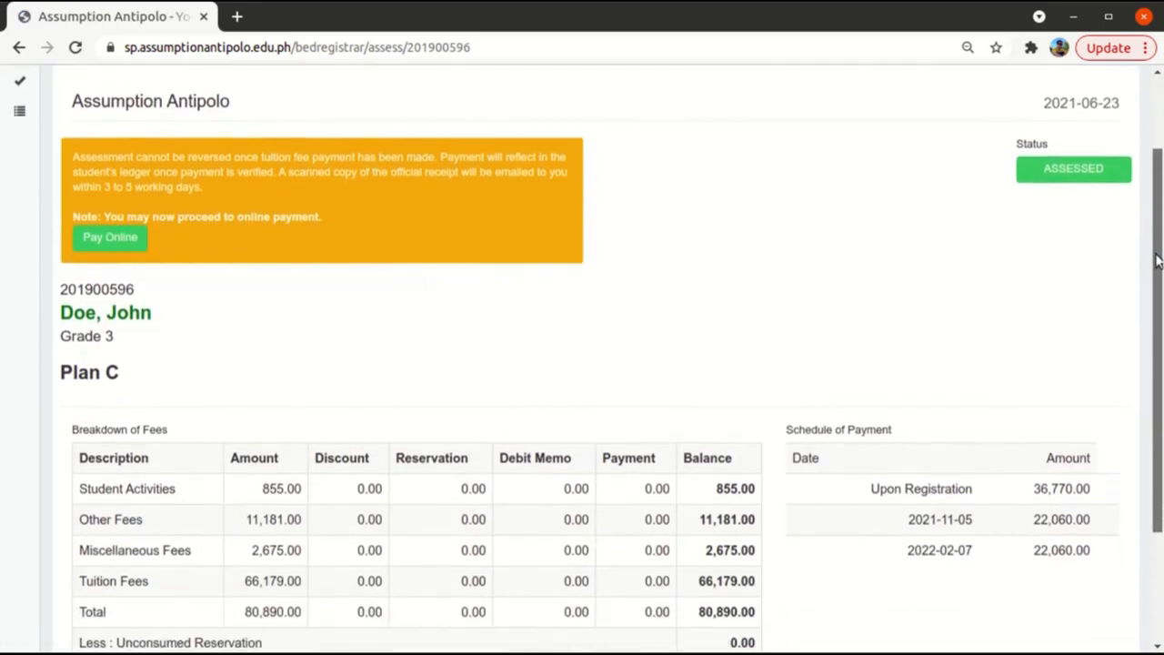
scroll("down", 3)
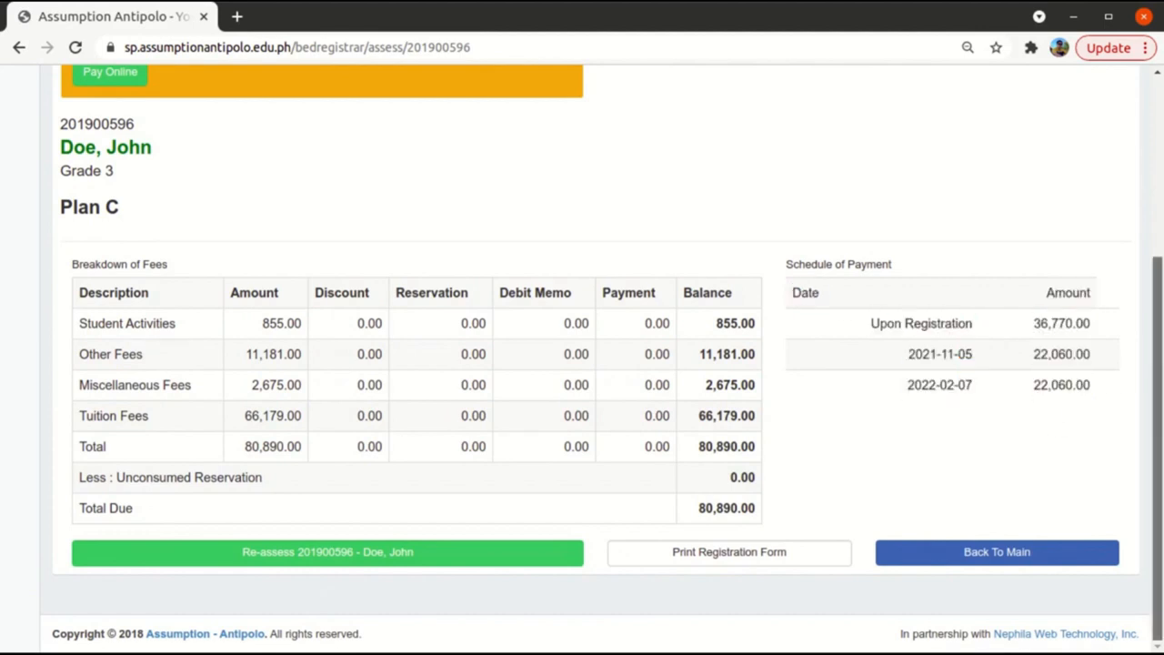
mouse_move(440, 340)
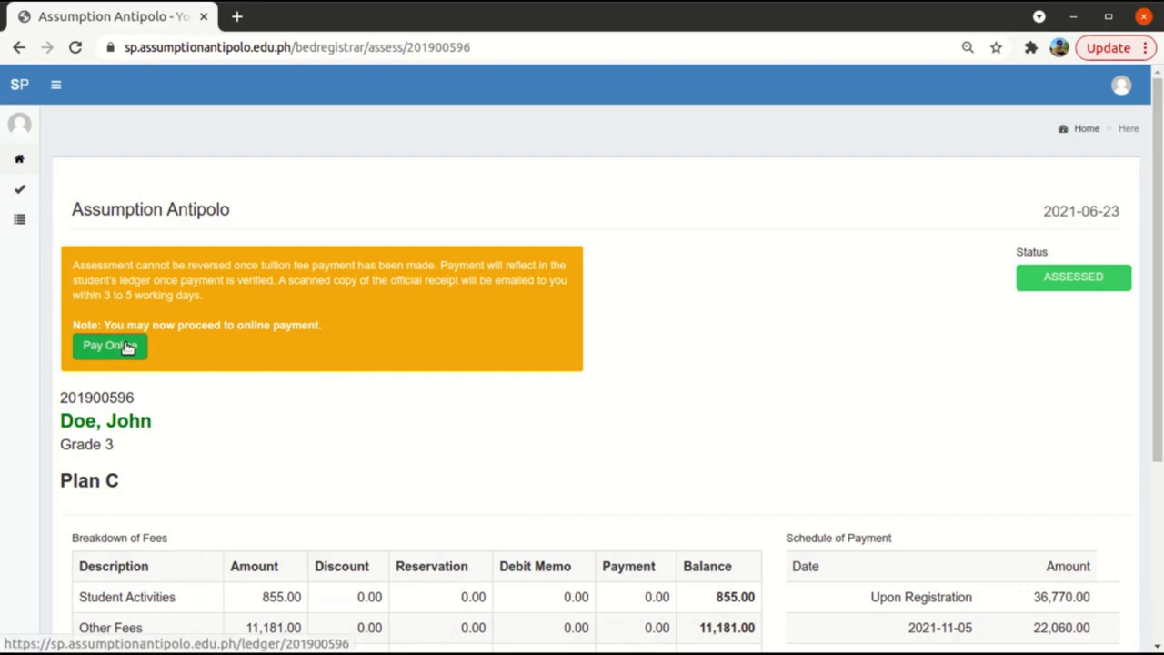
Open online payment and attempt a 1000 amount, dismissing the minimum-amount warning.
left_click(109, 345)
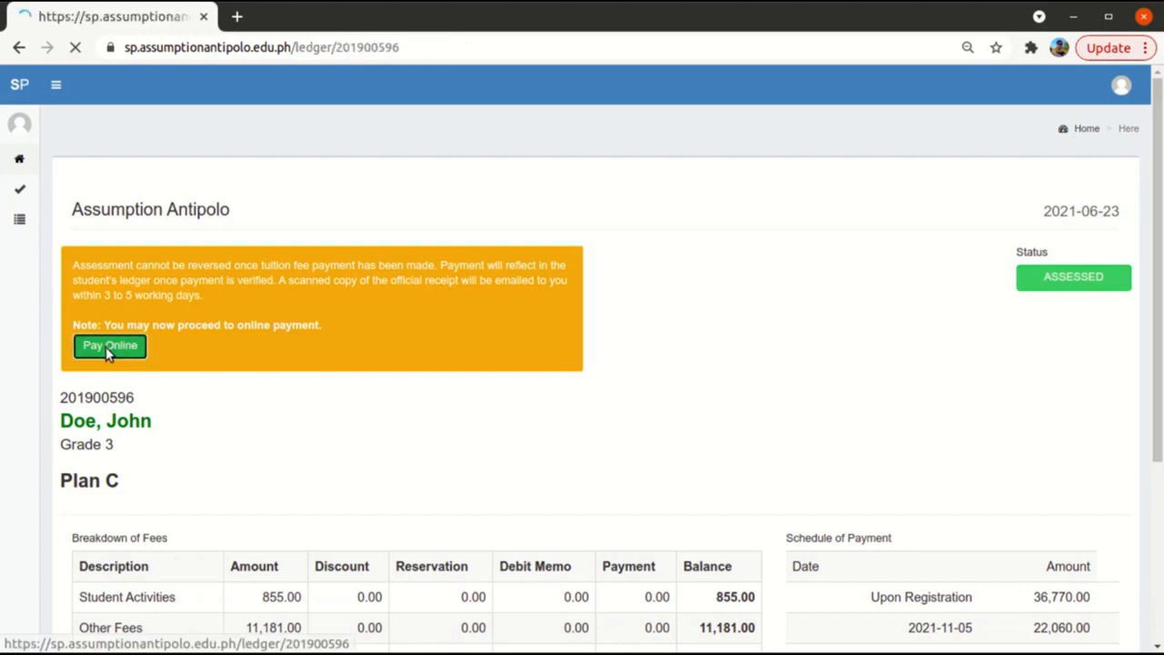
left_click(109, 345)
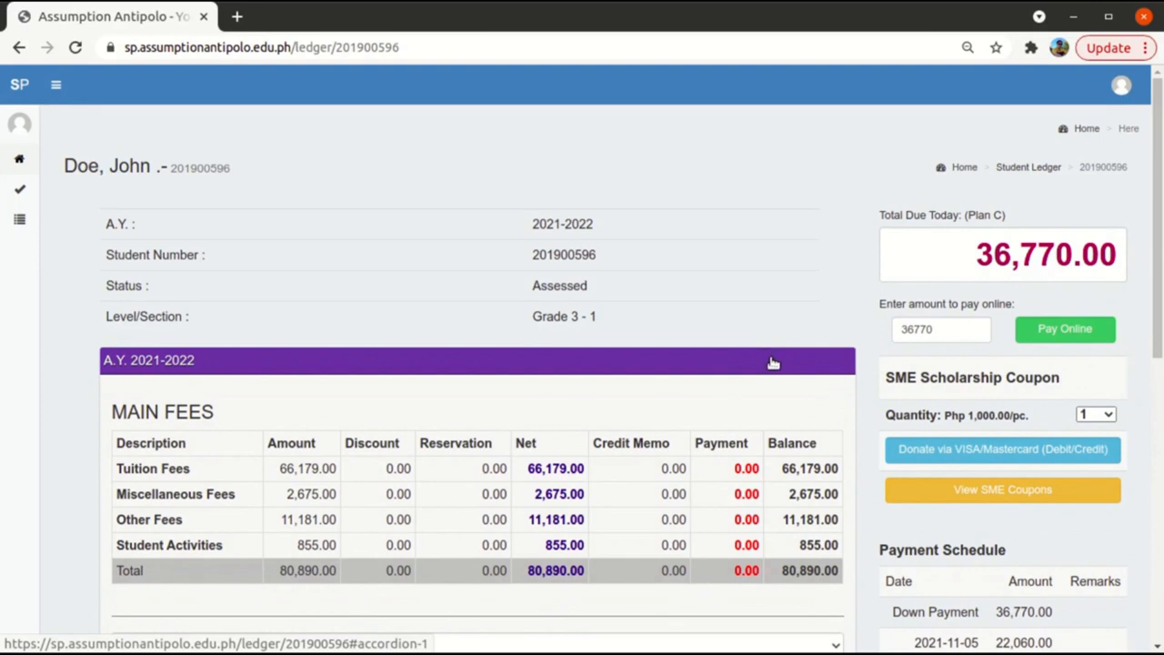
mouse_move(846, 371)
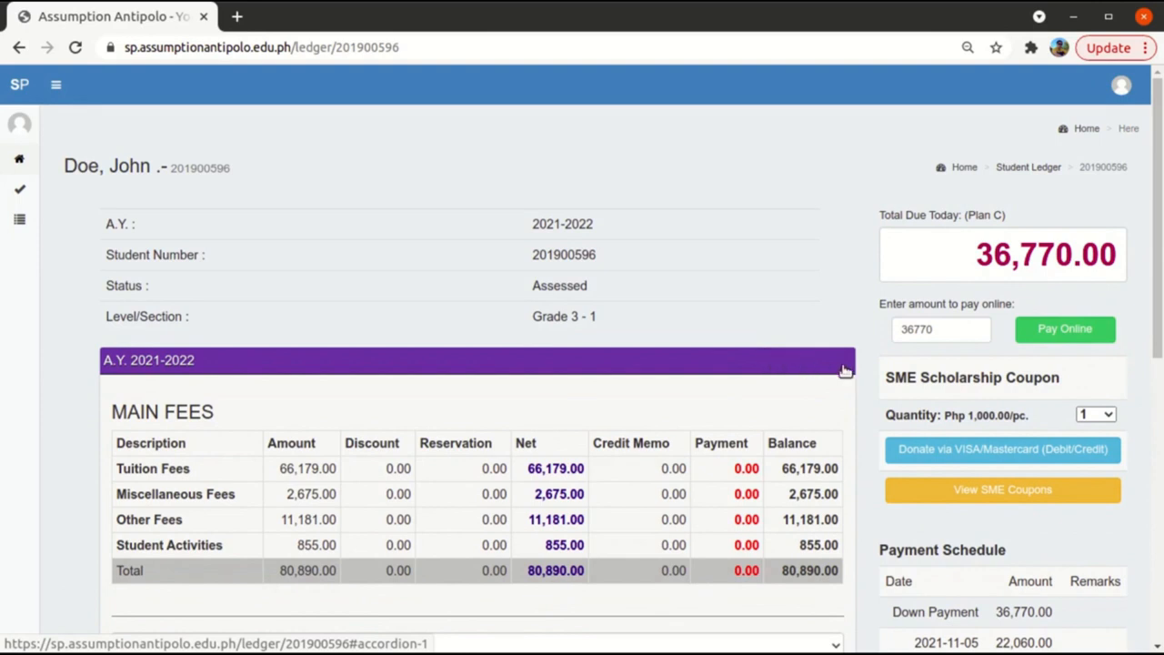
left_click(941, 329)
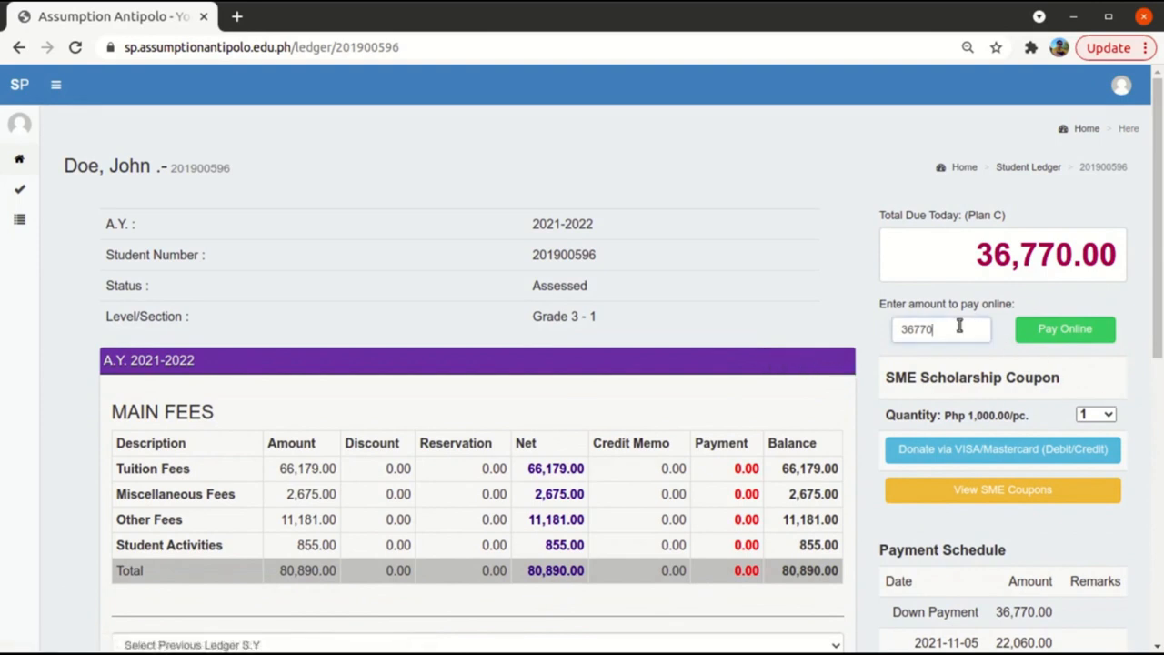
triple_click(930, 330)
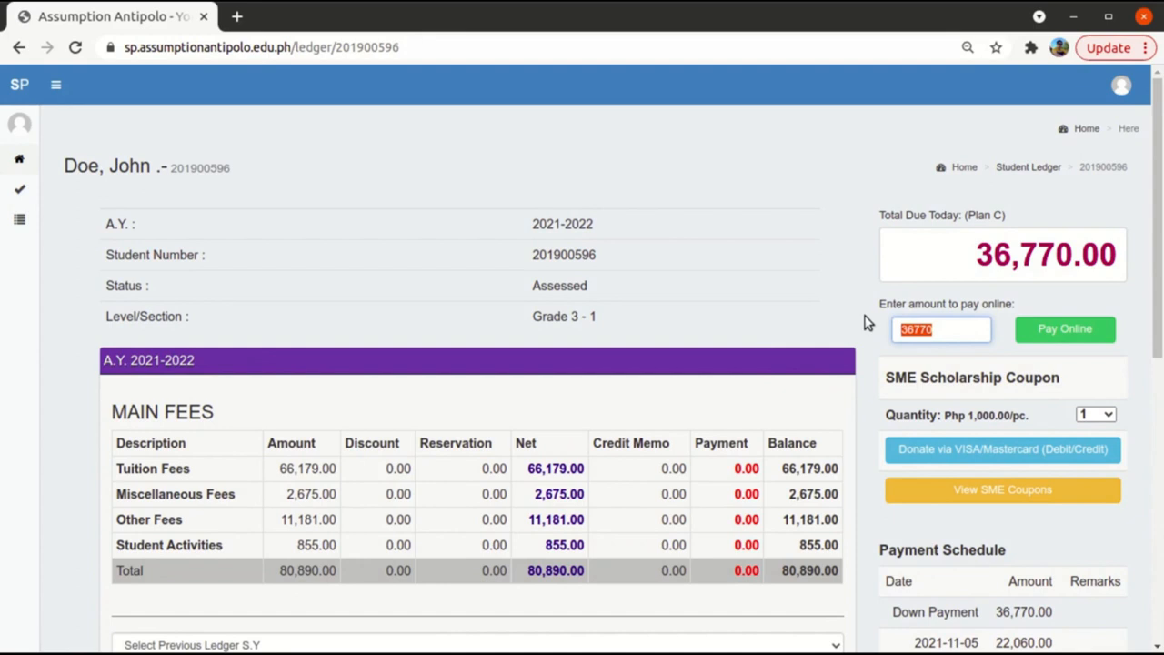
type("1000")
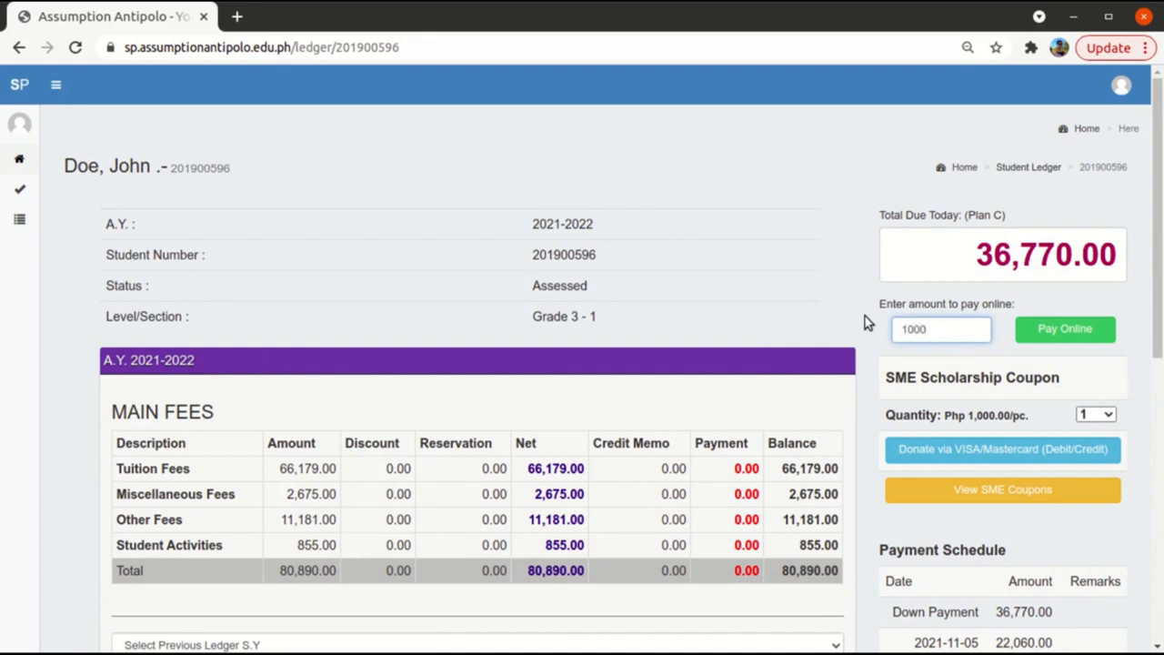
left_click(1064, 329)
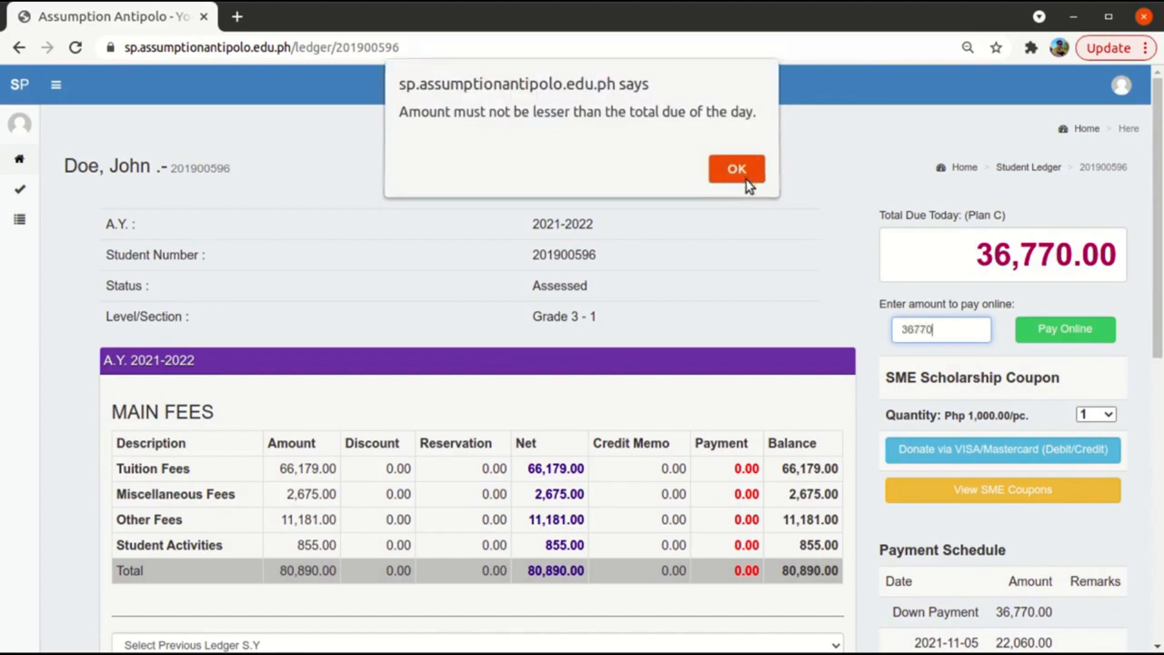
left_click(736, 169)
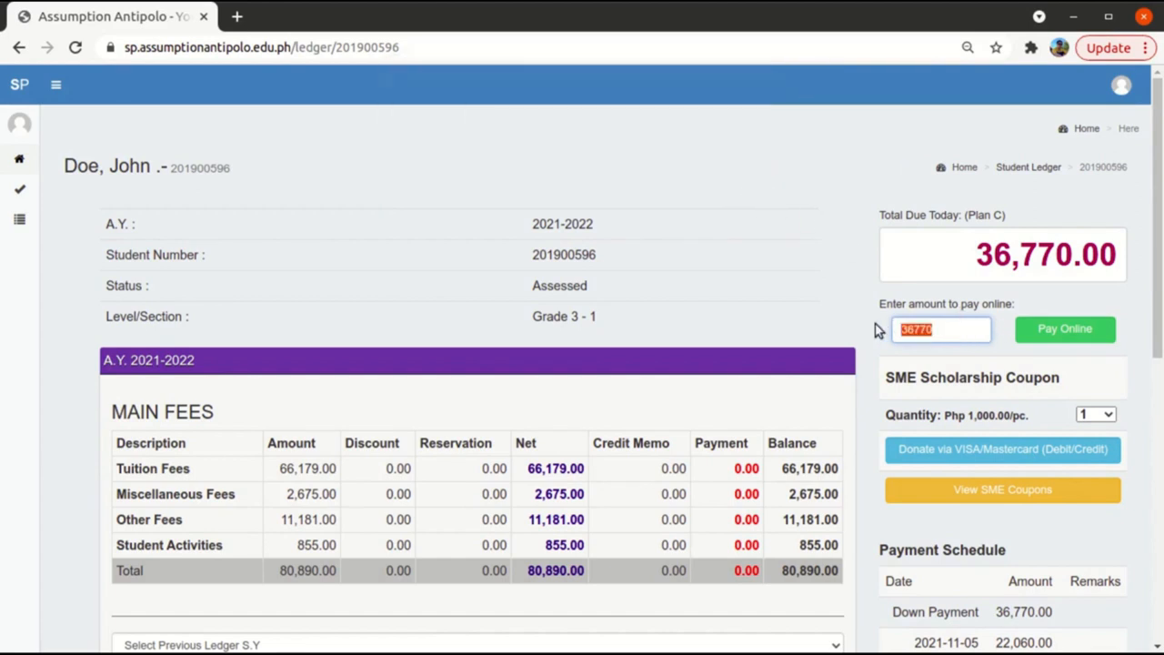
Enter 36770 as the amount and confirm the Php 36,770.00 online payment.
type("80890")
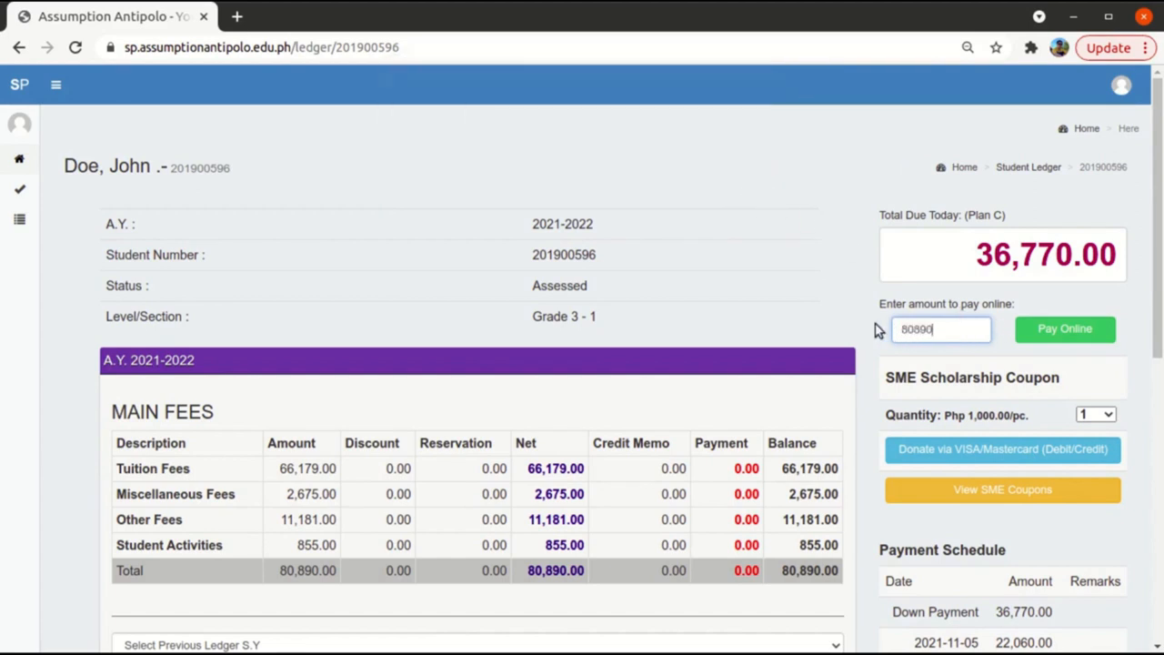
key("Backspace")
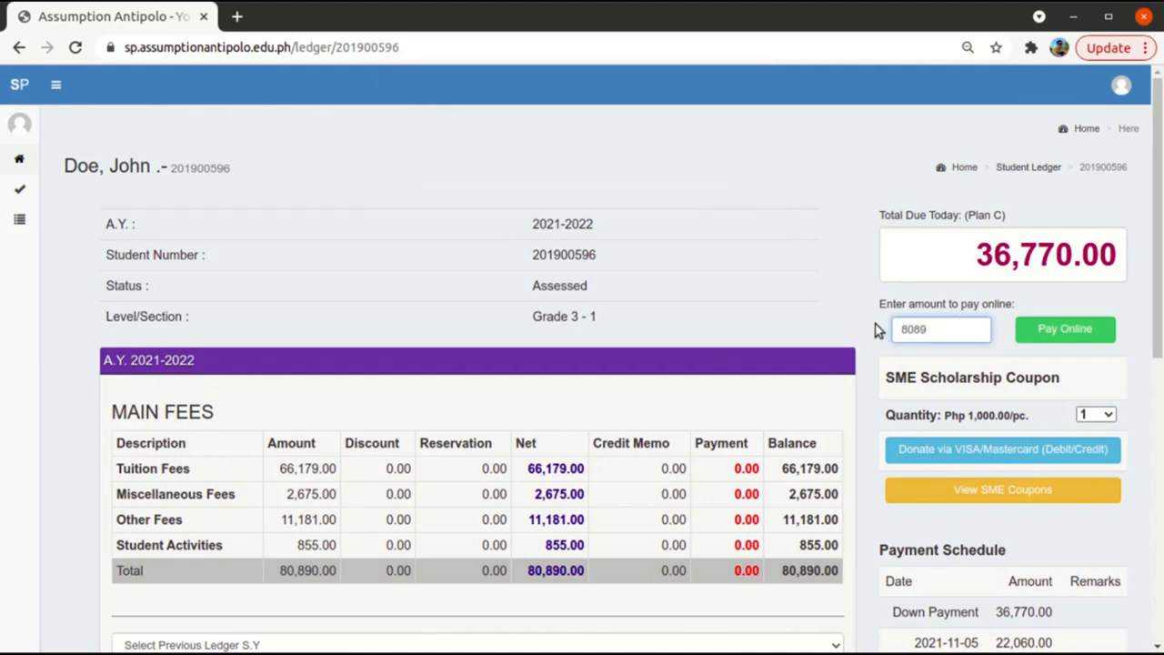
type("36770")
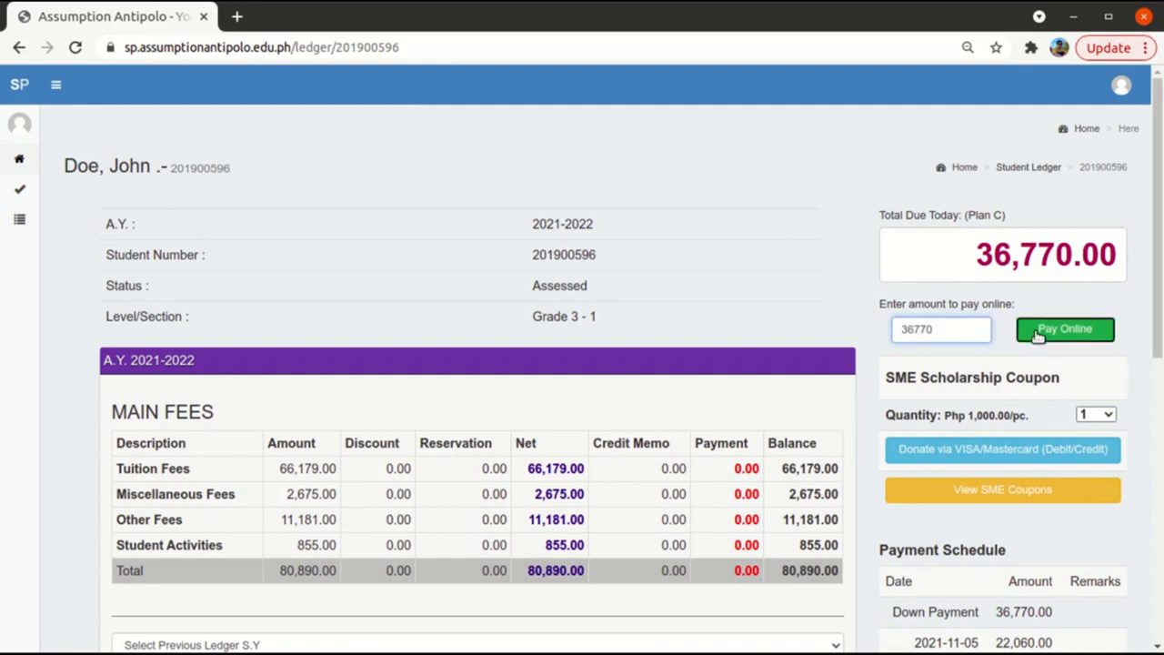
left_click(1066, 329)
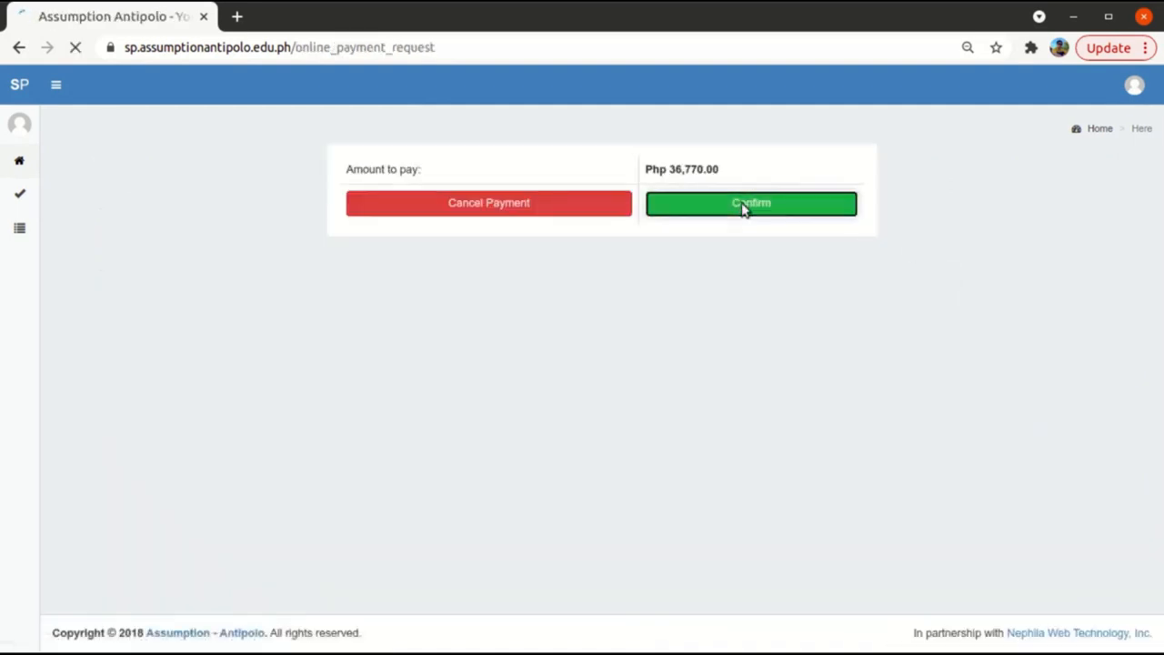
left_click(751, 204)
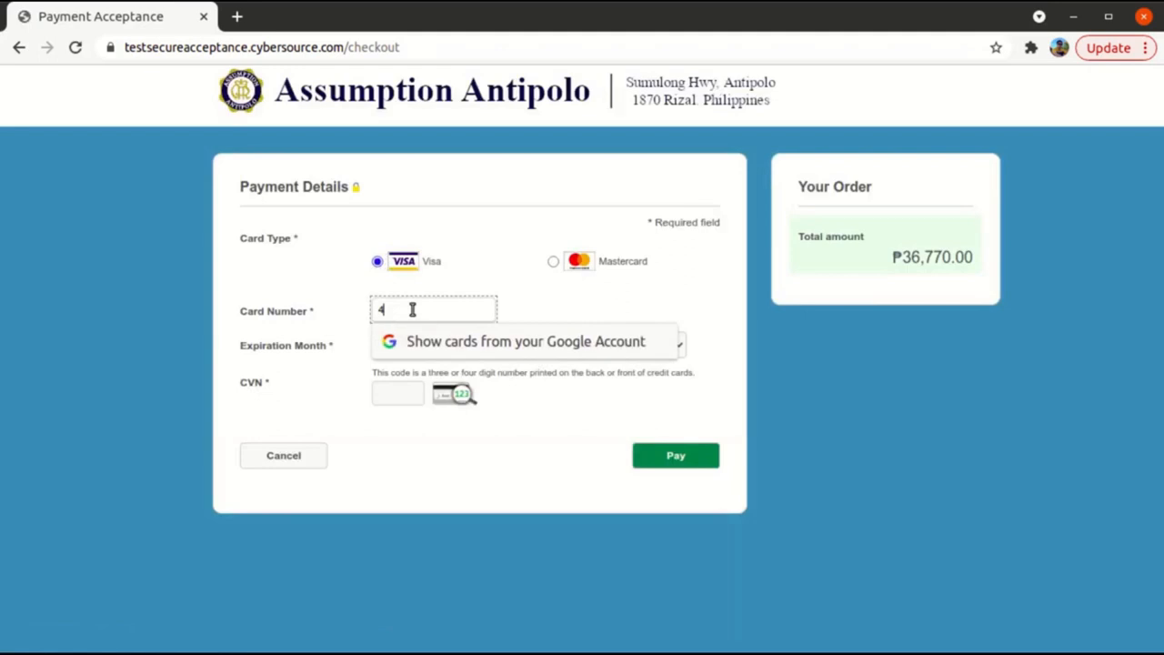
type("0000")
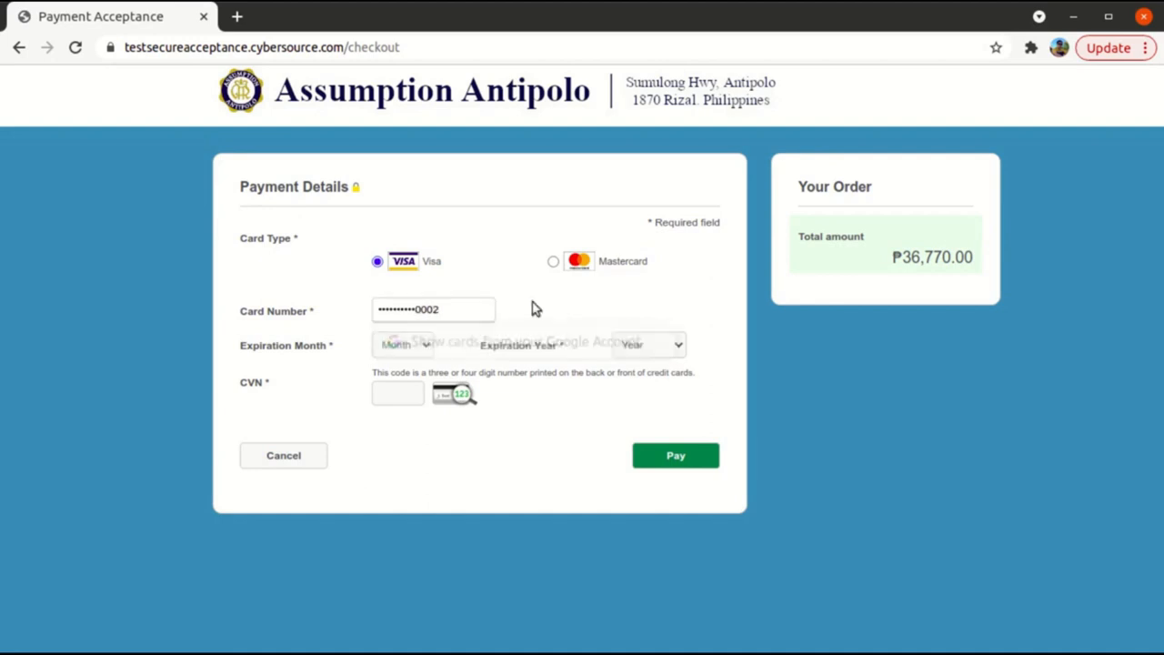
left_click(402, 346)
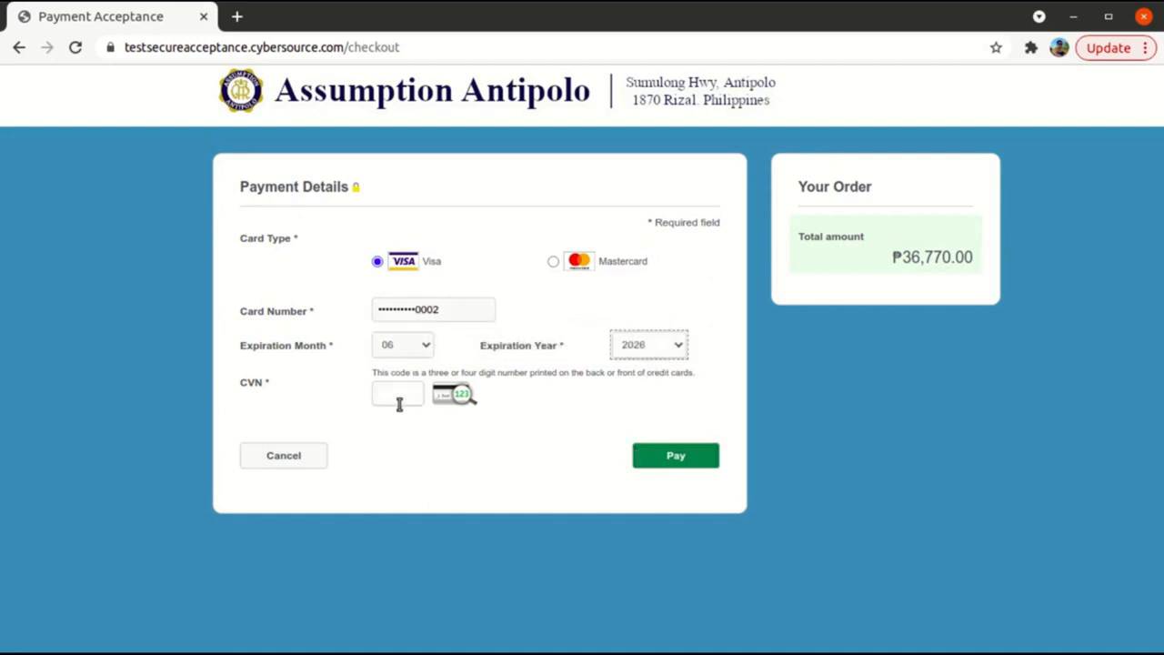
type("123")
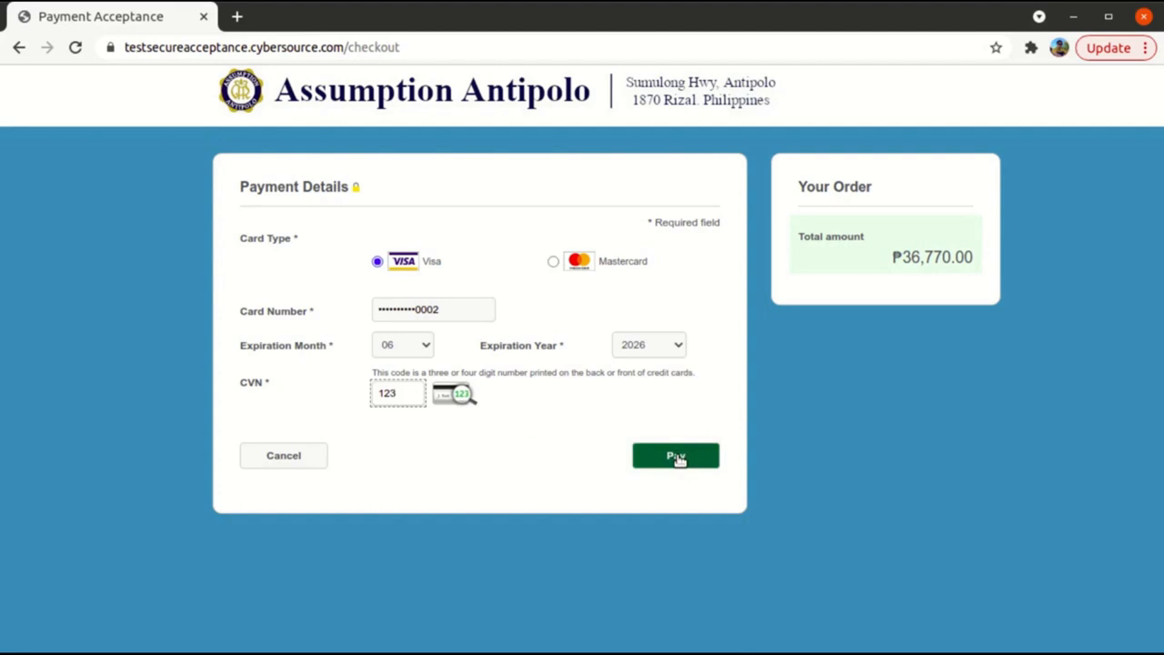
left_click(676, 454)
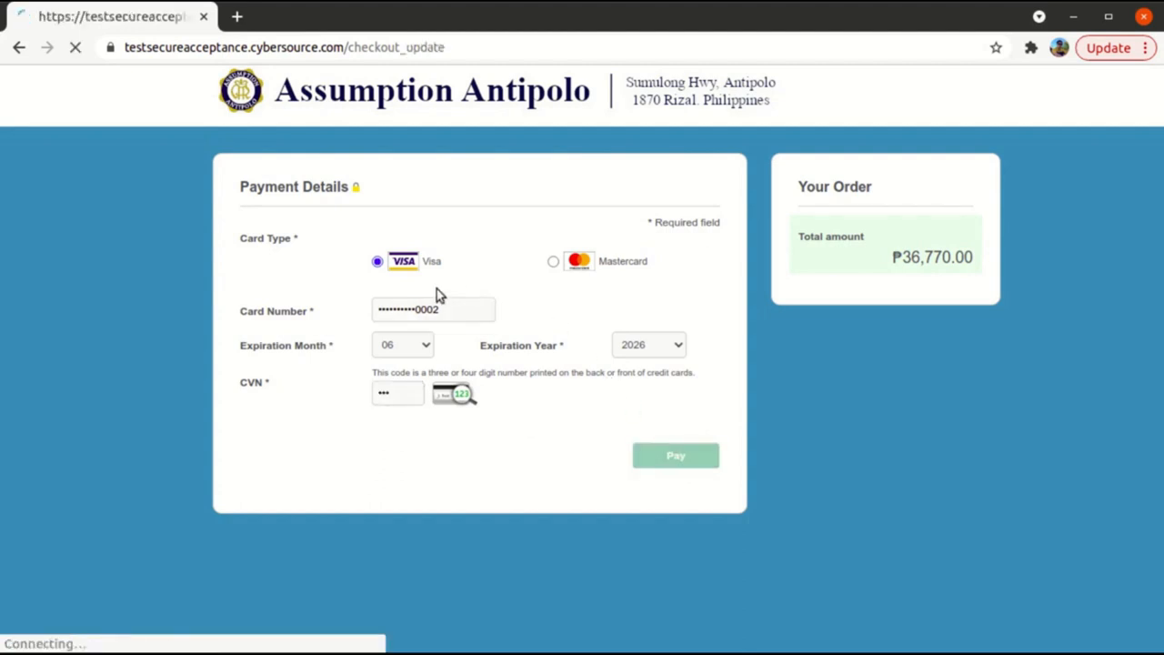
Review the ledger showing the payment posted, status Enrolled and 0.00 due today.
left_click(677, 455)
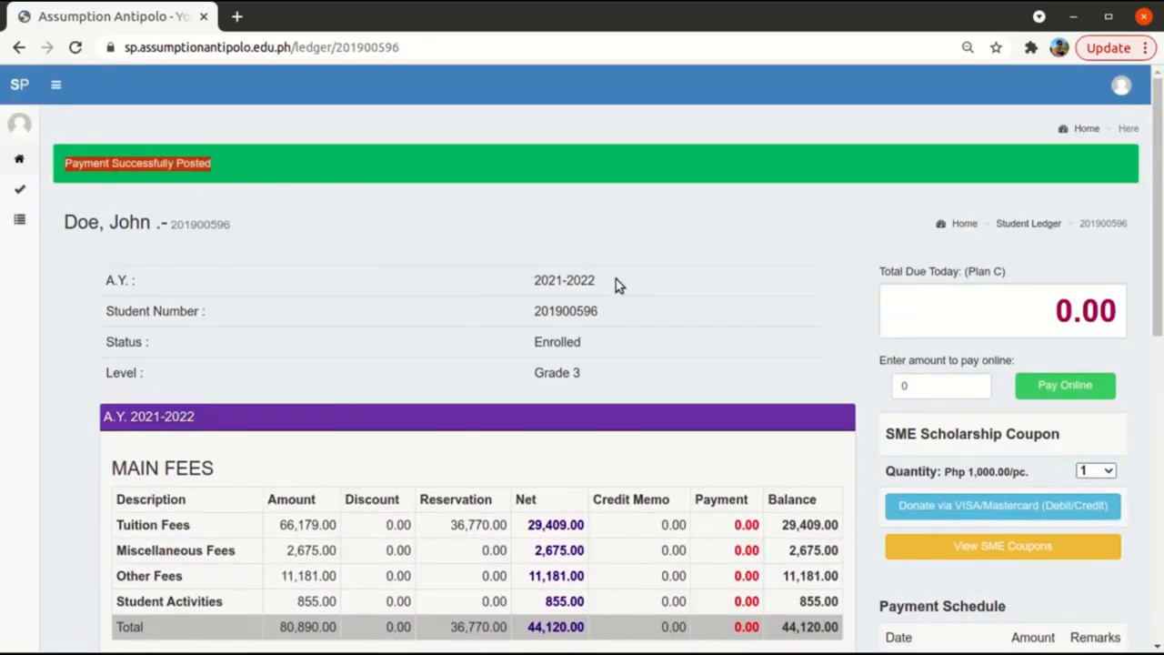
scroll("down", 3)
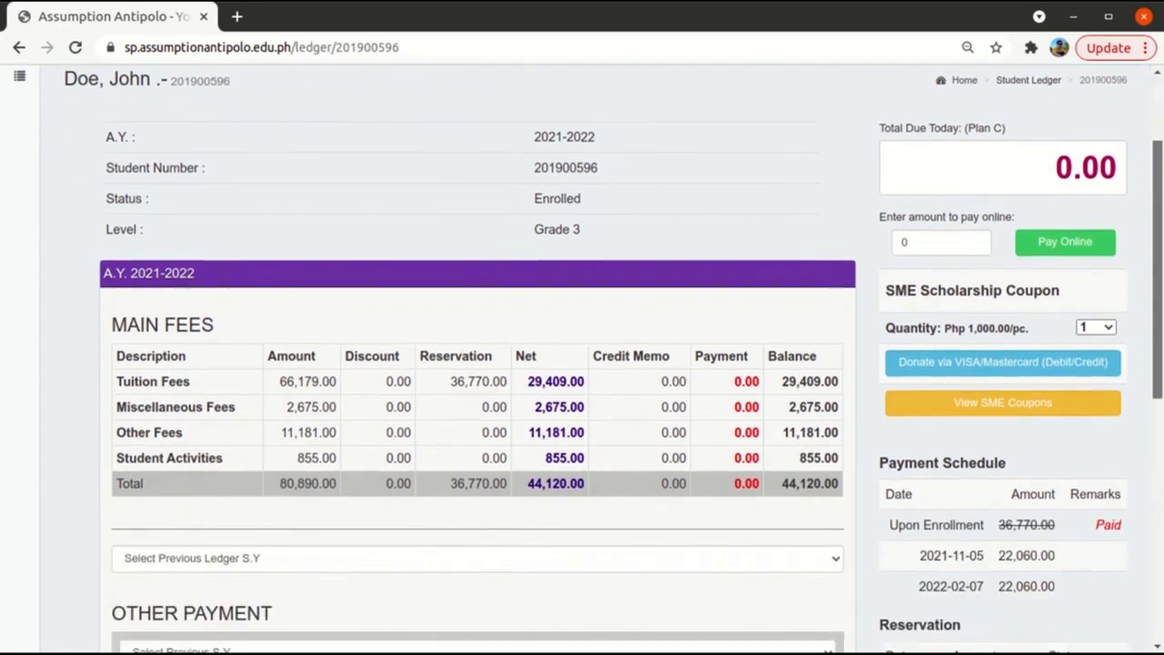
scroll("down", 3)
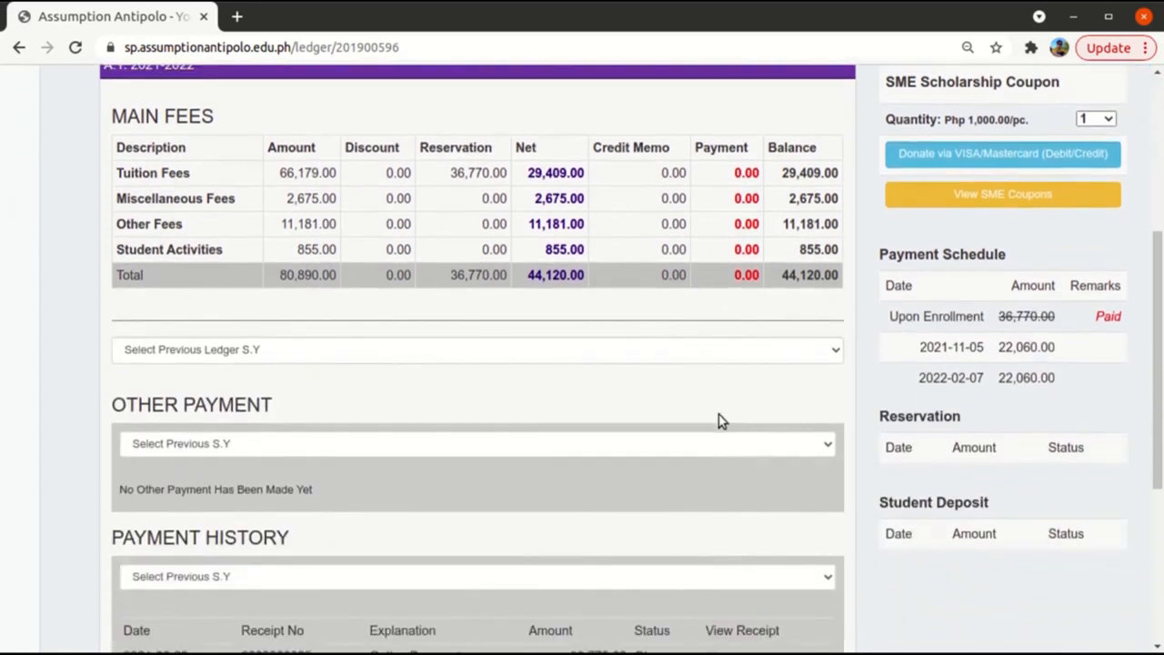
scroll("down", 3)
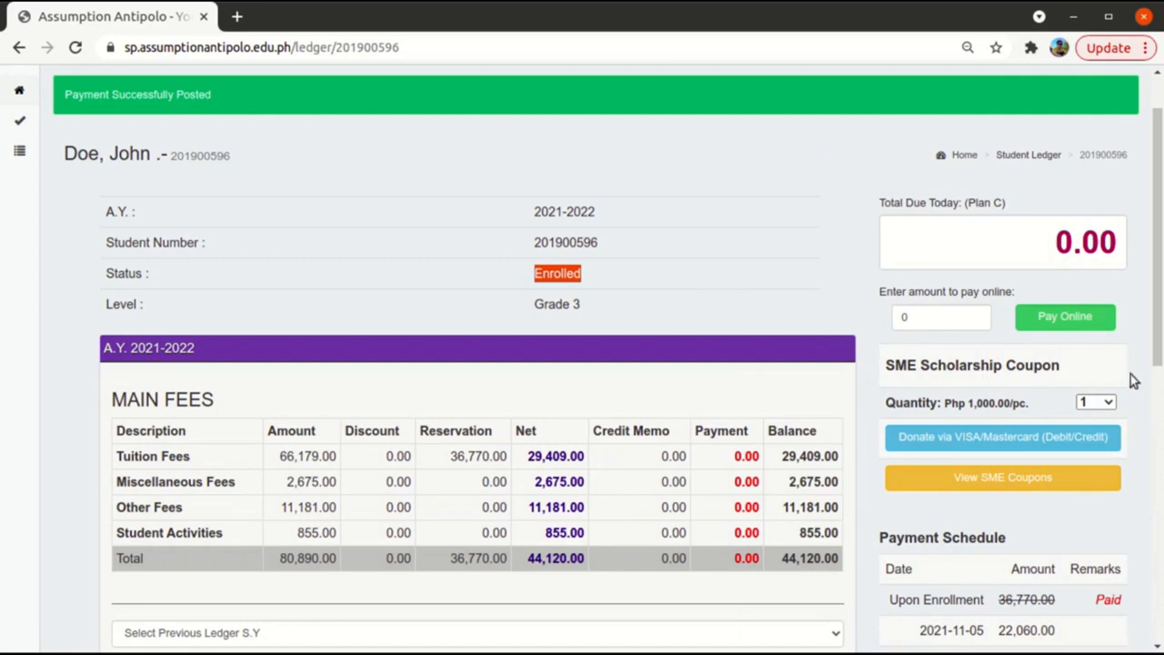
Order 10 SME Scholarship Coupons and start the VISA/Mastercard donation payment.
scroll("down", 3)
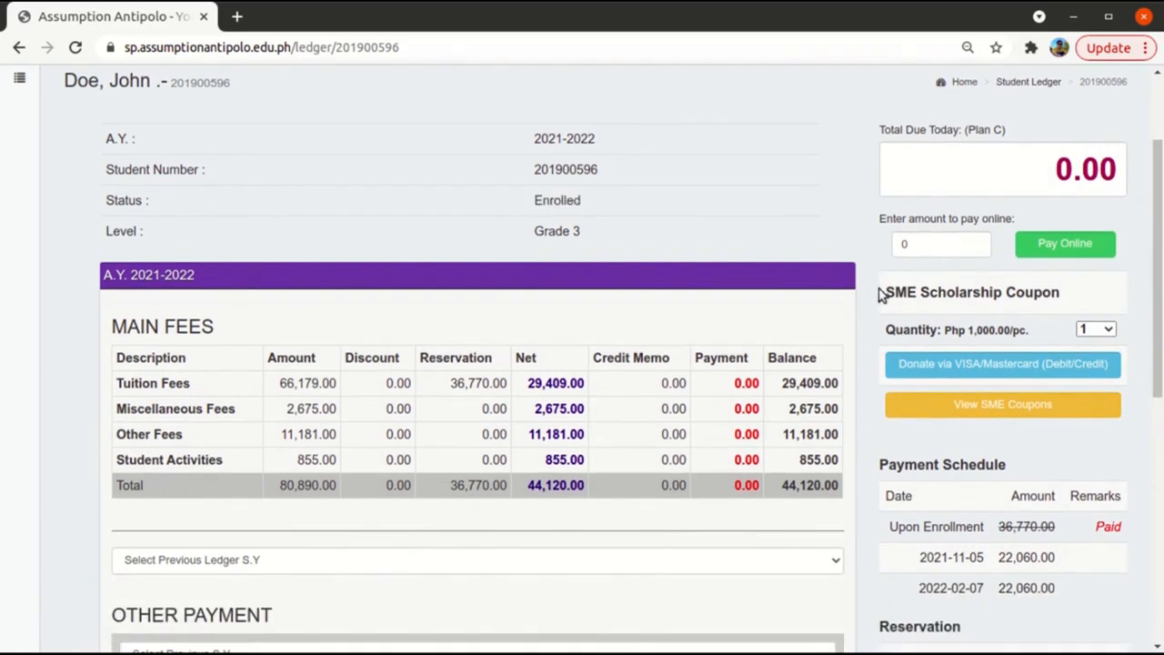
double_click(971, 291)
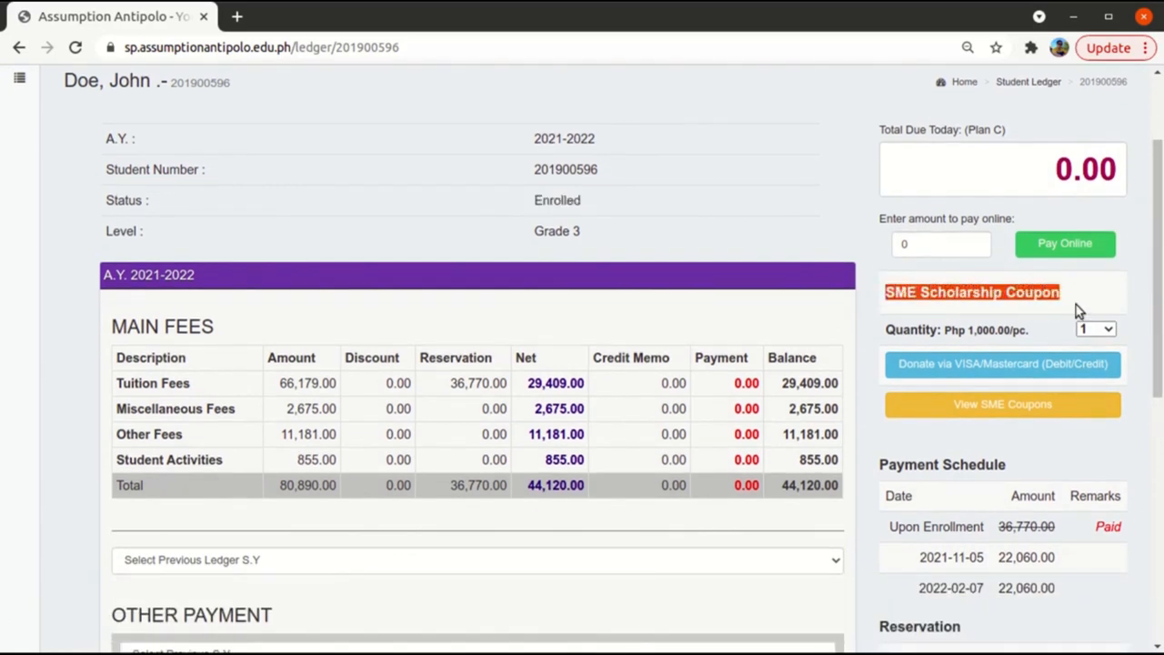
mouse_move(1131, 301)
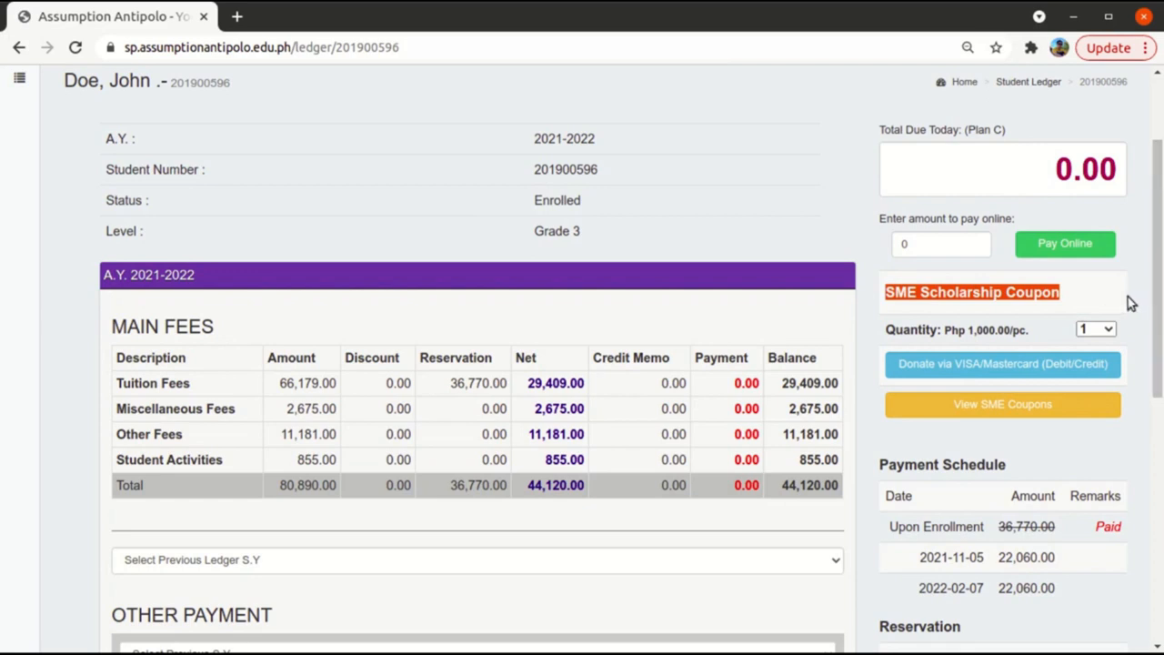
mouse_move(1082, 432)
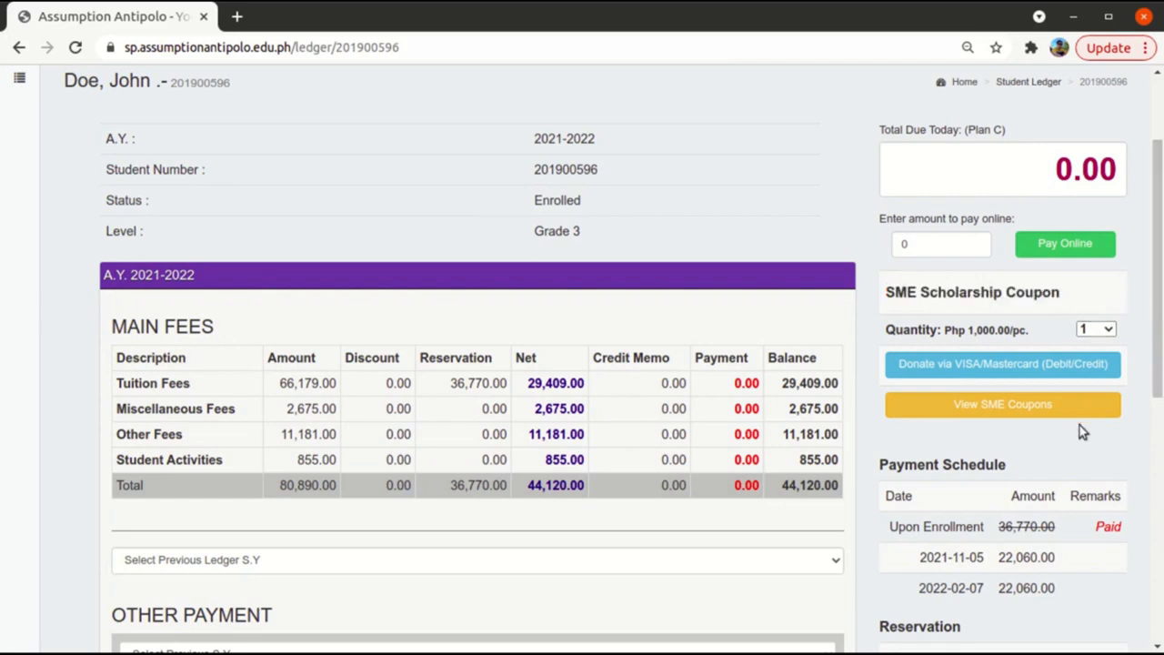
left_click(1095, 330)
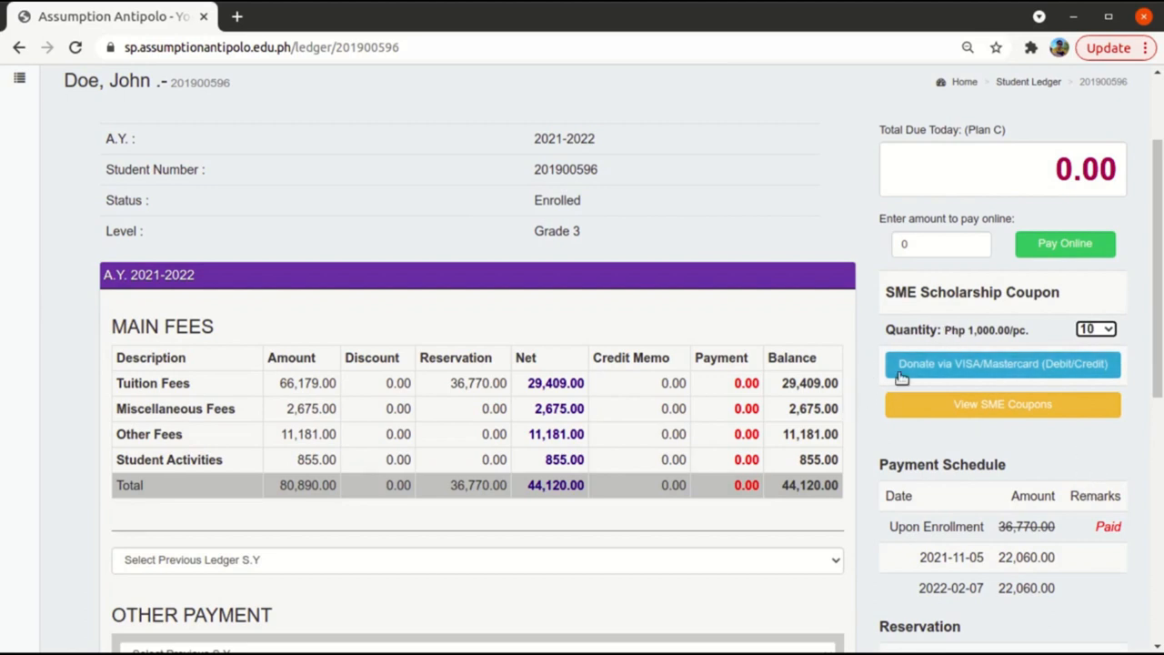
mouse_move(942, 371)
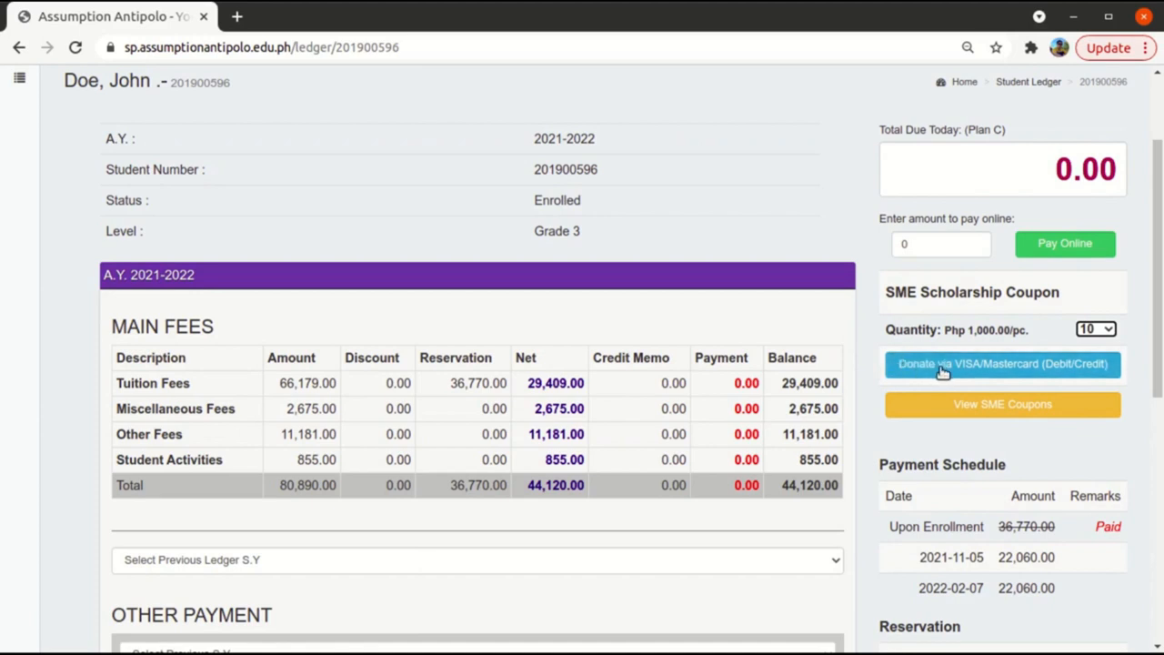
left_click(1002, 364)
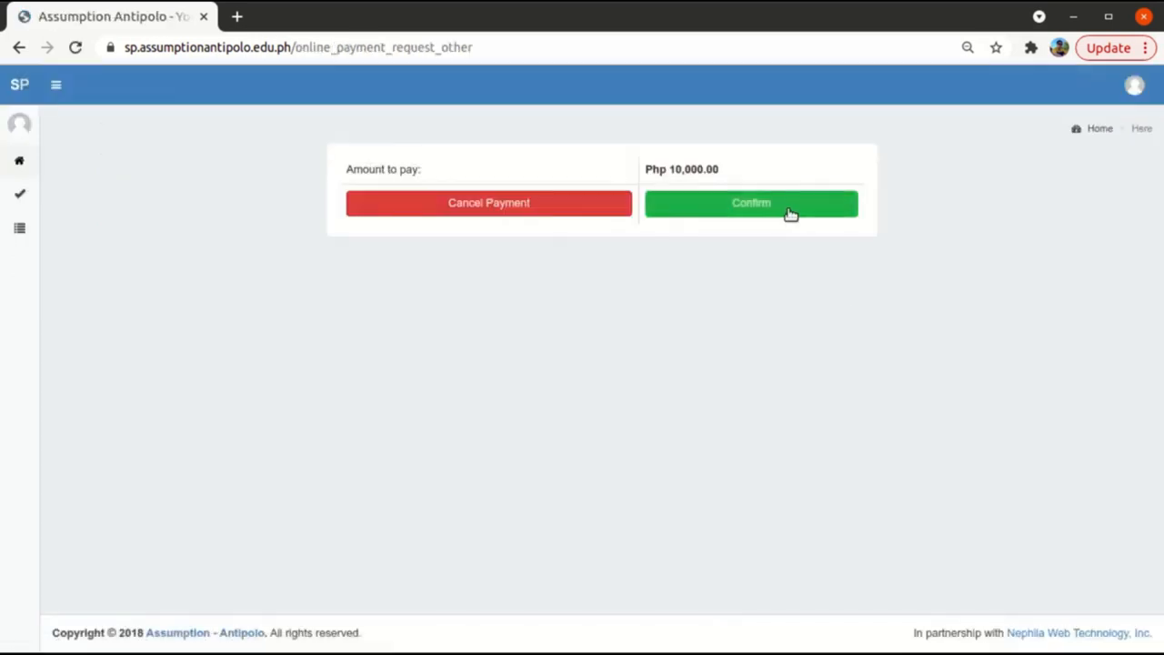
Confirm the Php 10,000.00 payment and pay with the Visa card, expiry 05/2026 and CVN.
left_click(751, 202)
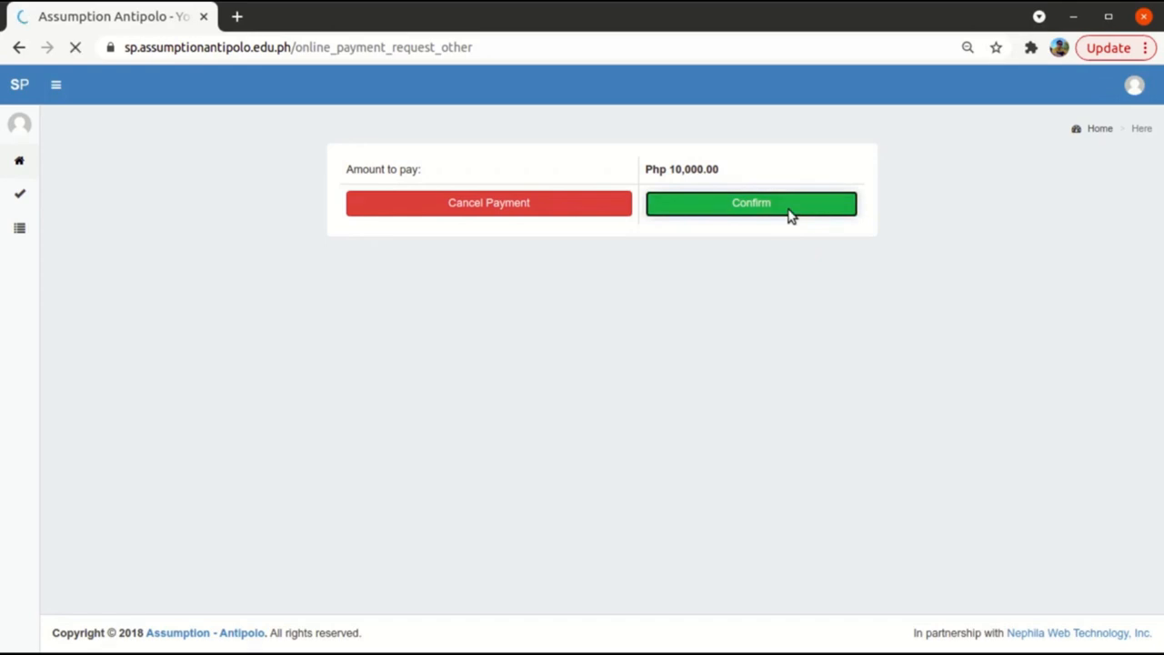
left_click(751, 202)
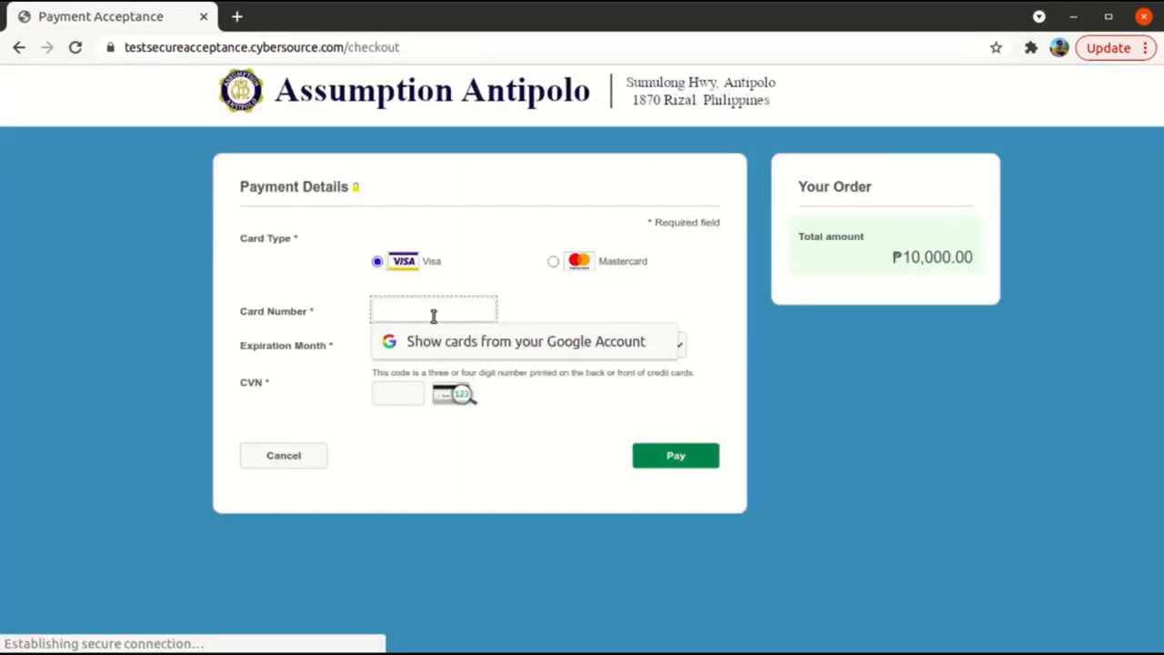
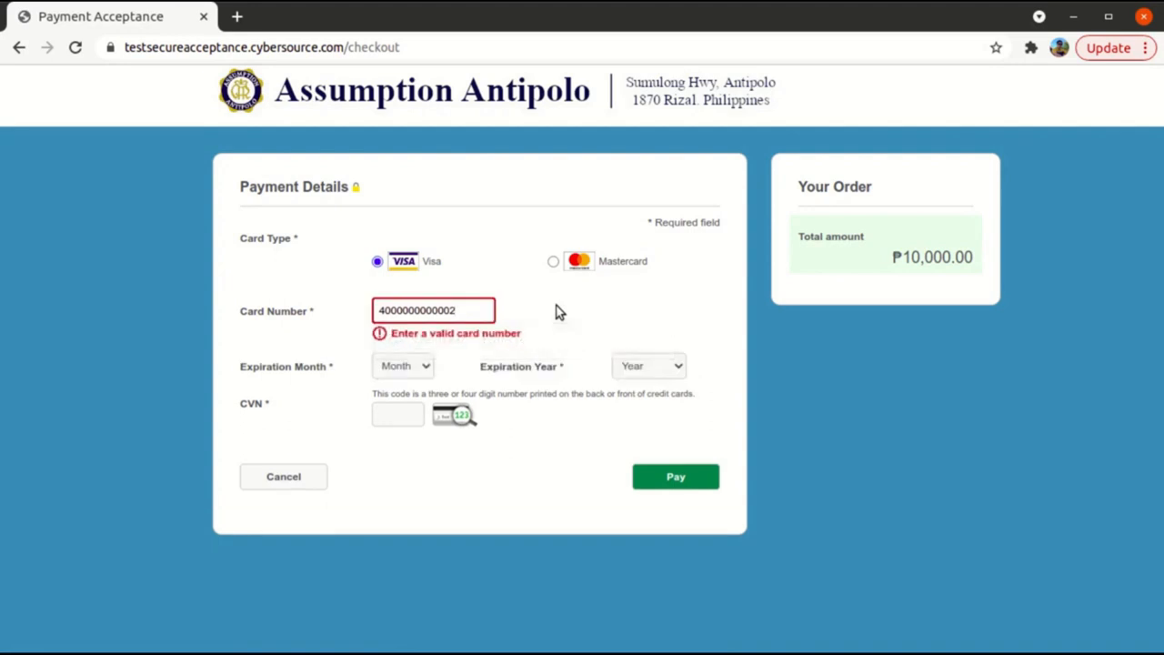
left_click(433, 309)
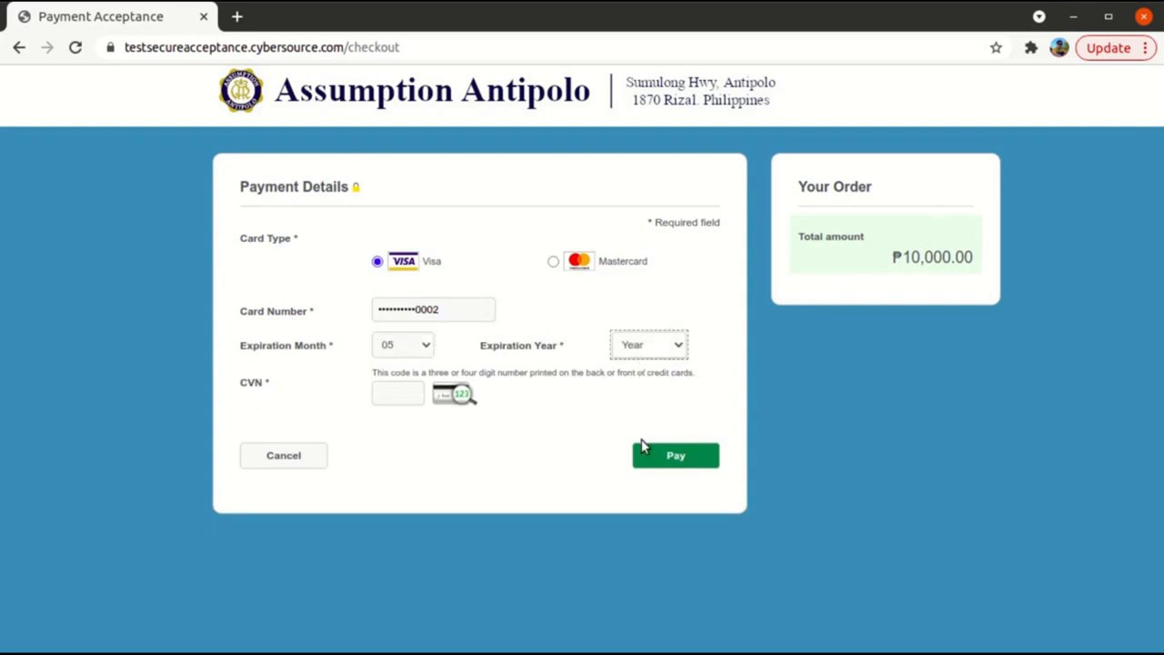
type("123")
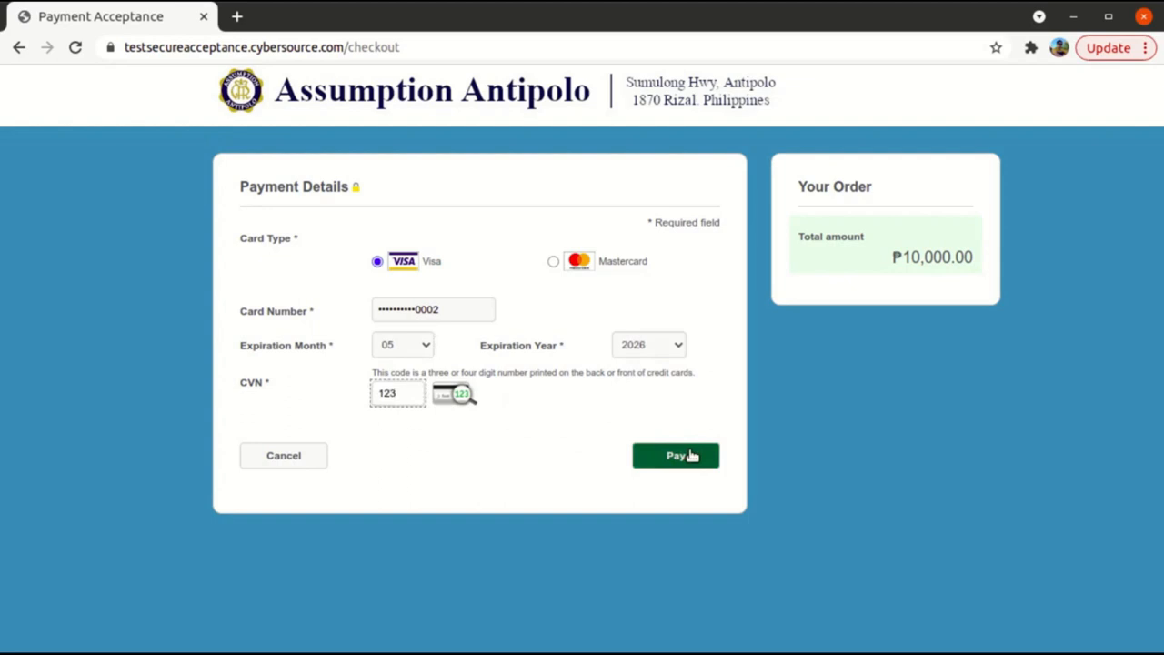
left_click(677, 454)
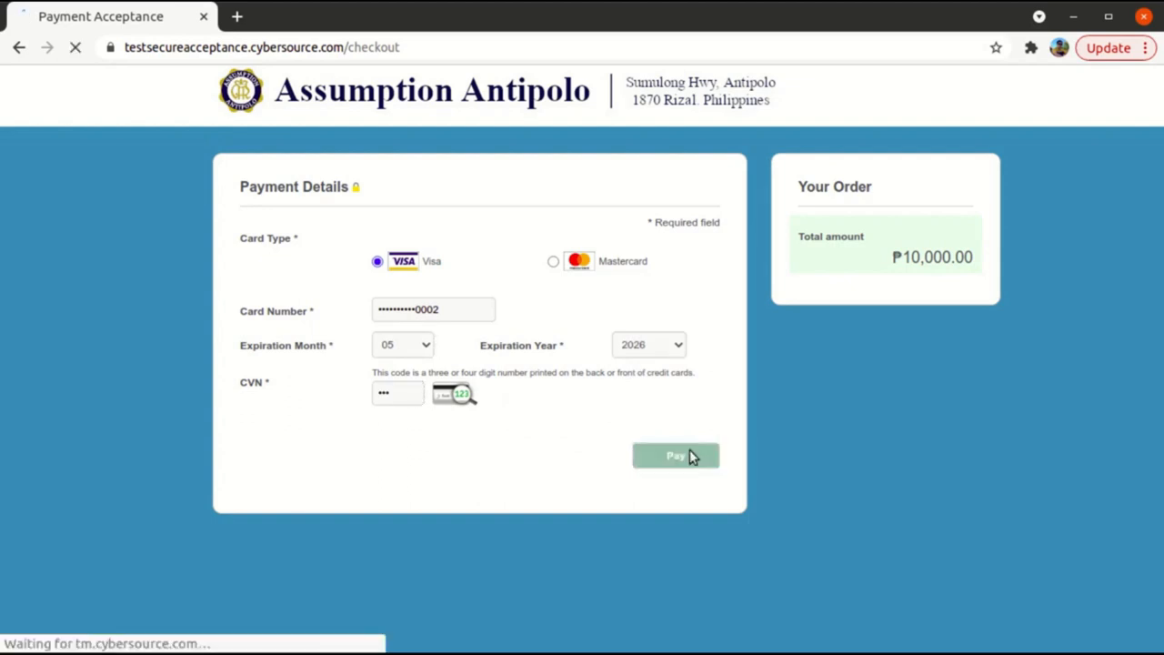
View the list of ten purchased SME coupons dated 2021-06-23 from the ledger.
left_click(674, 455)
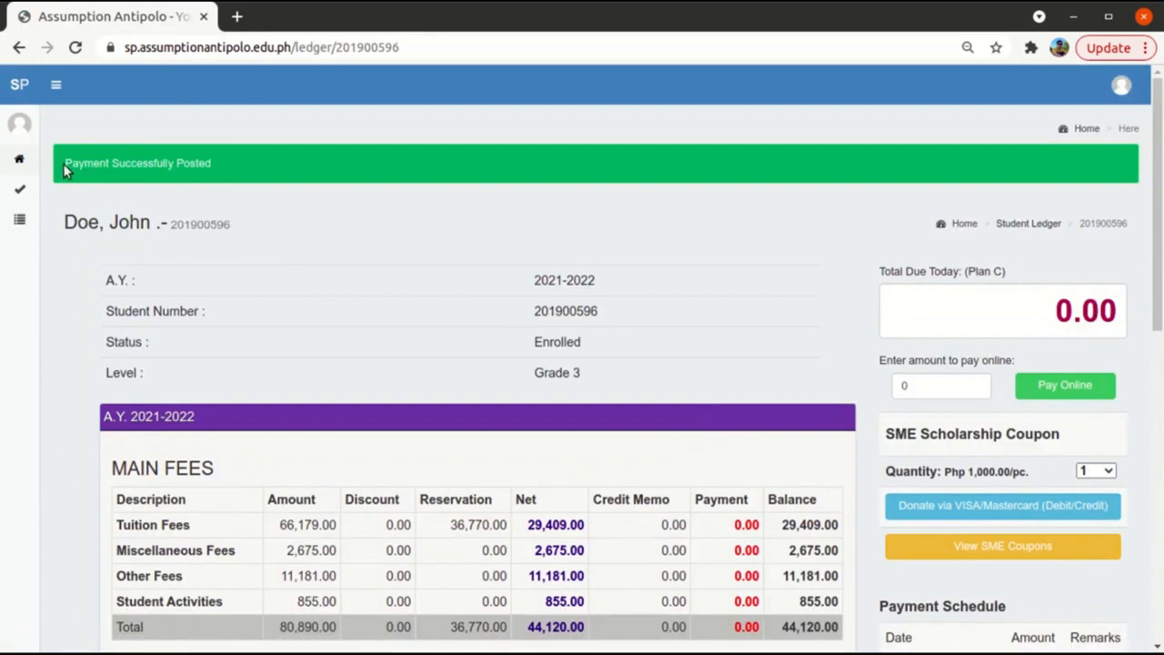
mouse_move(69, 164)
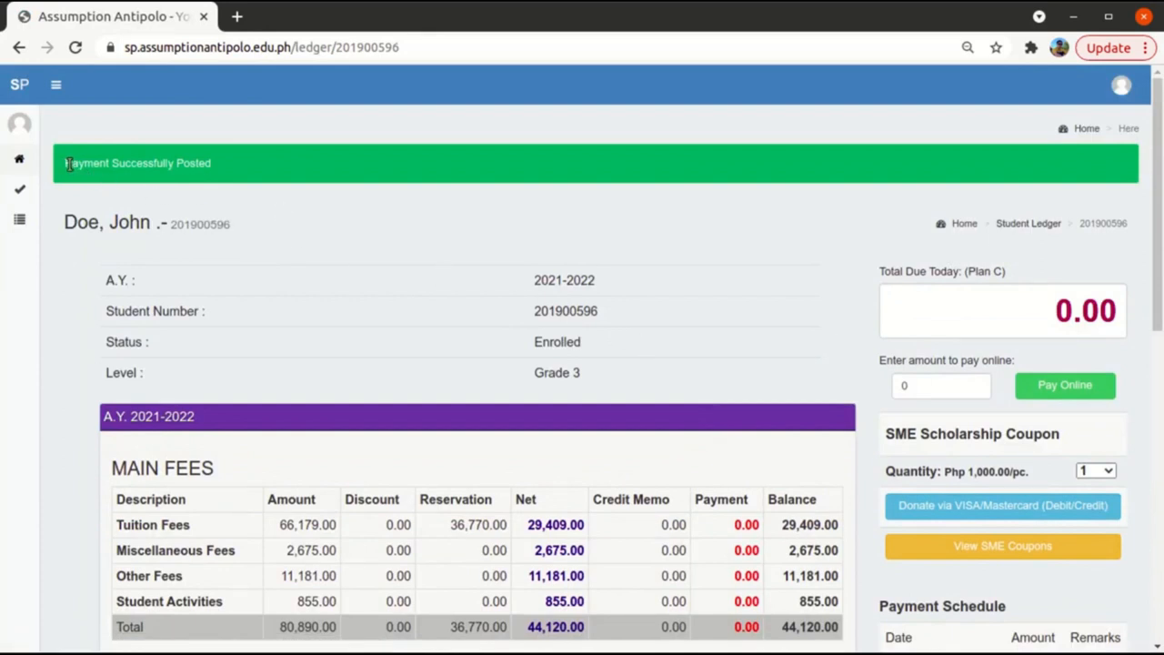
scroll("down", 3)
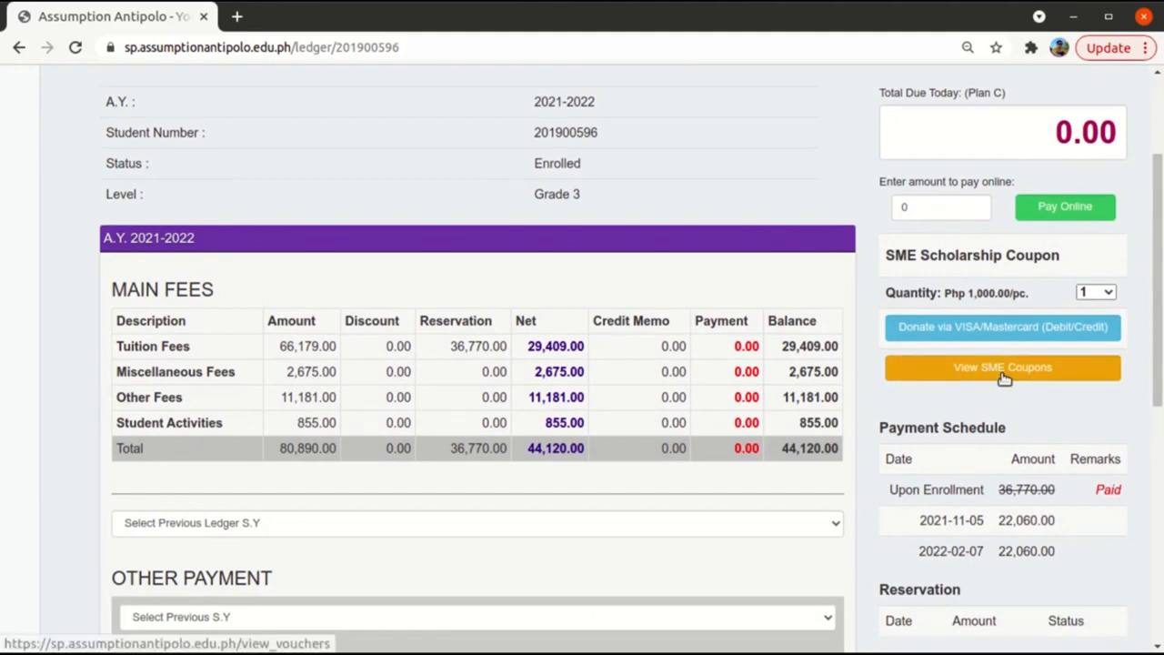
left_click(1002, 367)
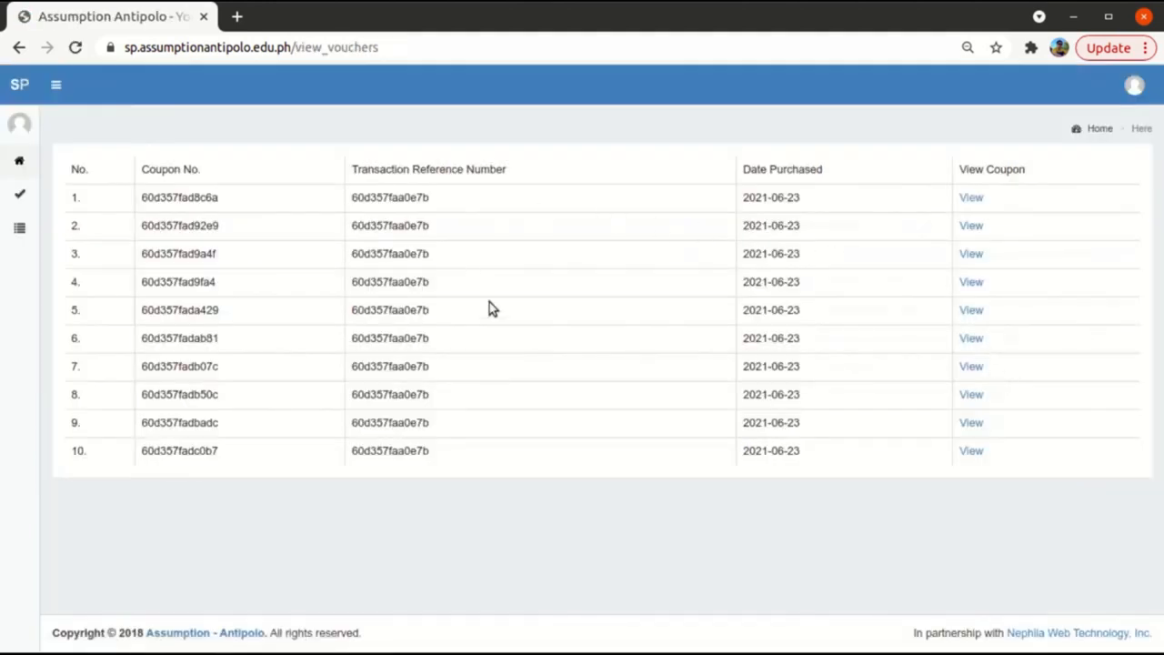
mouse_move(501, 345)
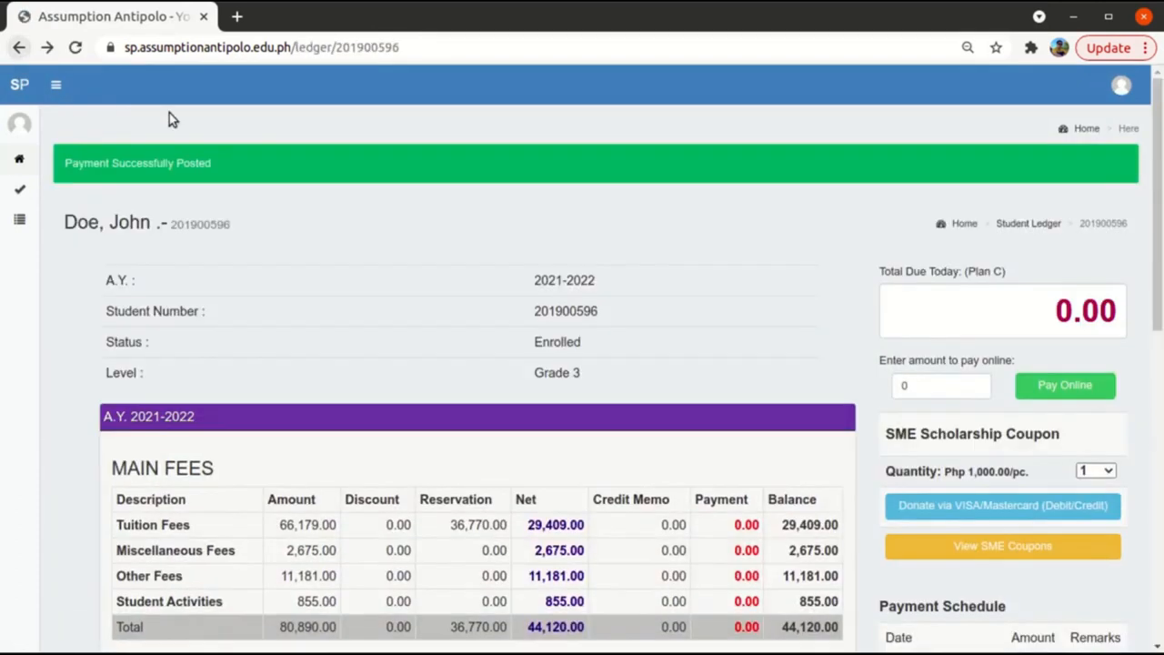
Browse the Grade 3 books and supplies list from the home page.
scroll("down", 3)
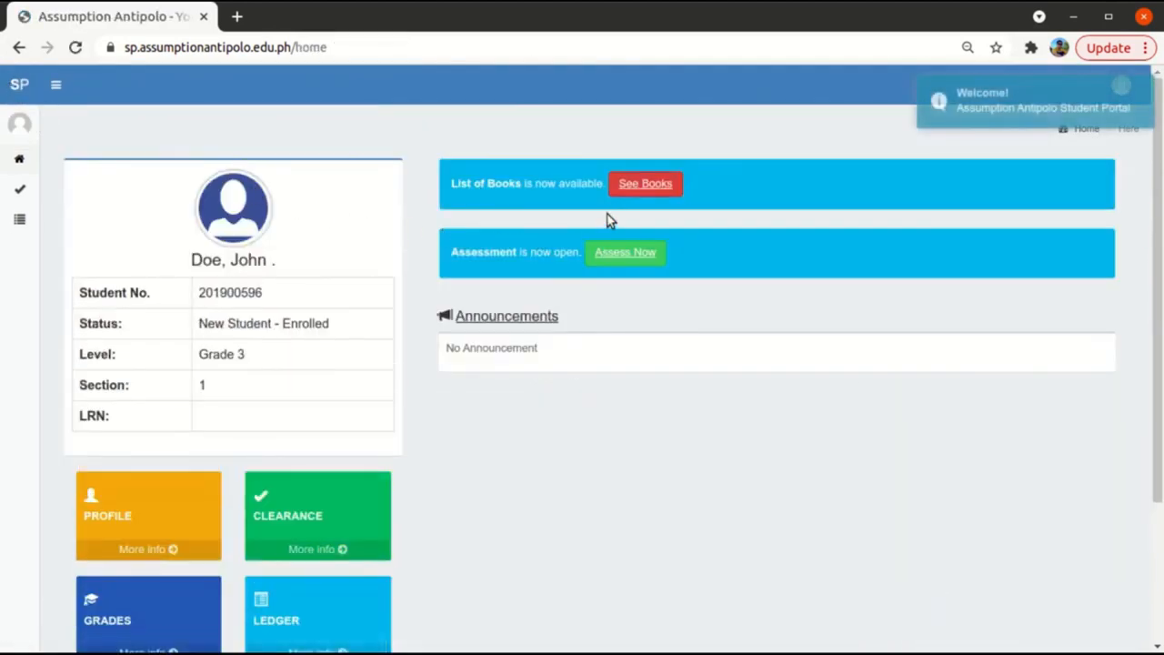
mouse_move(642, 186)
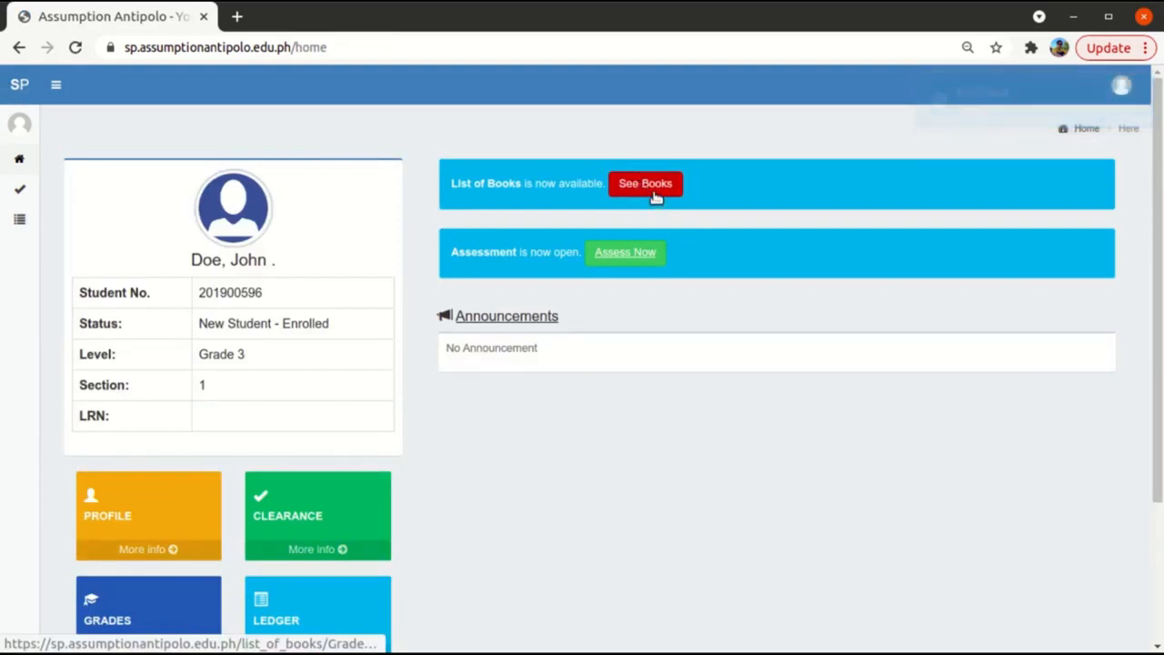
left_click(643, 182)
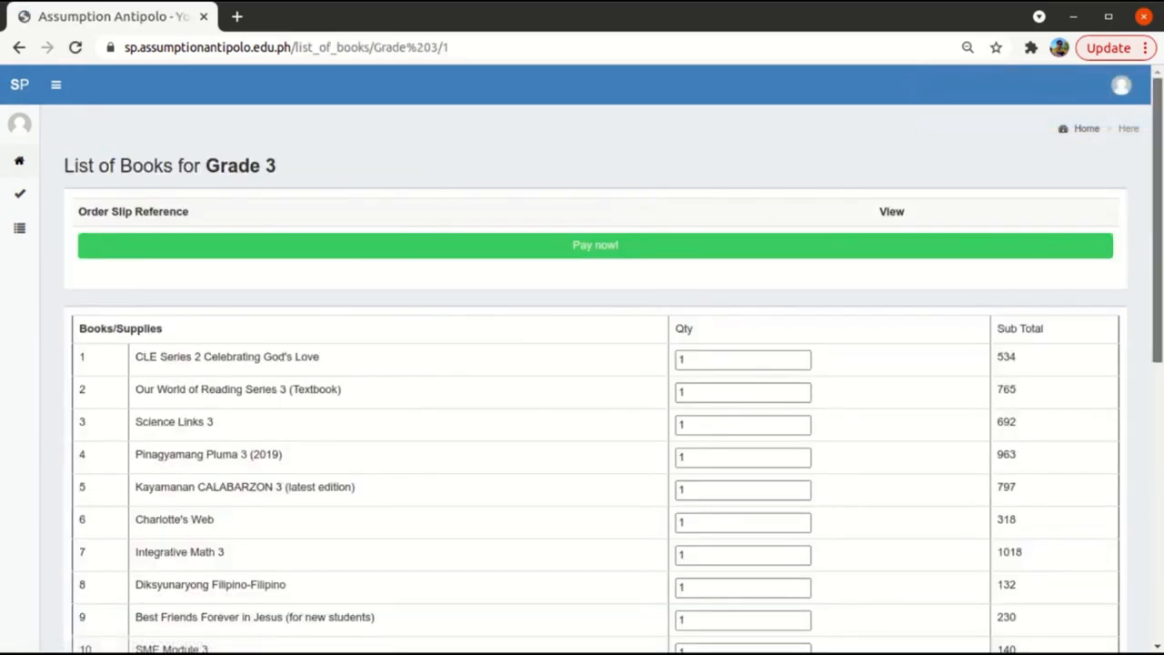
scroll("down", 3)
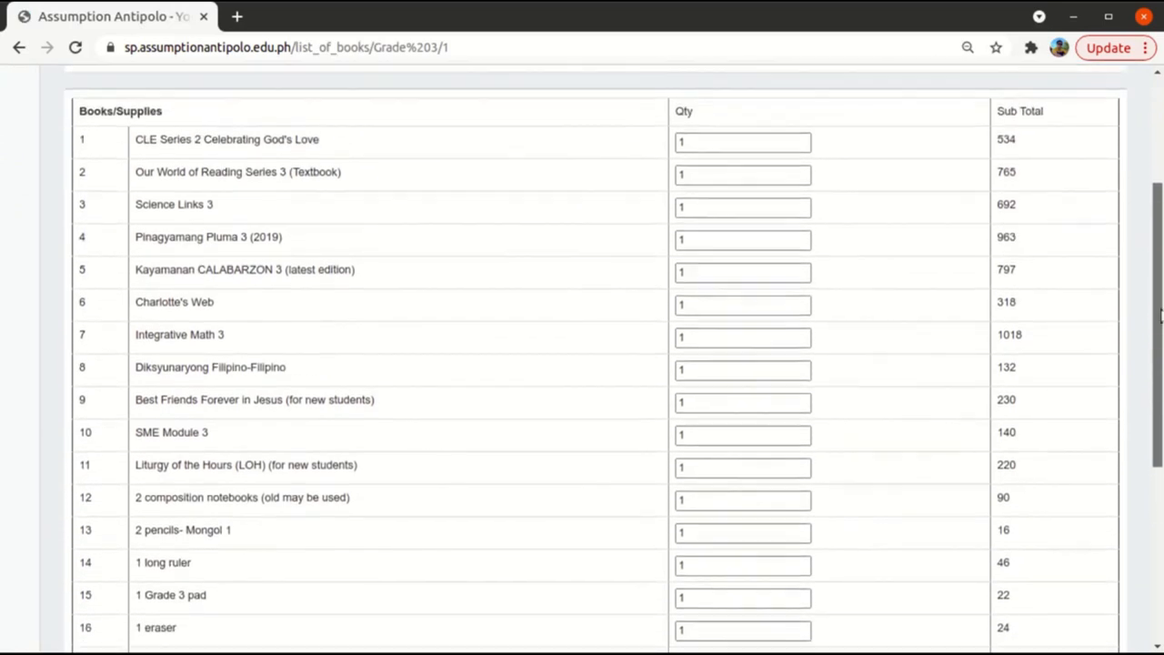
scroll("down", 3)
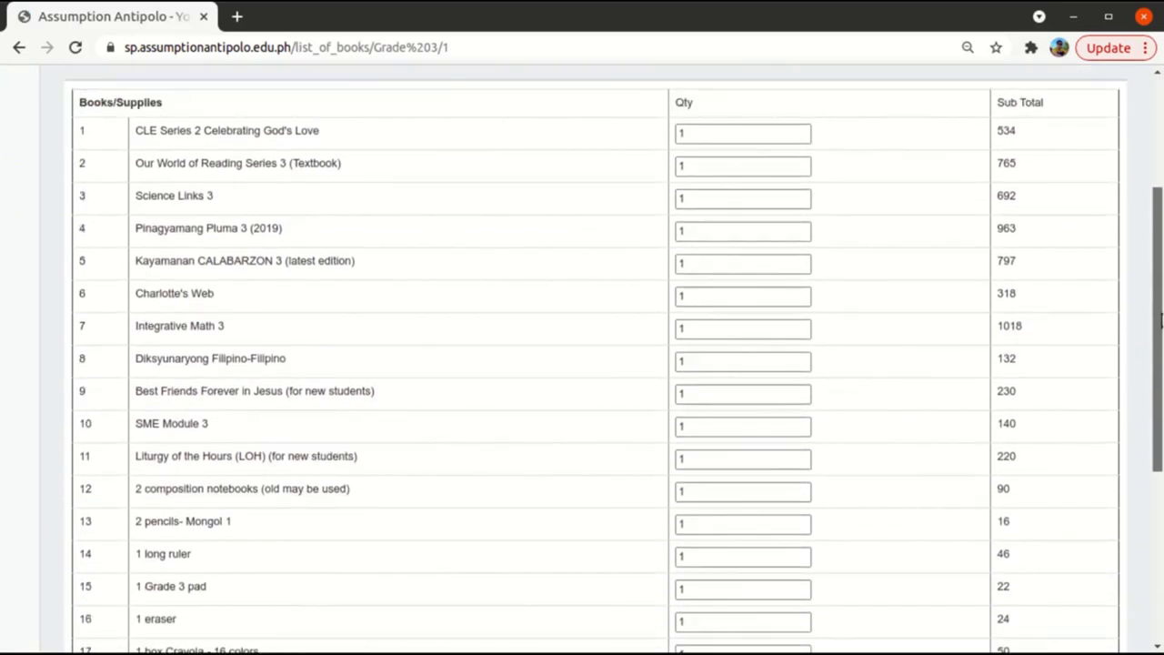
Adjust the Our World of Reading quantity and place the 6,350.00 Grade 3 order.
left_click(742, 166)
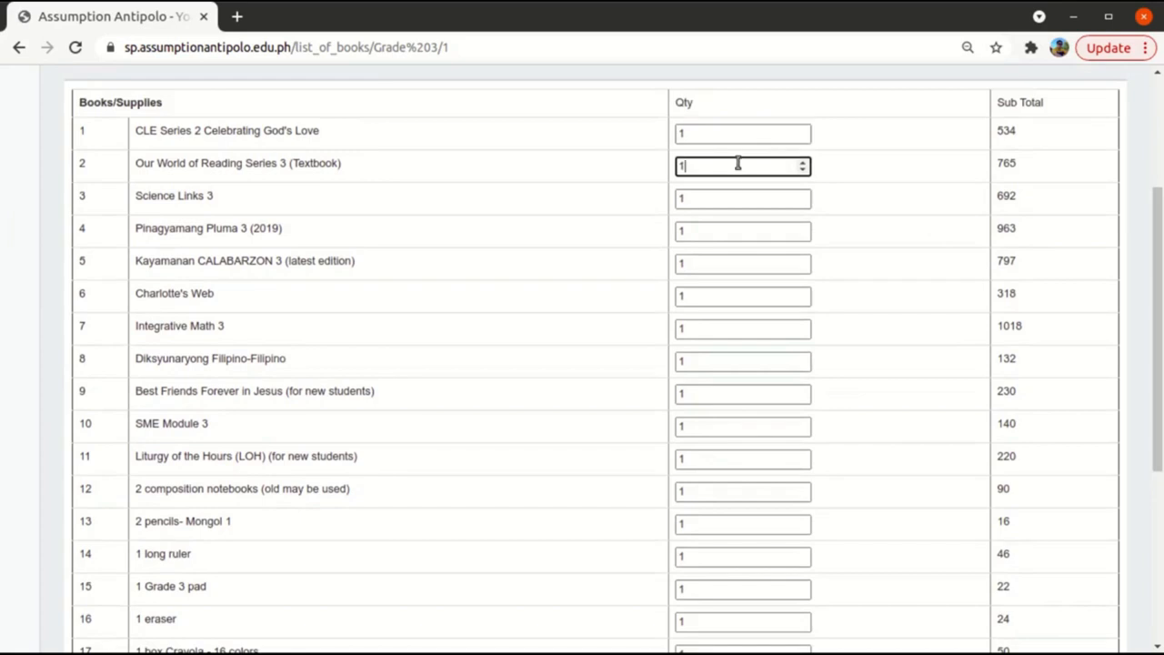
scroll("down", 3)
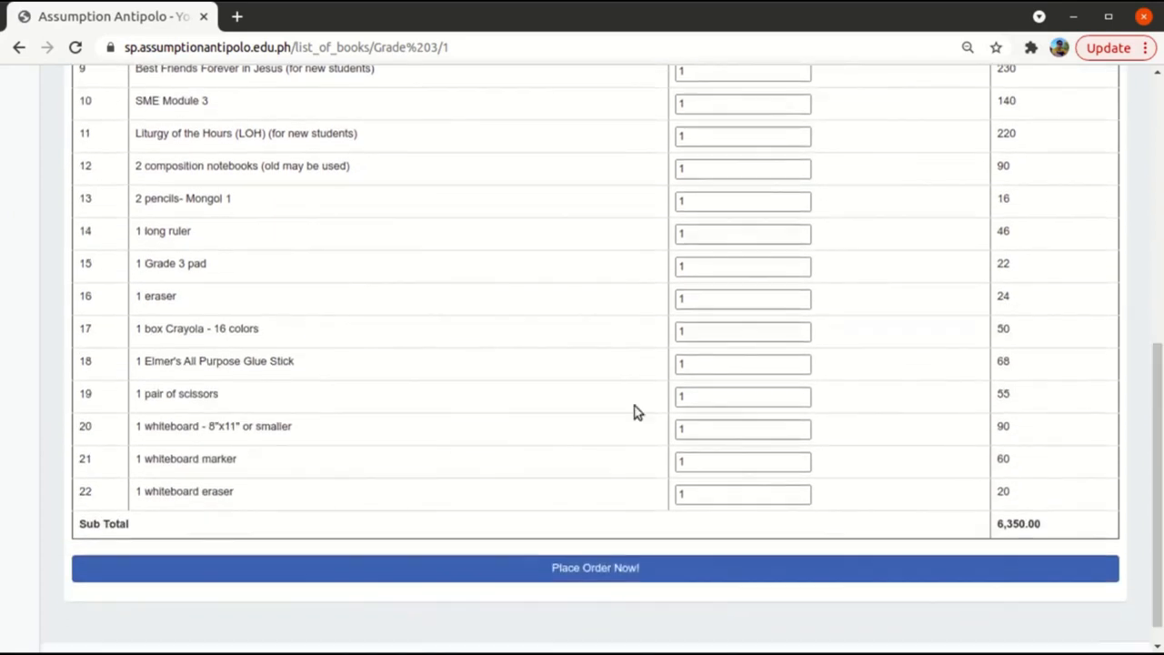
left_click(597, 567)
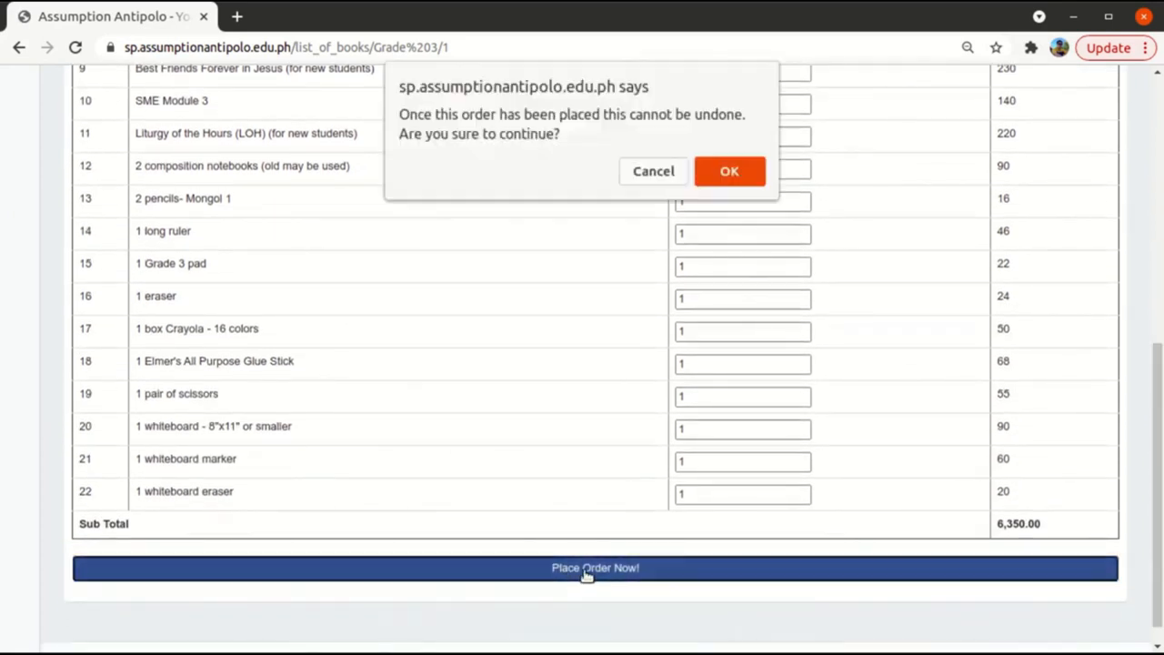
Confirm placing the Grade 3 book order and proceed to pay for it.
left_click(730, 171)
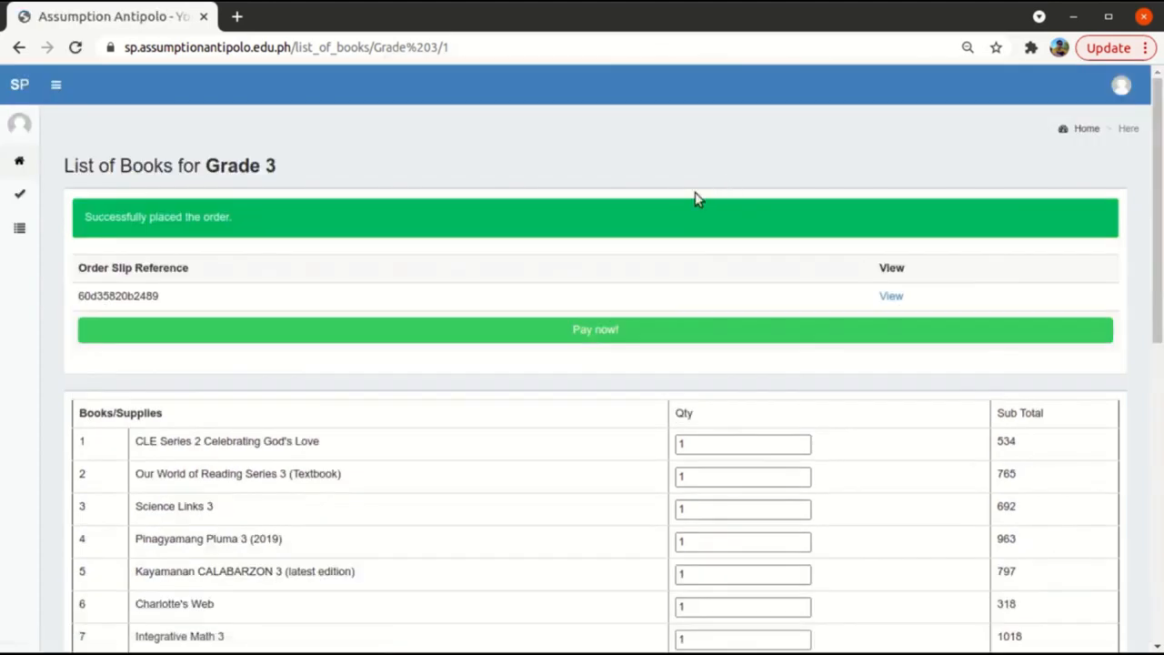
mouse_move(592, 290)
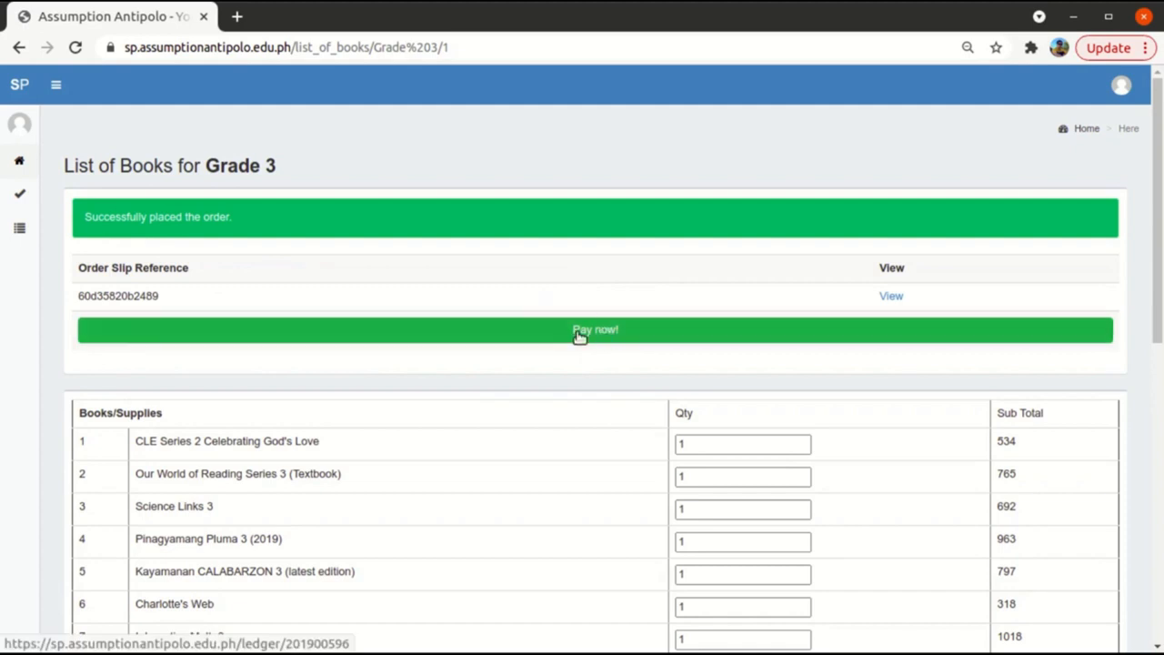
left_click(593, 331)
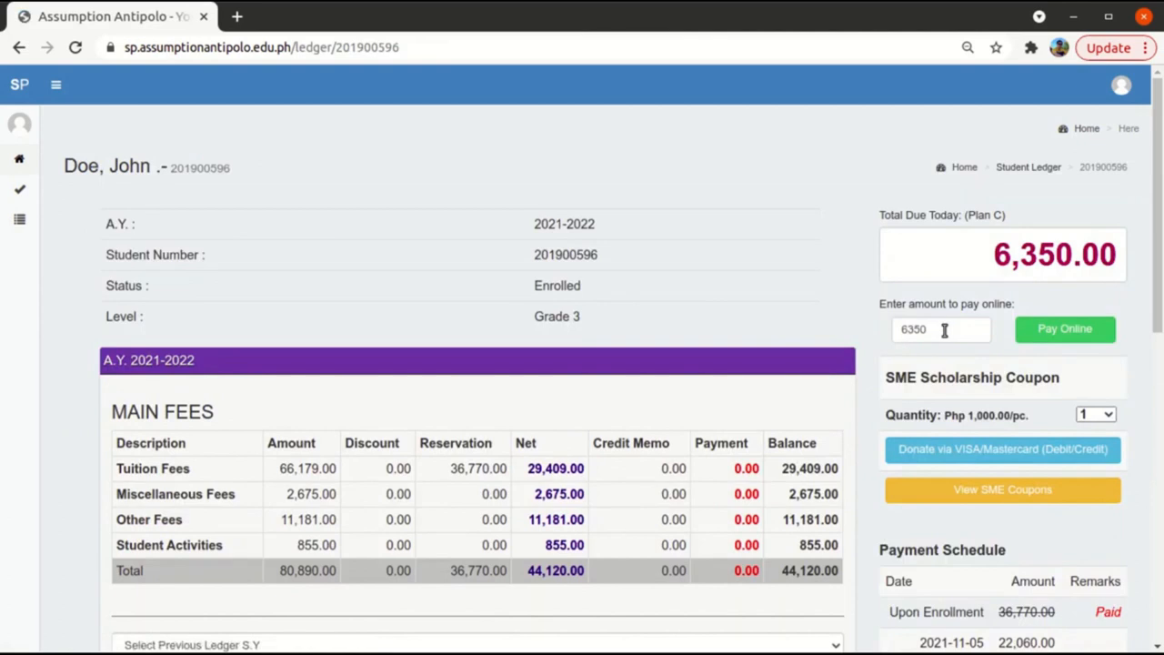
mouse_move(1002, 340)
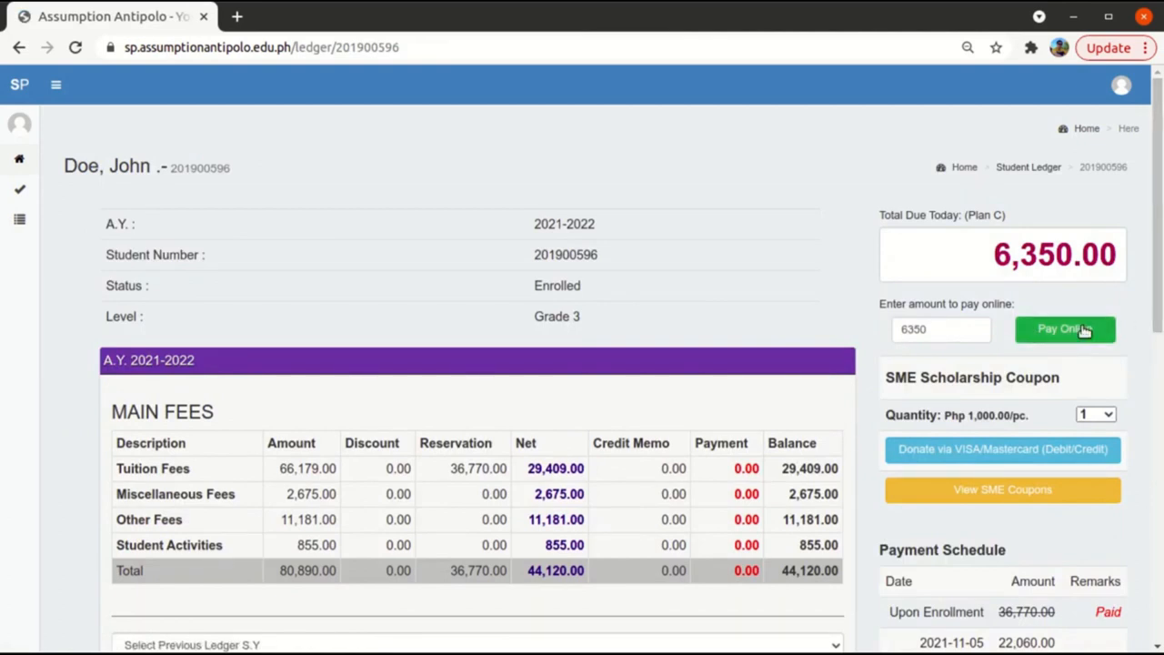
Start and confirm an online payment of Php 6,350.00 for the book order.
left_click(1066, 330)
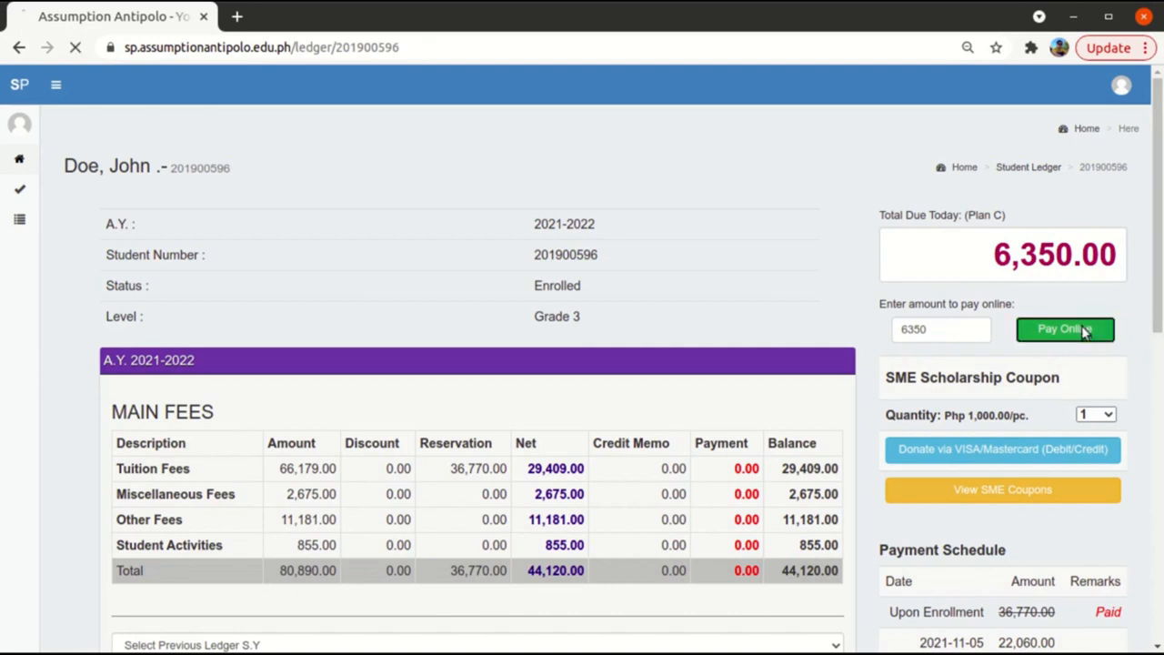
left_click(1066, 329)
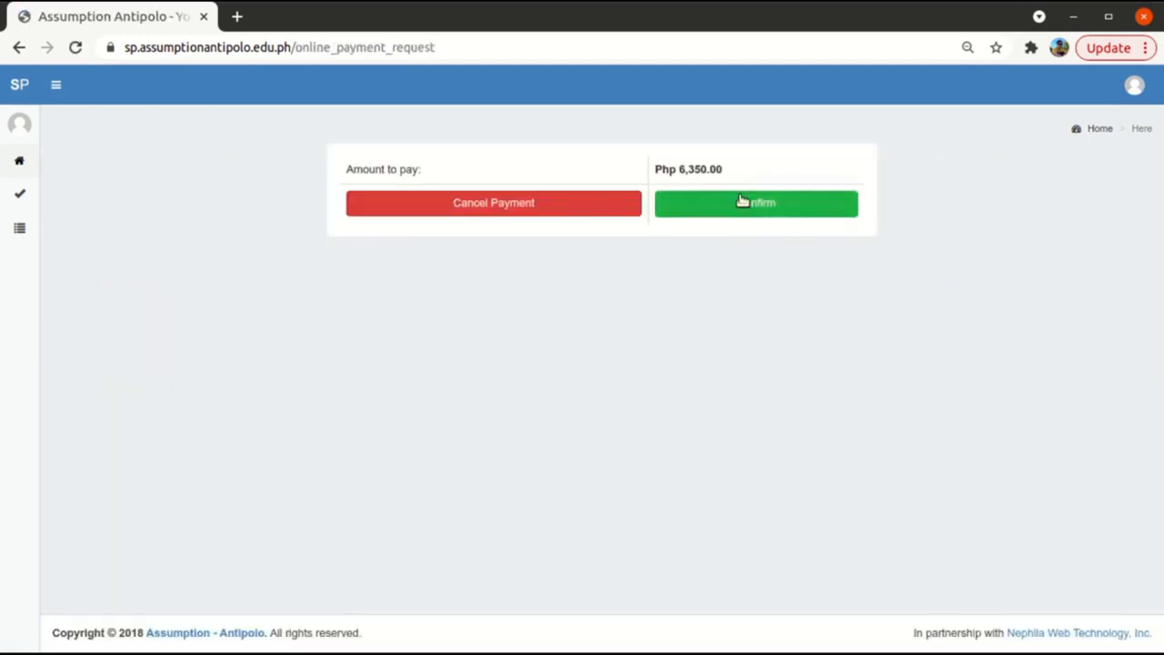
left_click(757, 202)
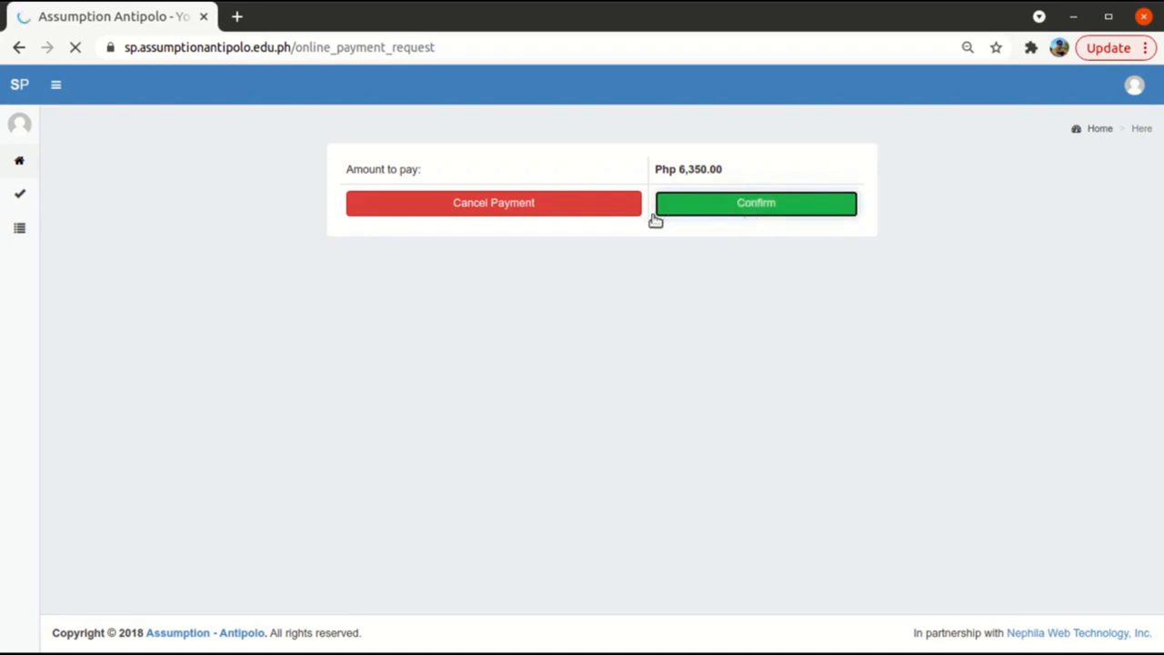
Pay ₱6,350.00 with the Visa card ending 0002, expiry 05/2025, CVN 123.
left_click(757, 202)
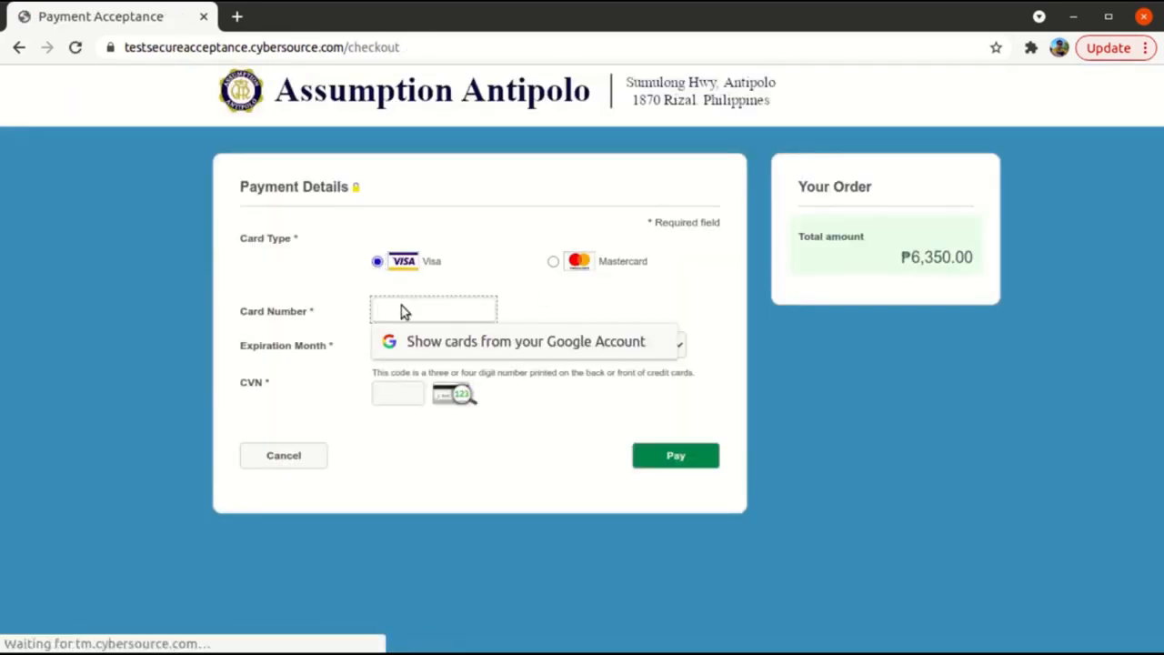
type("4000")
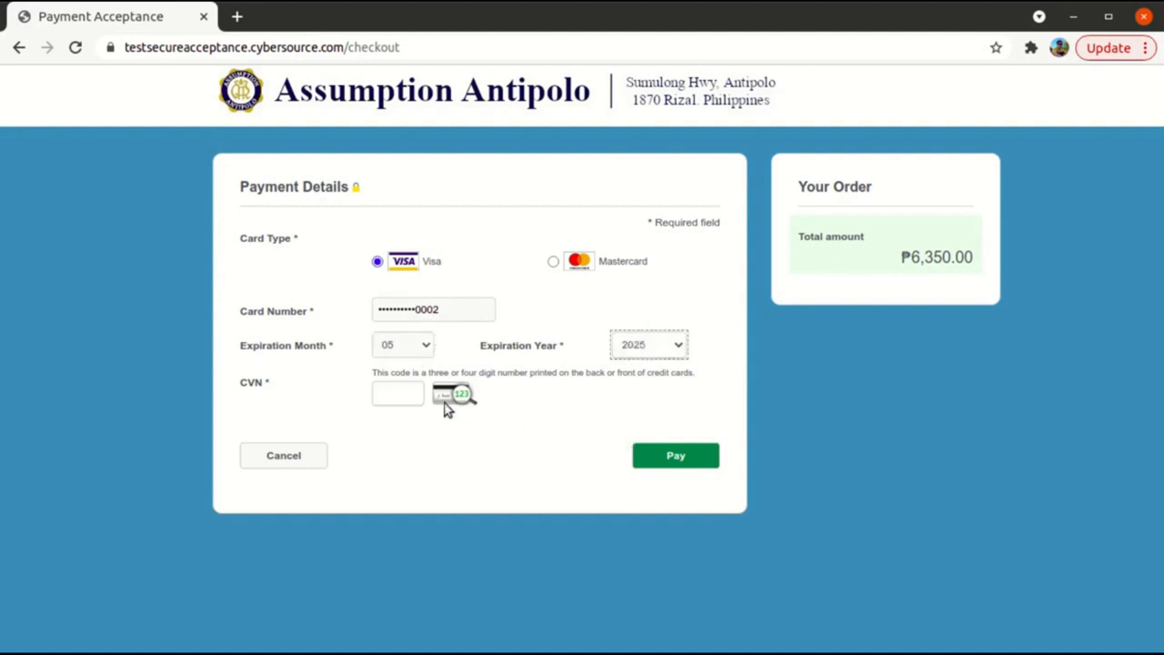
type("123")
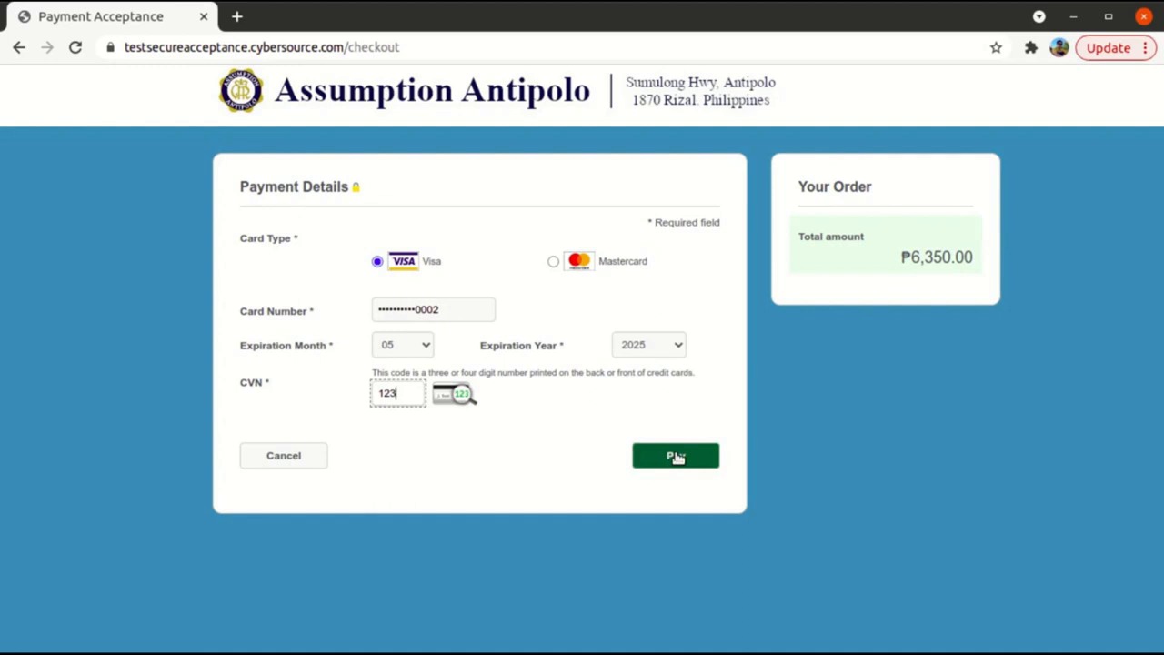
left_click(674, 454)
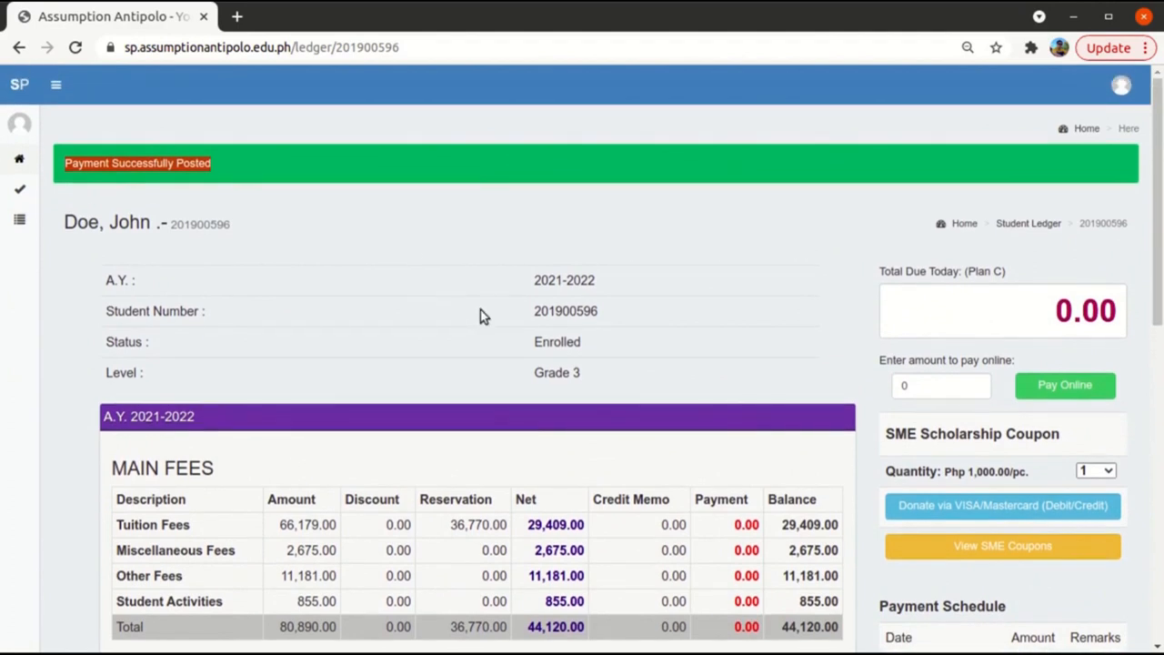
mouse_move(880, 160)
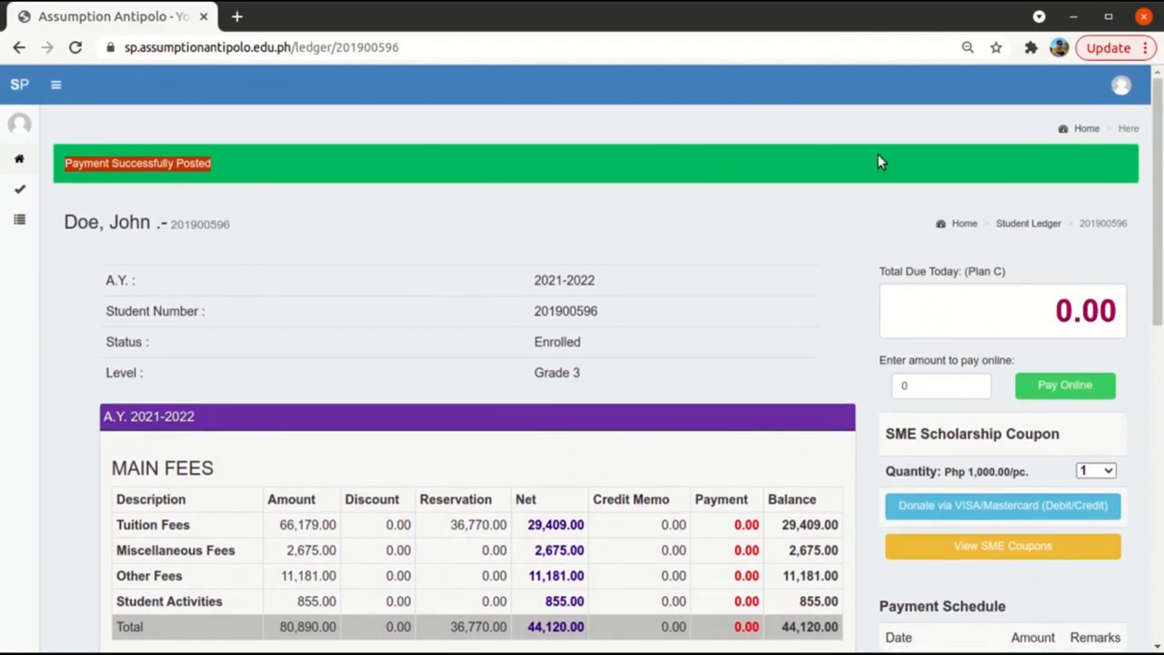
Sign out of the student account from the profile menu.
left_click(1120, 84)
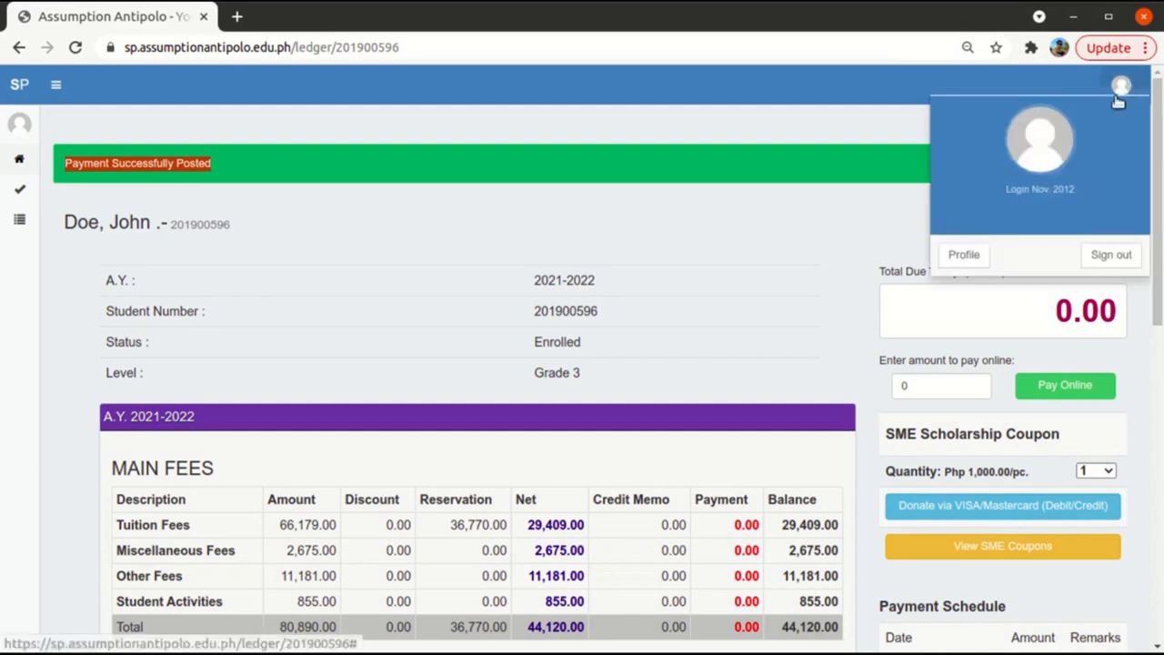
left_click(1109, 255)
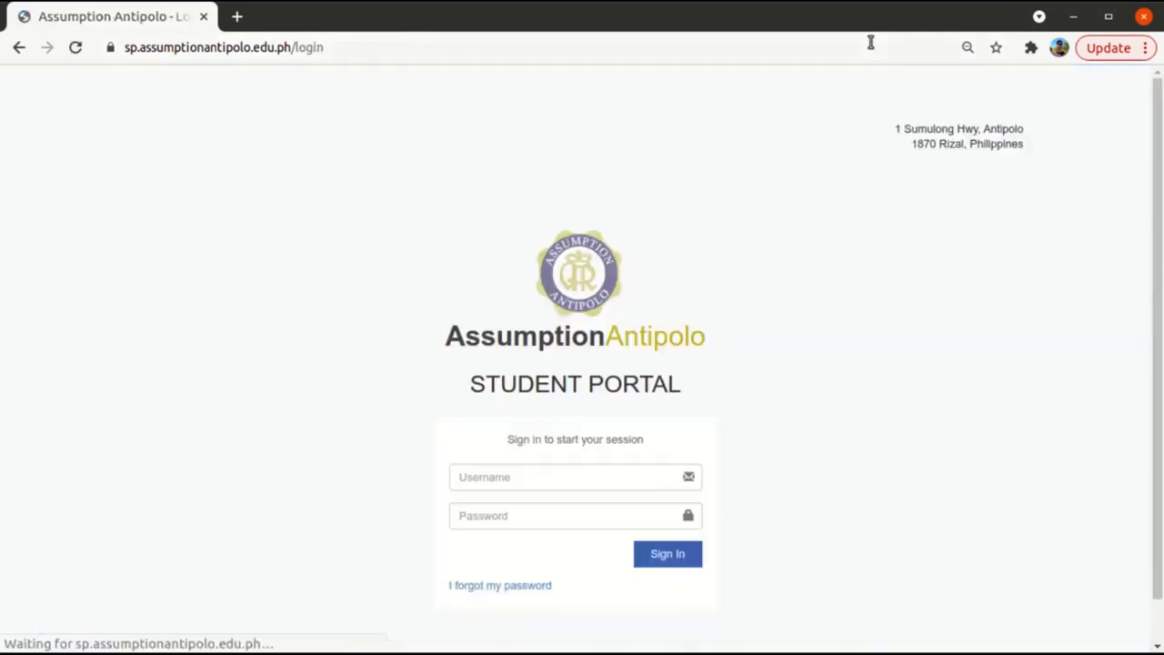